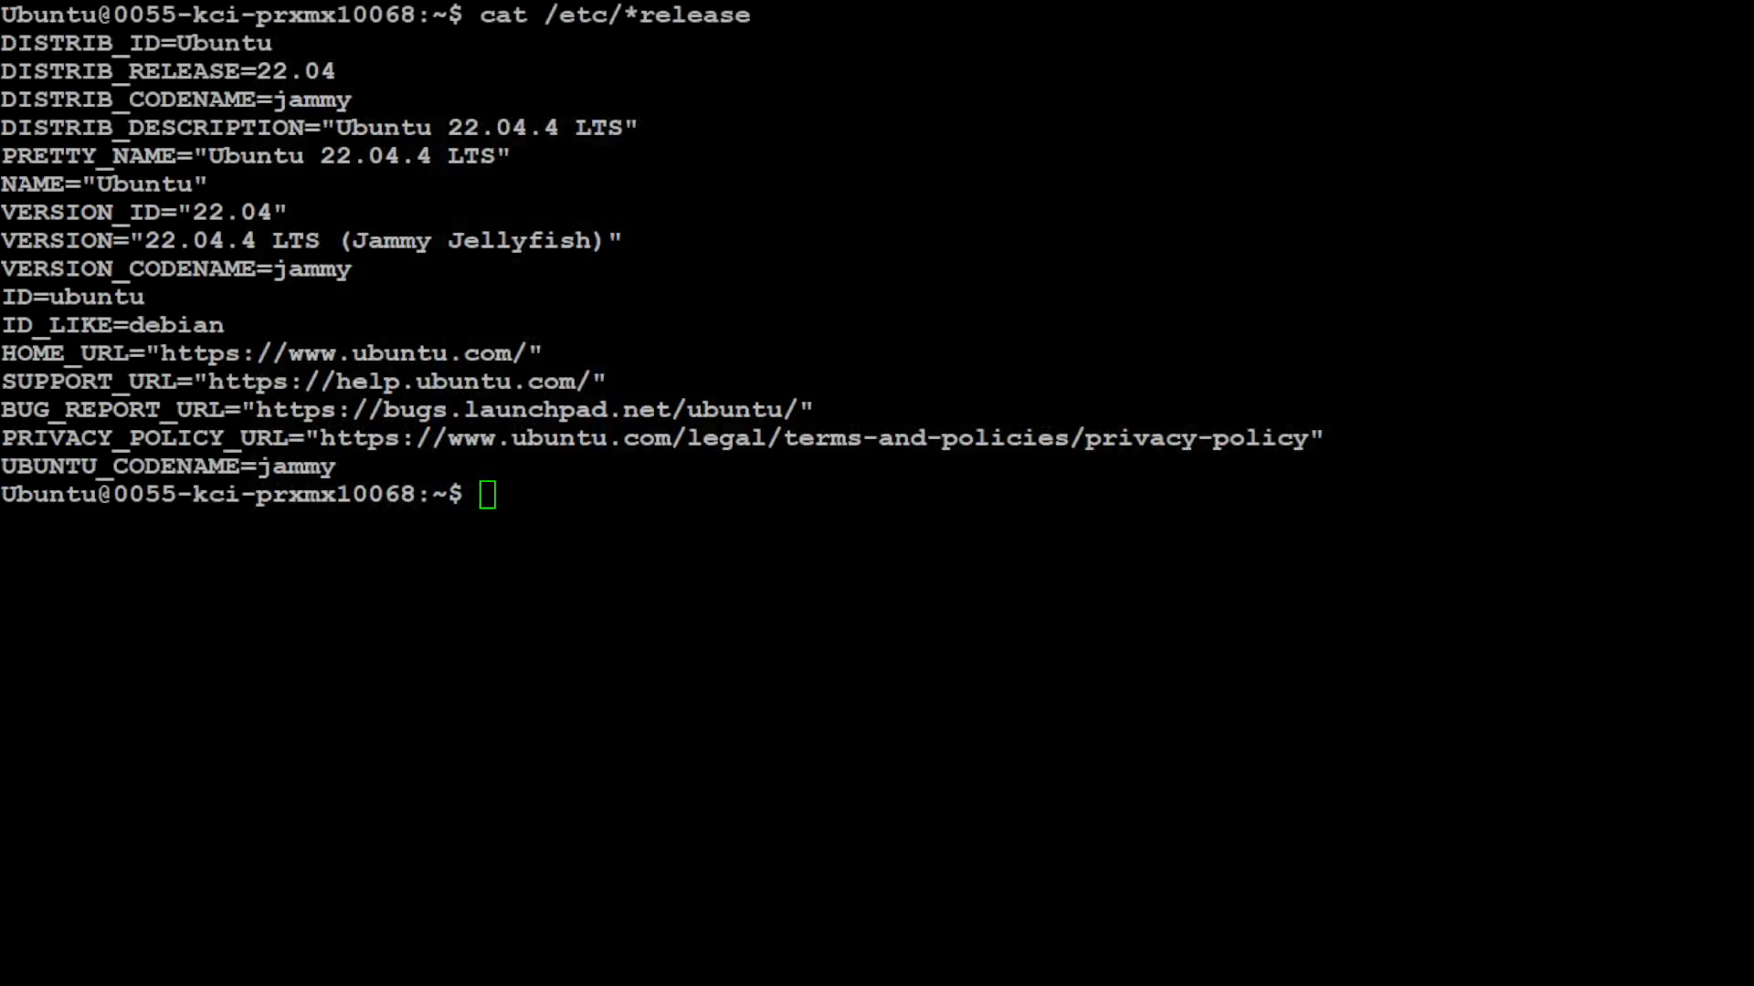
- Clear the screen and run conda info, finding conda is not installed
{"action": "type", "text": "clear"}
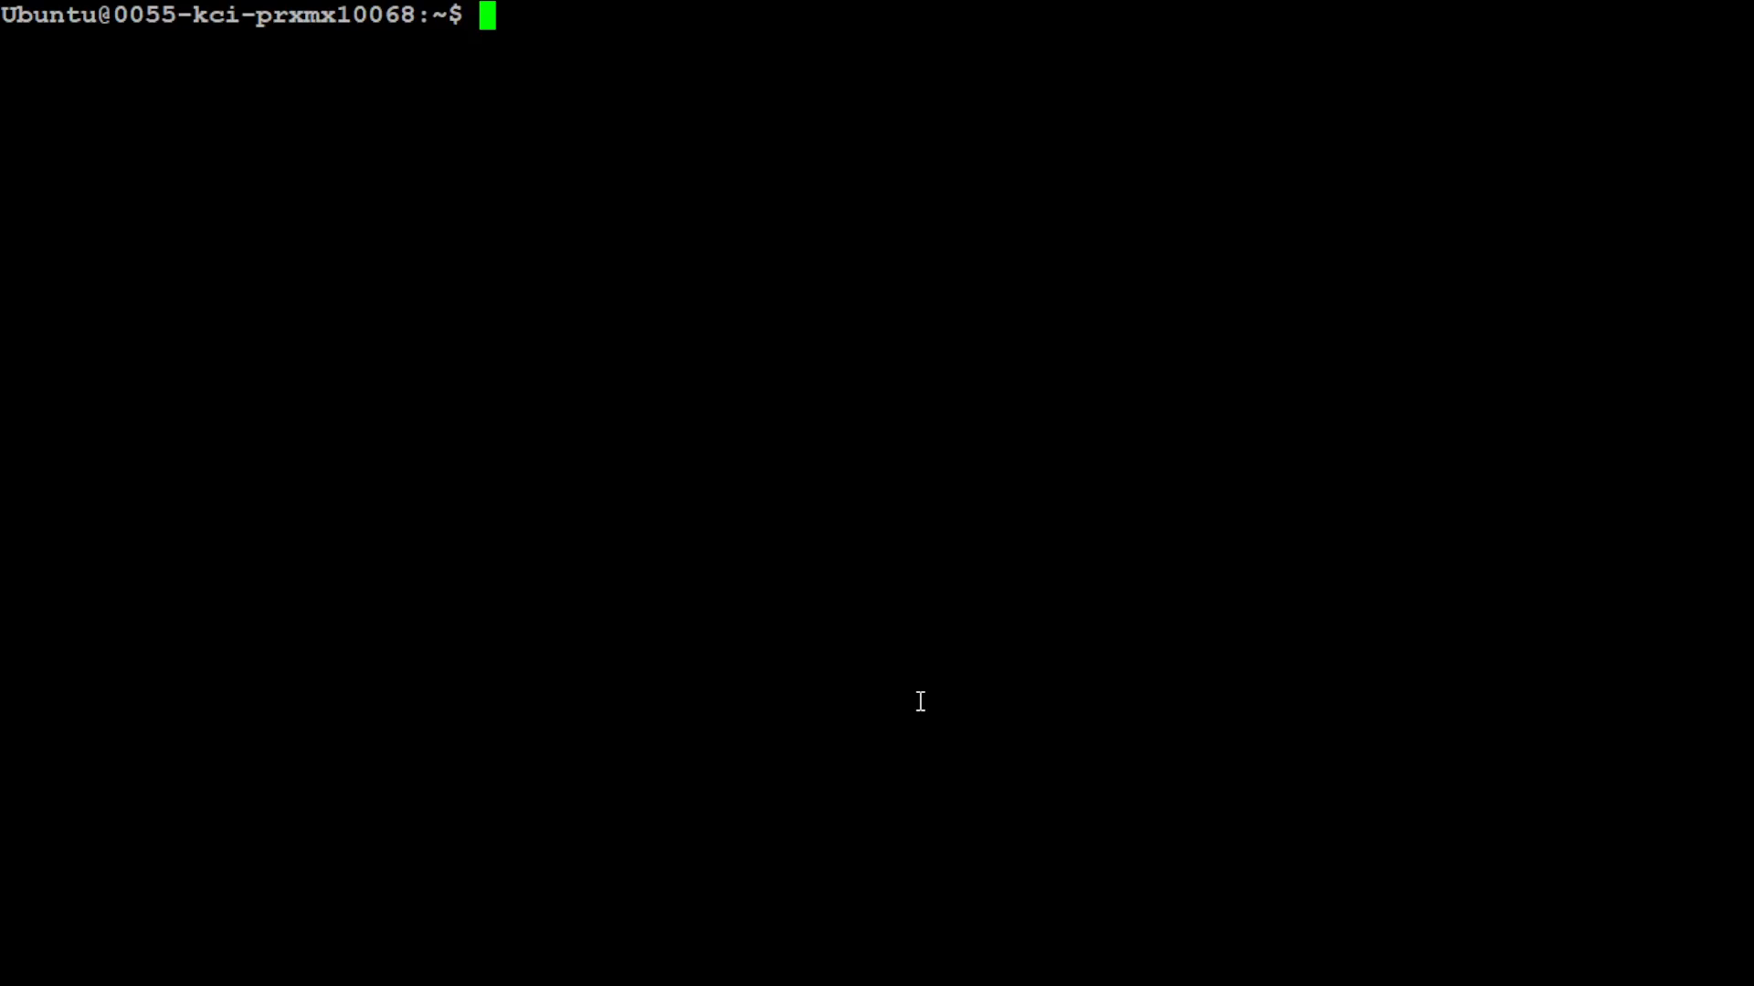
{"action": "type", "text": "confo"}
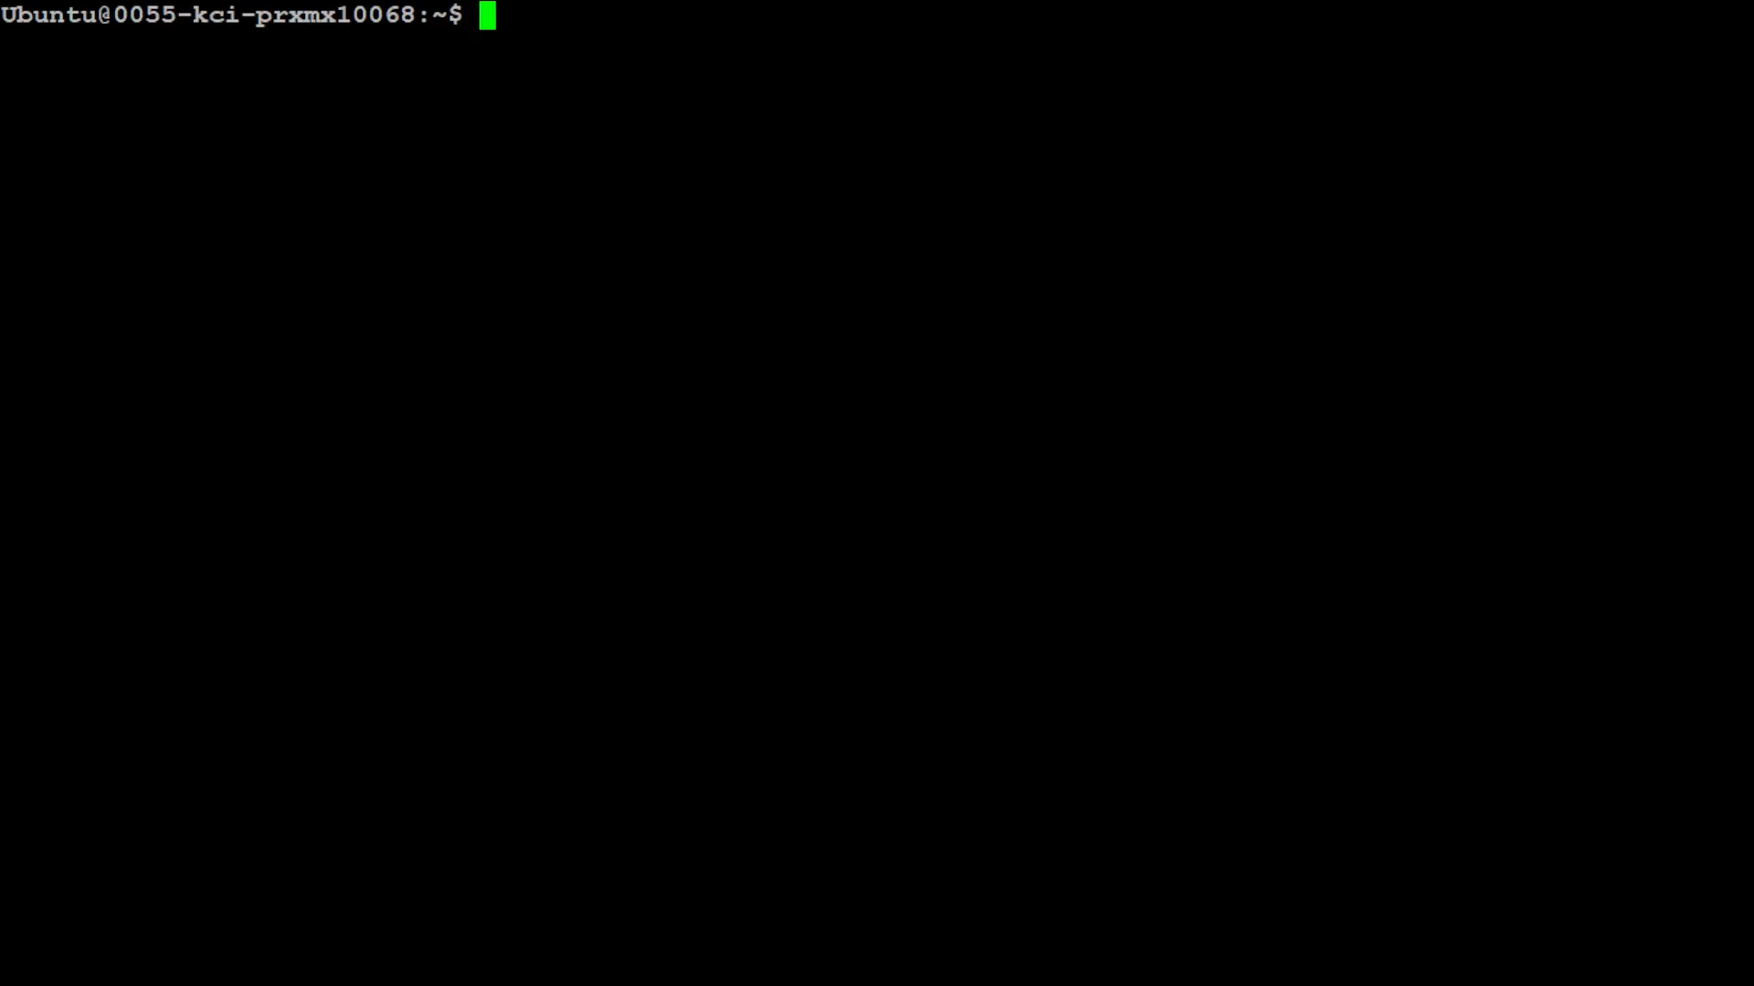
{"action": "type", "text": "conda info"}
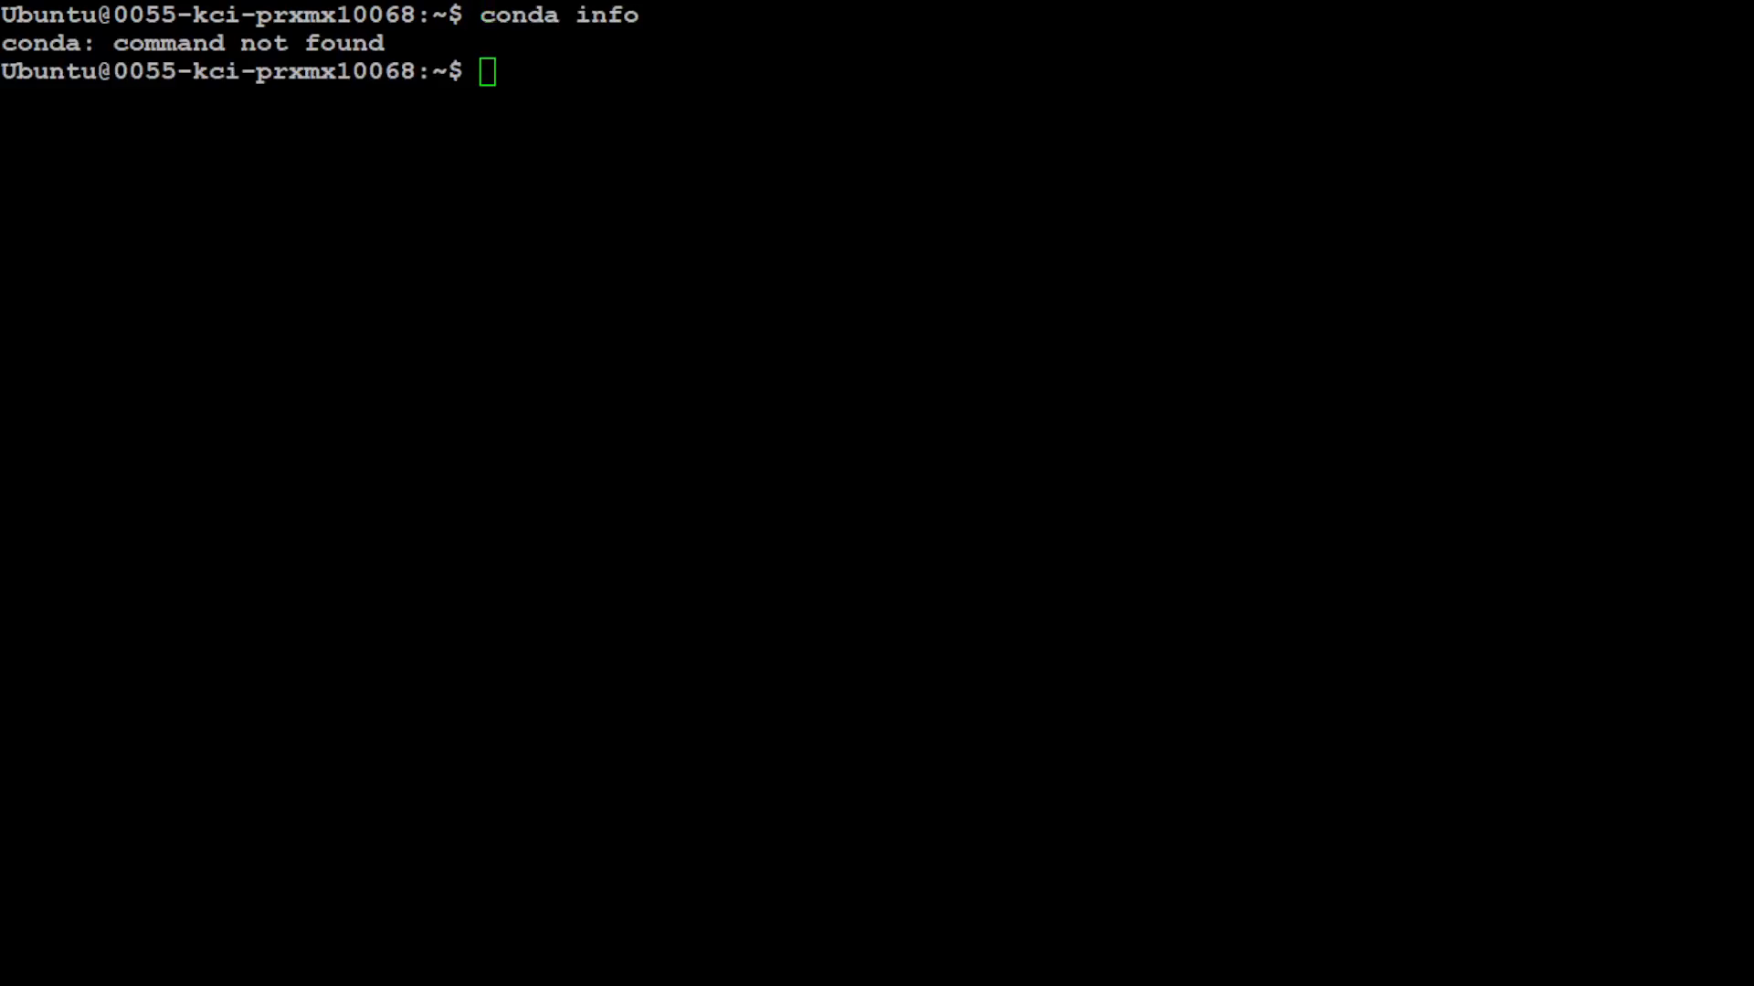
- Refresh apt package lists and install libgl1-mesa-glx, libegl1-mesa, libxrandr2, libxss1 and related libraries
{"action": "type", "text": "sudo apt-get update"}
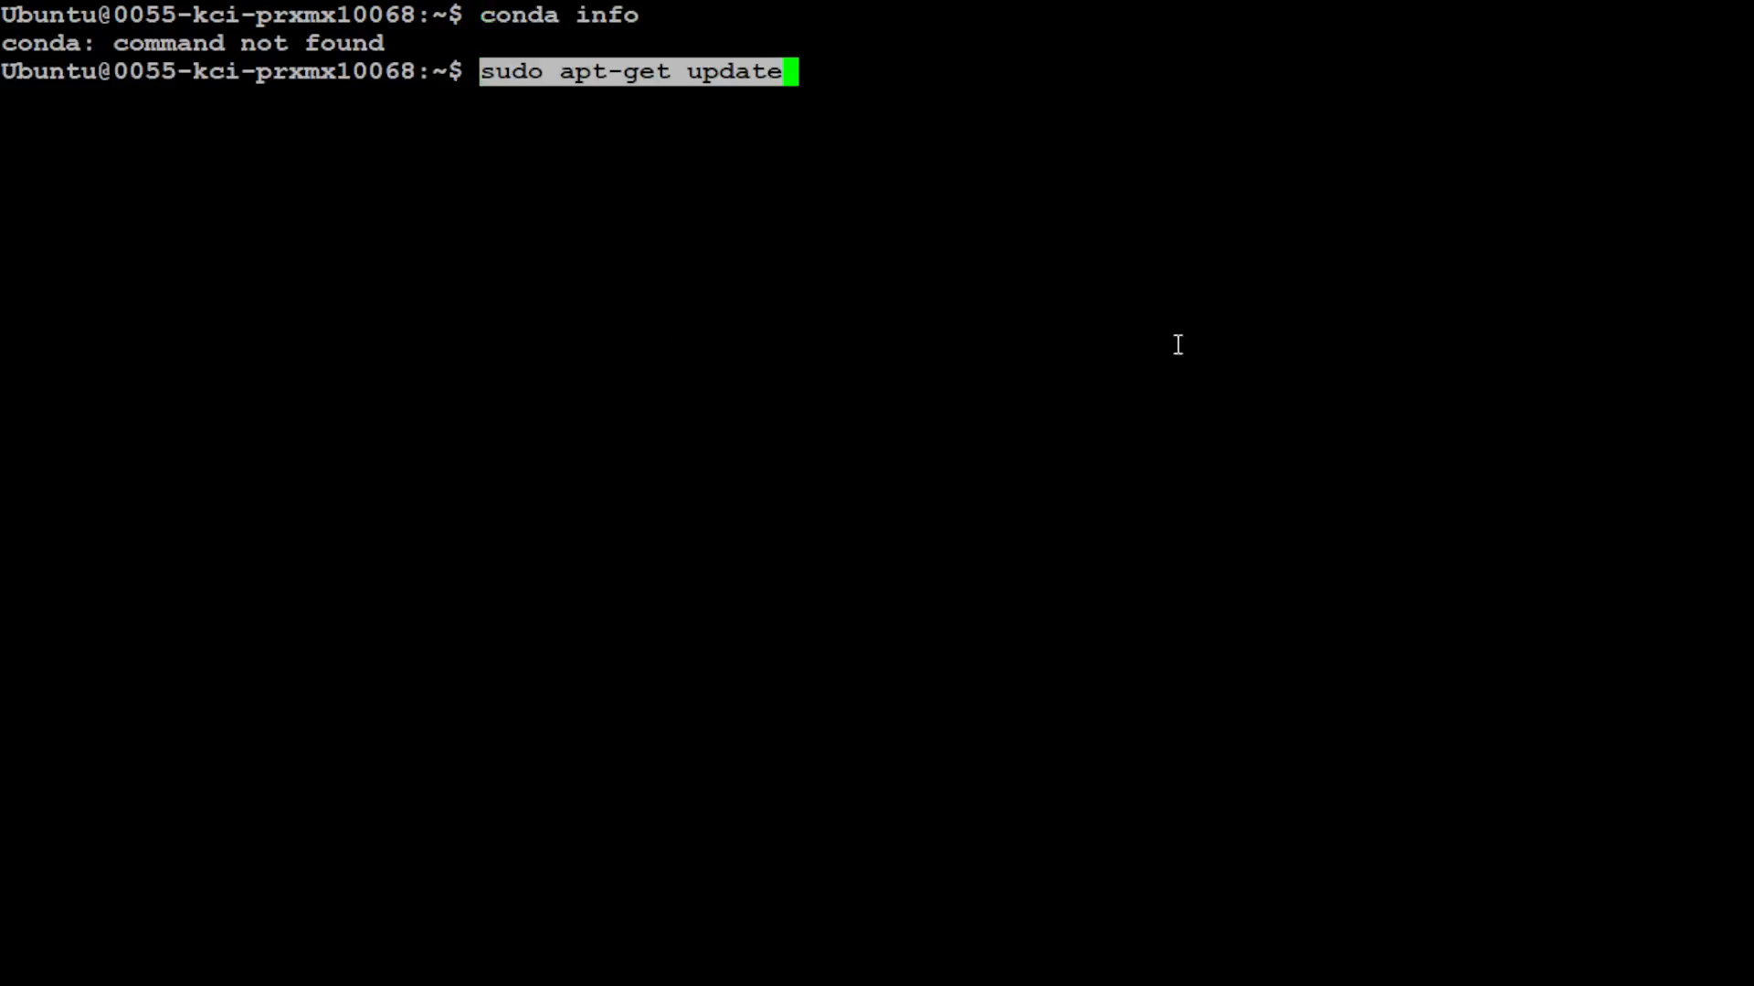
{"action": "mouse_move", "coordinate": [1297, 355]}
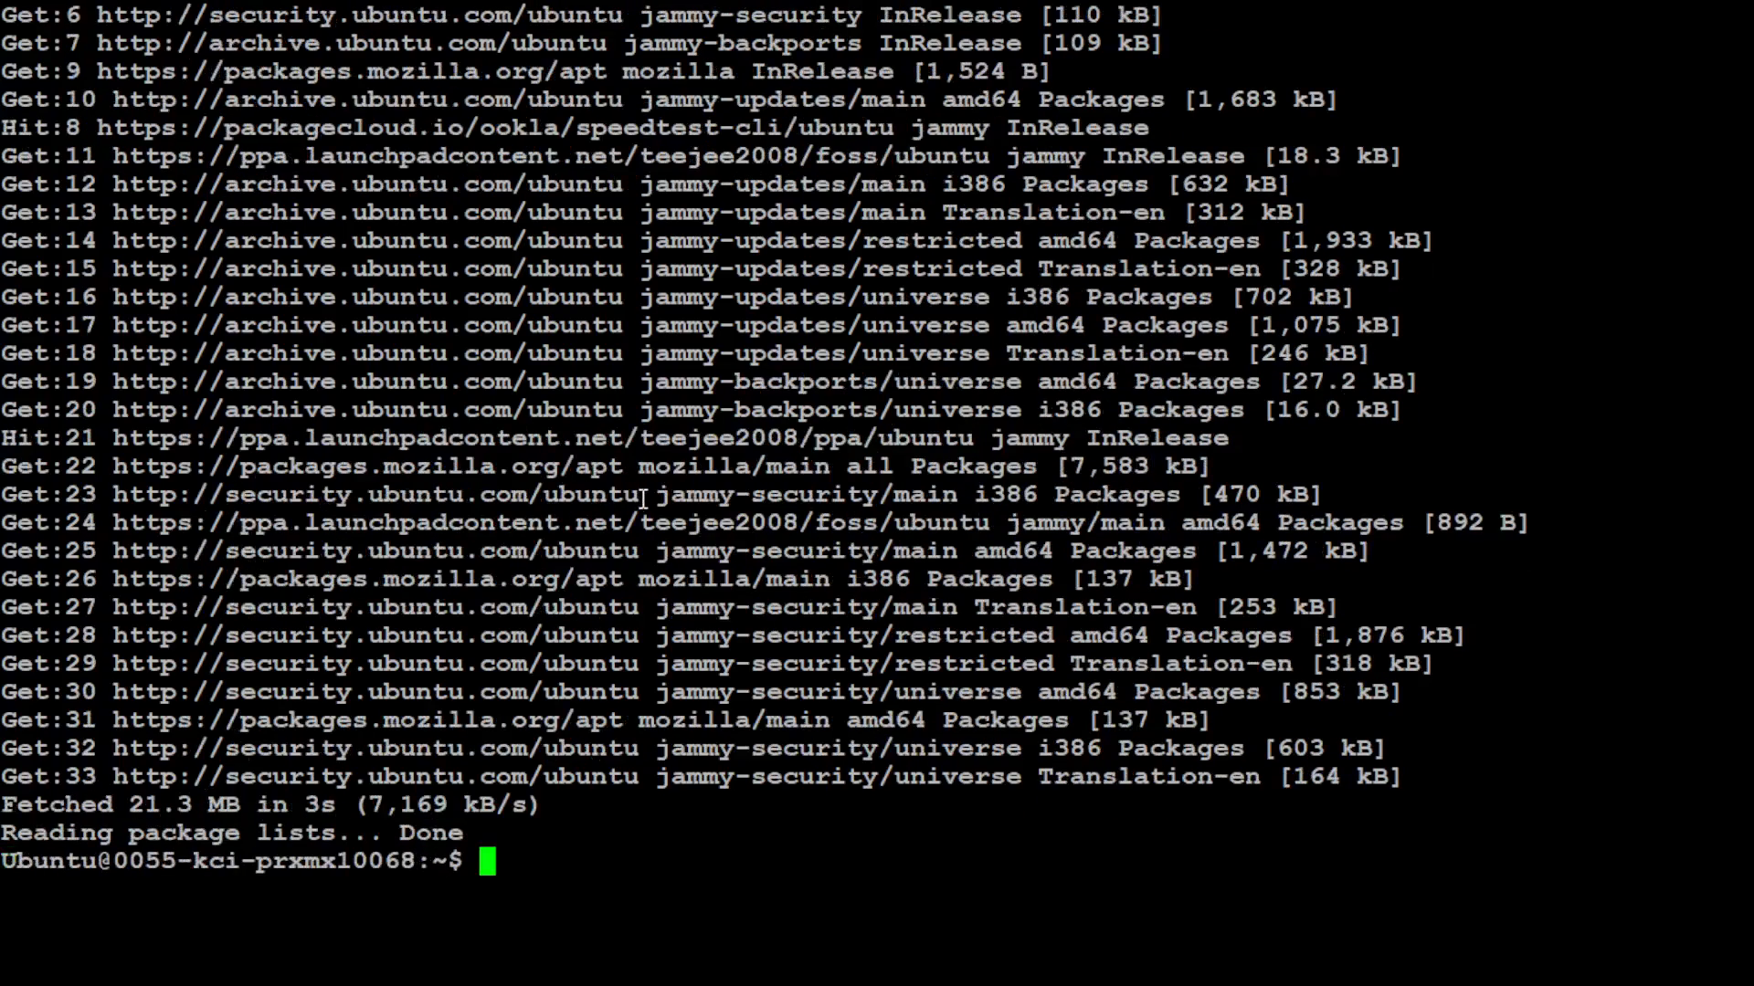
{"action": "type", "text": "sudo apt-get install libgl1-mesa-glx libegl1-mesa libxrandr2 libxrandr2 libxss1 xcursor1 libxcomposite1 libasound2 libxi6 libxtst6"}
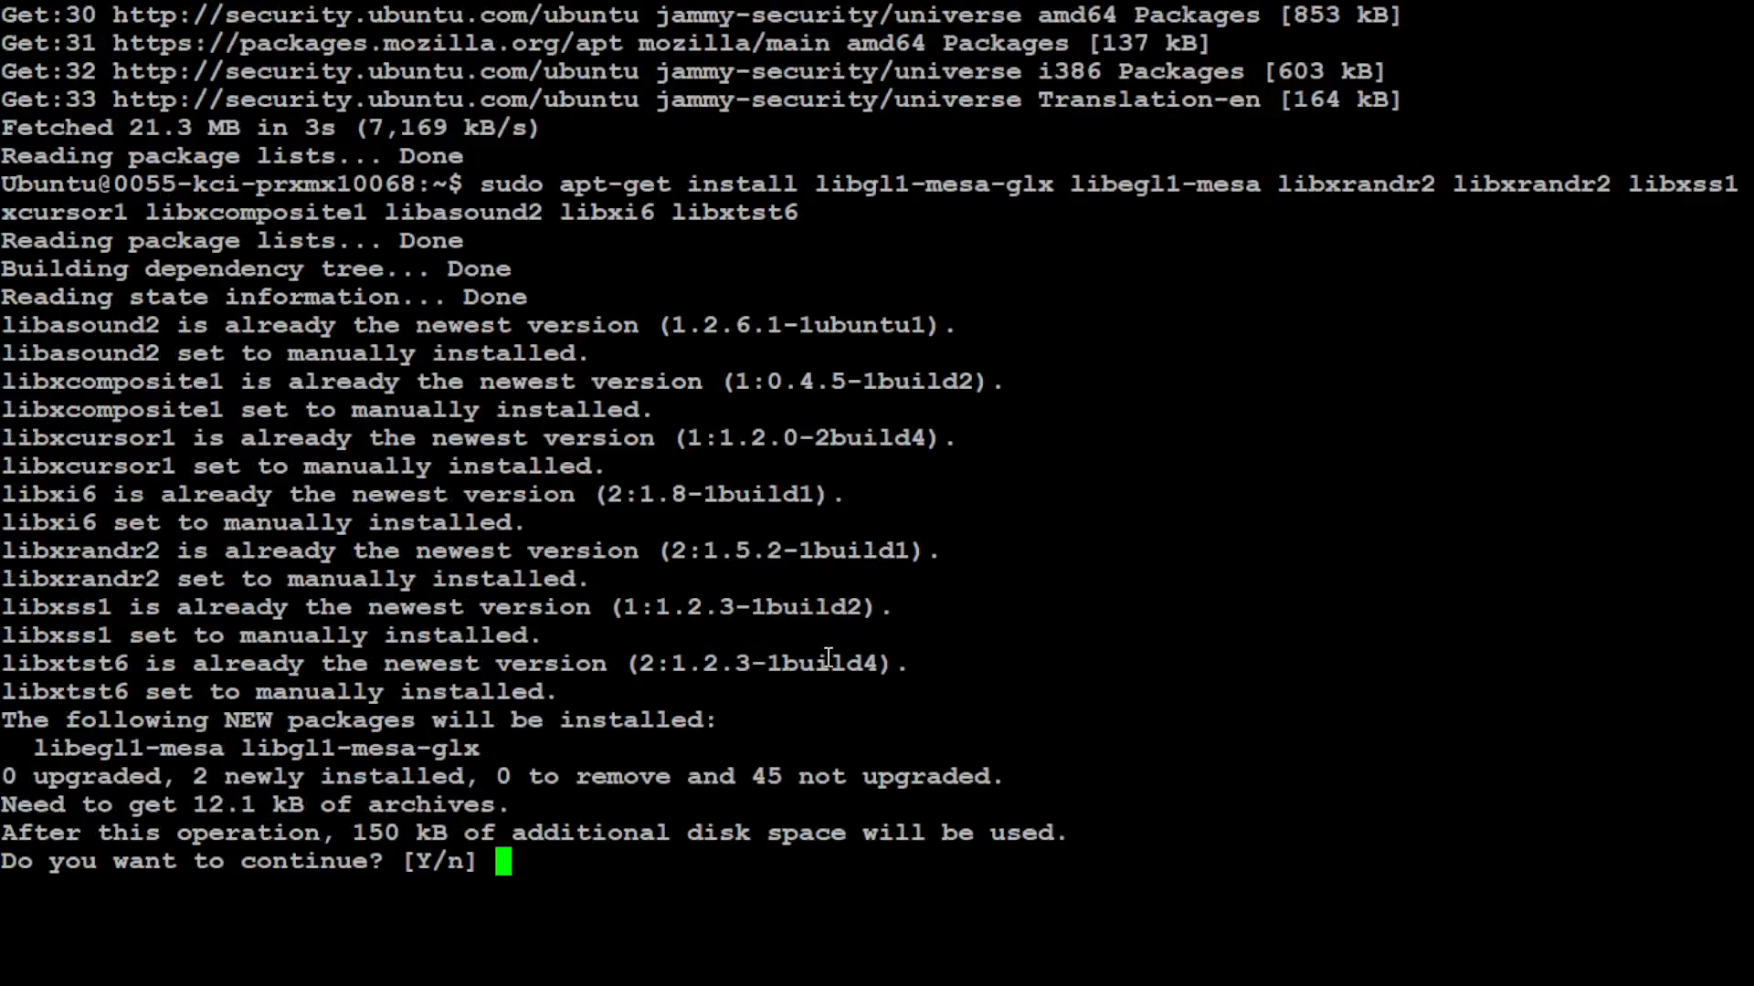
{"action": "type", "text": "Y"}
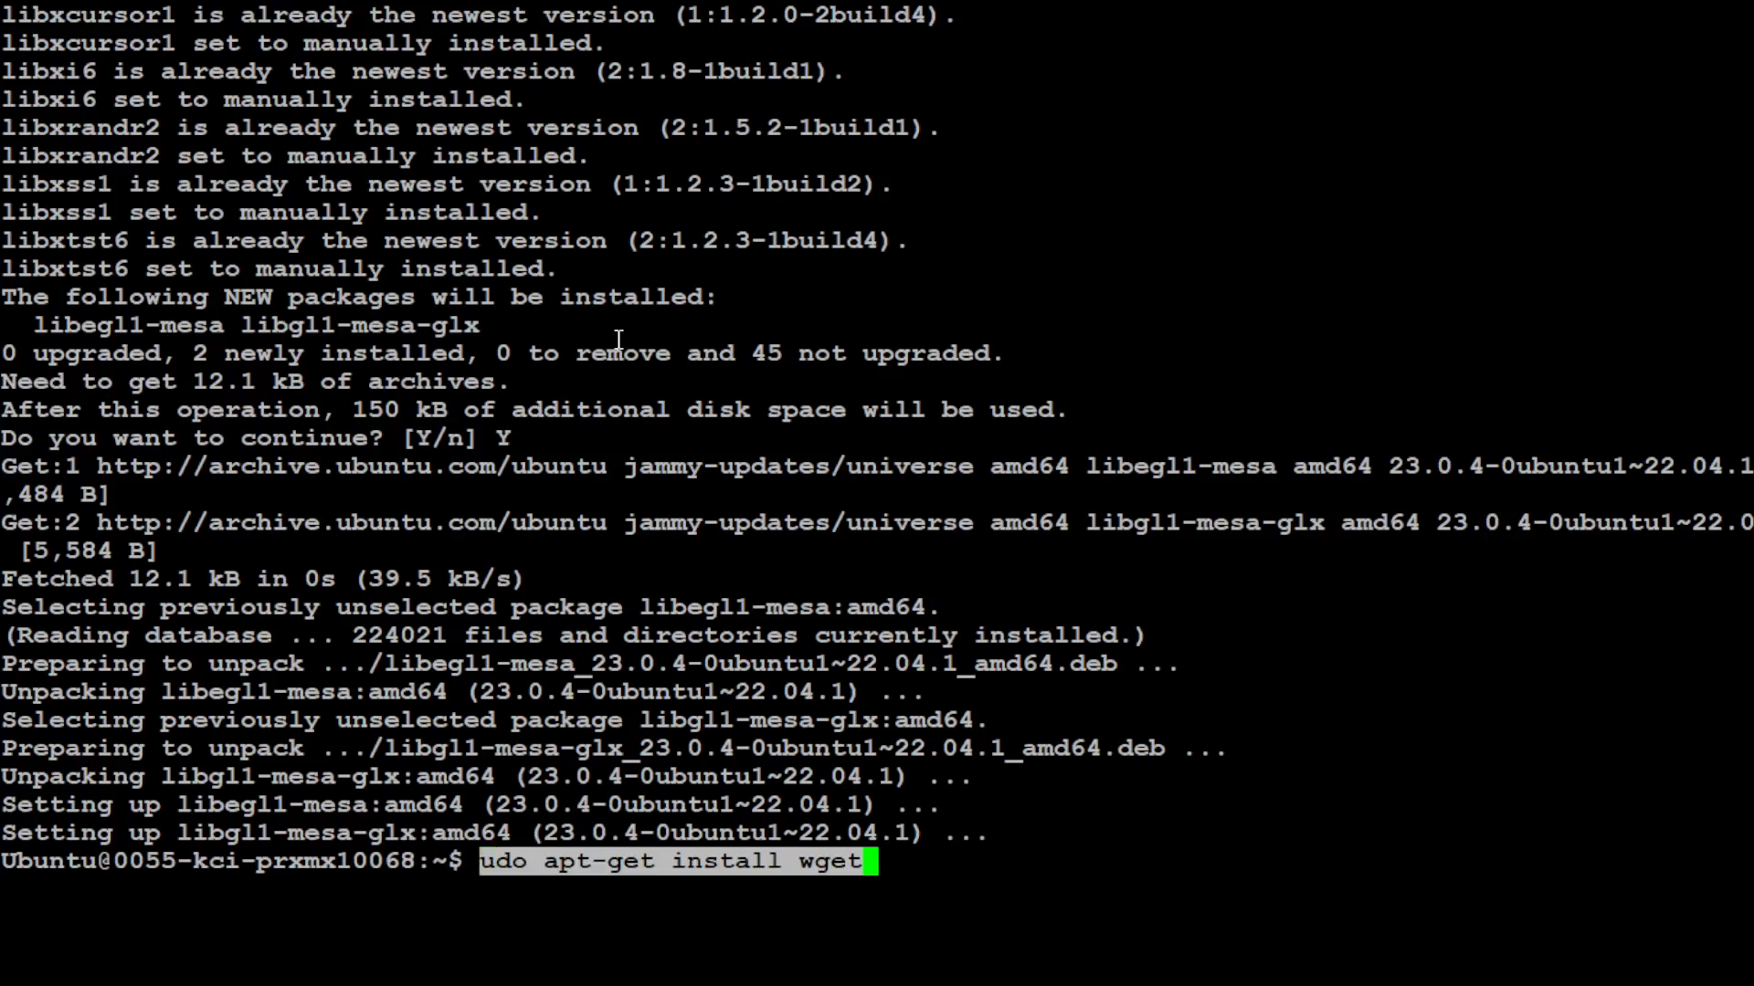
- Install wget and download Anaconda3-2024.02-1-Linux-x86_64.sh with curl
{"action": "key", "text": "Home"}
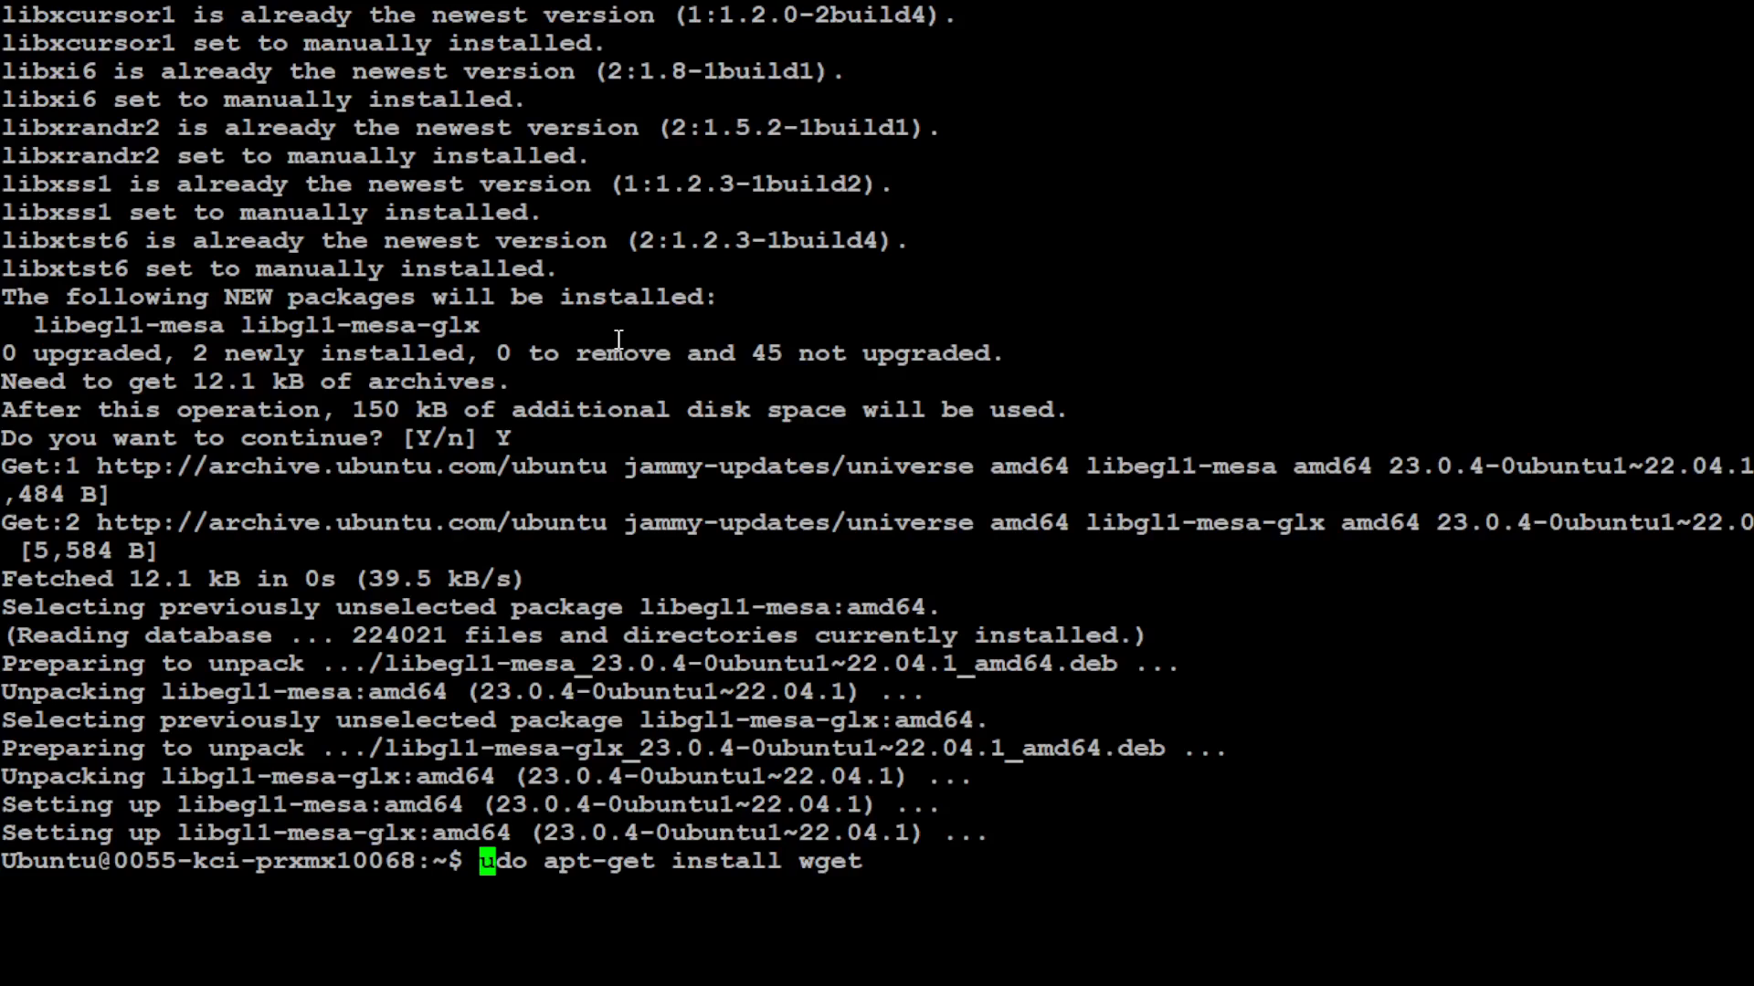
{"action": "key", "text": "Return"}
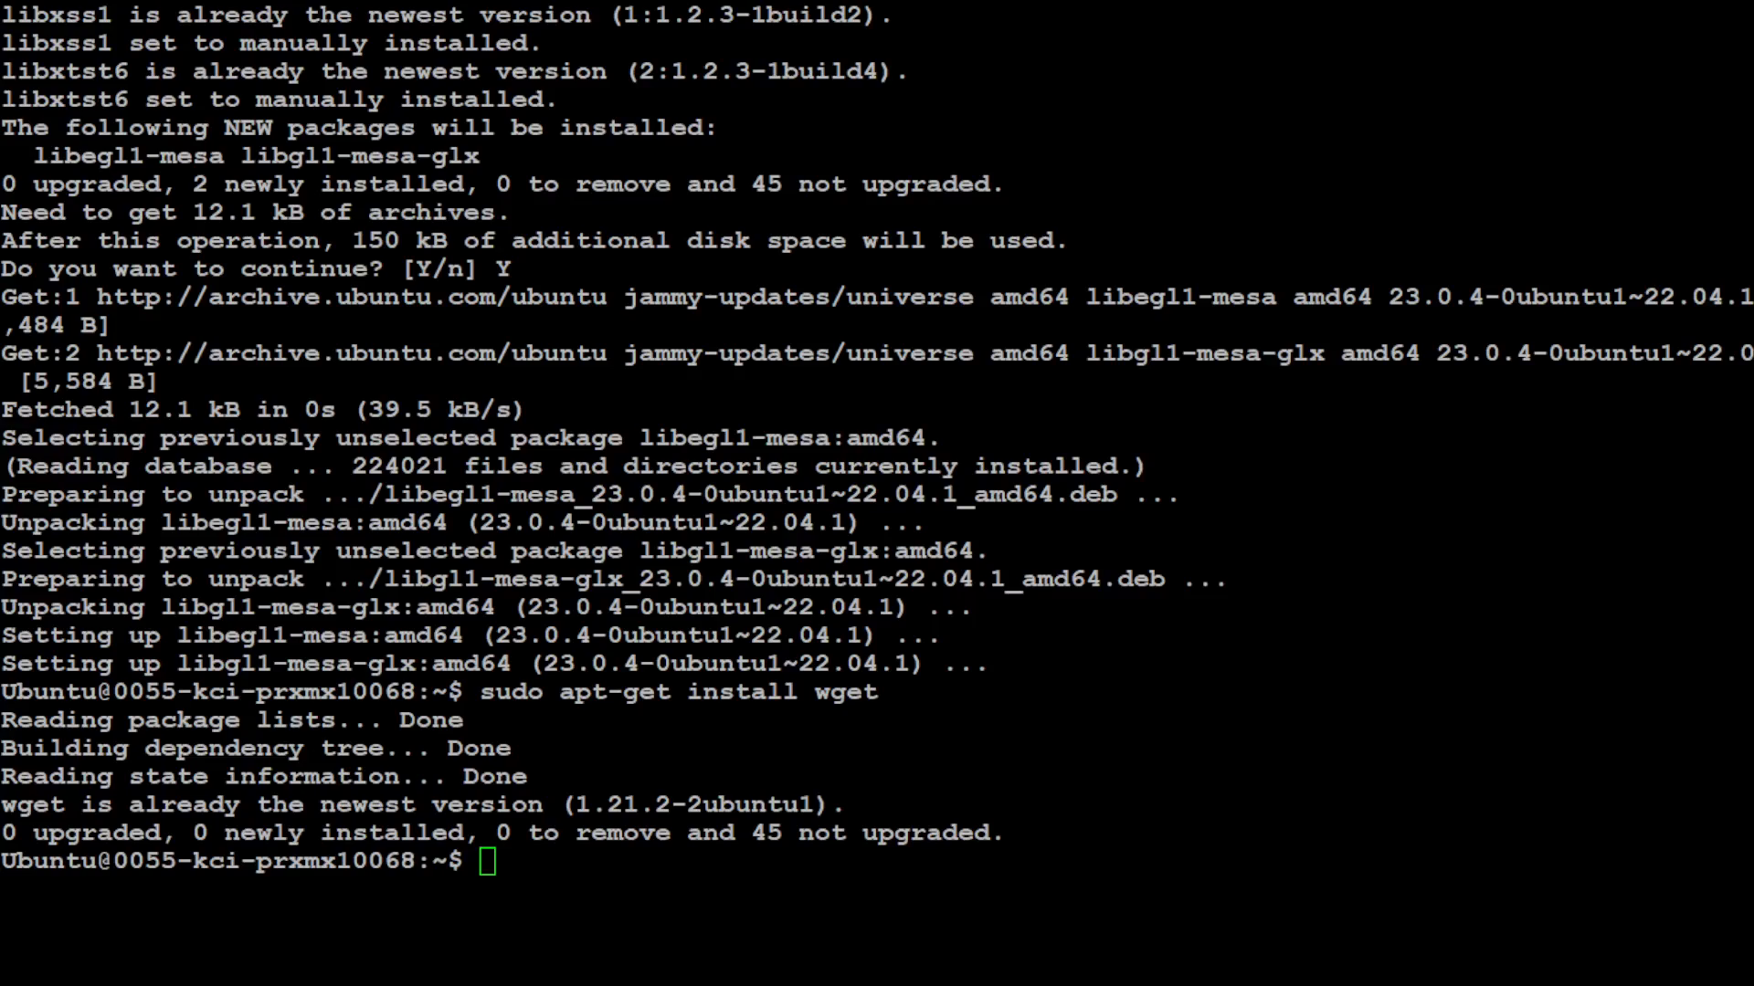
{"action": "type", "text": "curl -O https://repo.anaconda.com/archive/Anaconda3-2024.02-1-Linux-x86_64.sh"}
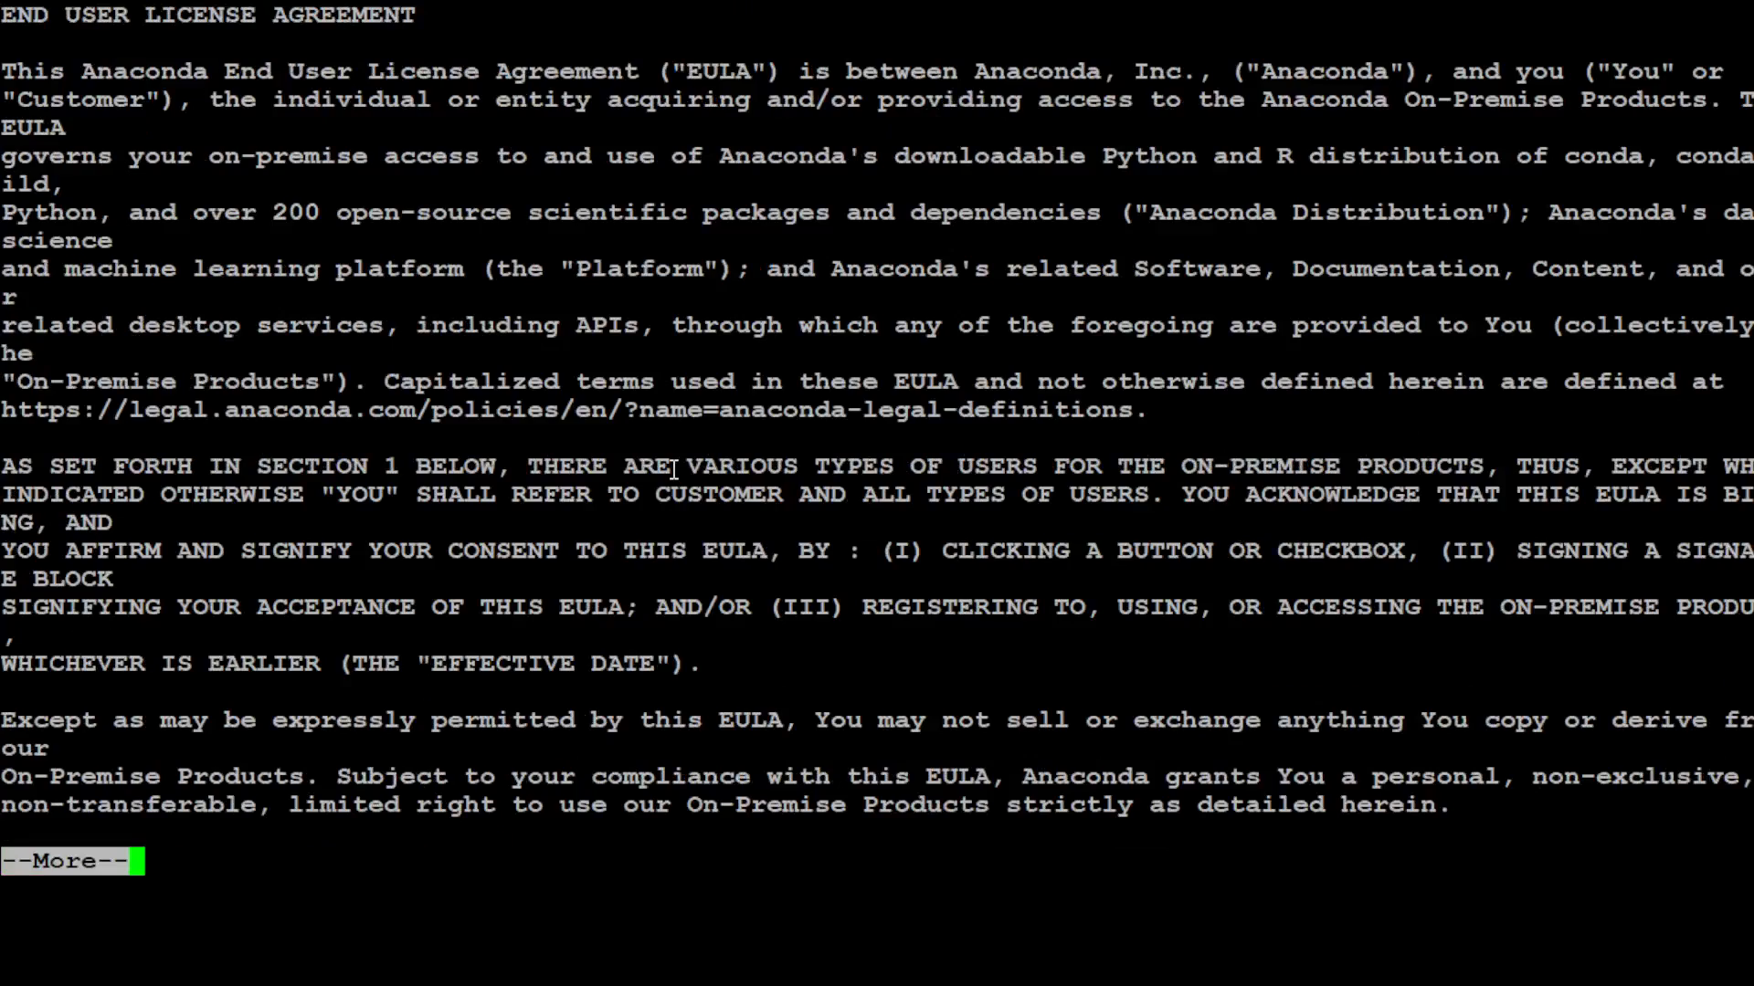
- Page through the Anaconda3 license agreement to its end
{"action": "key", "text": "space"}
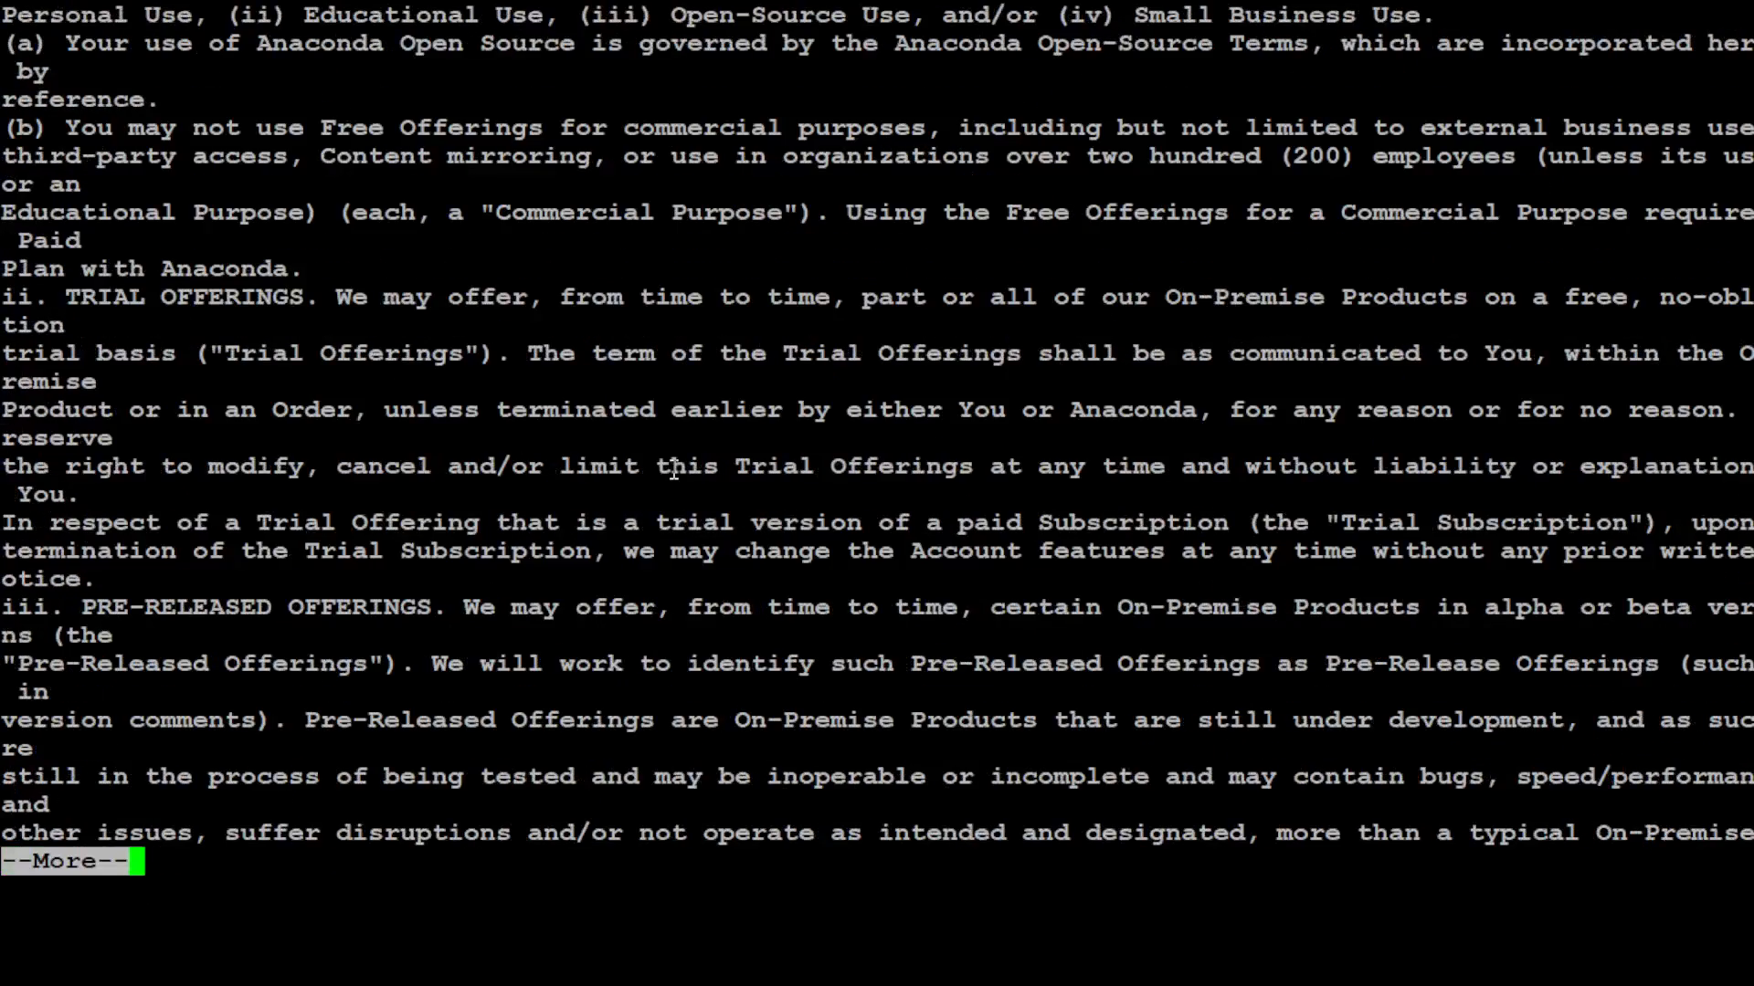
{"action": "key", "text": "space"}
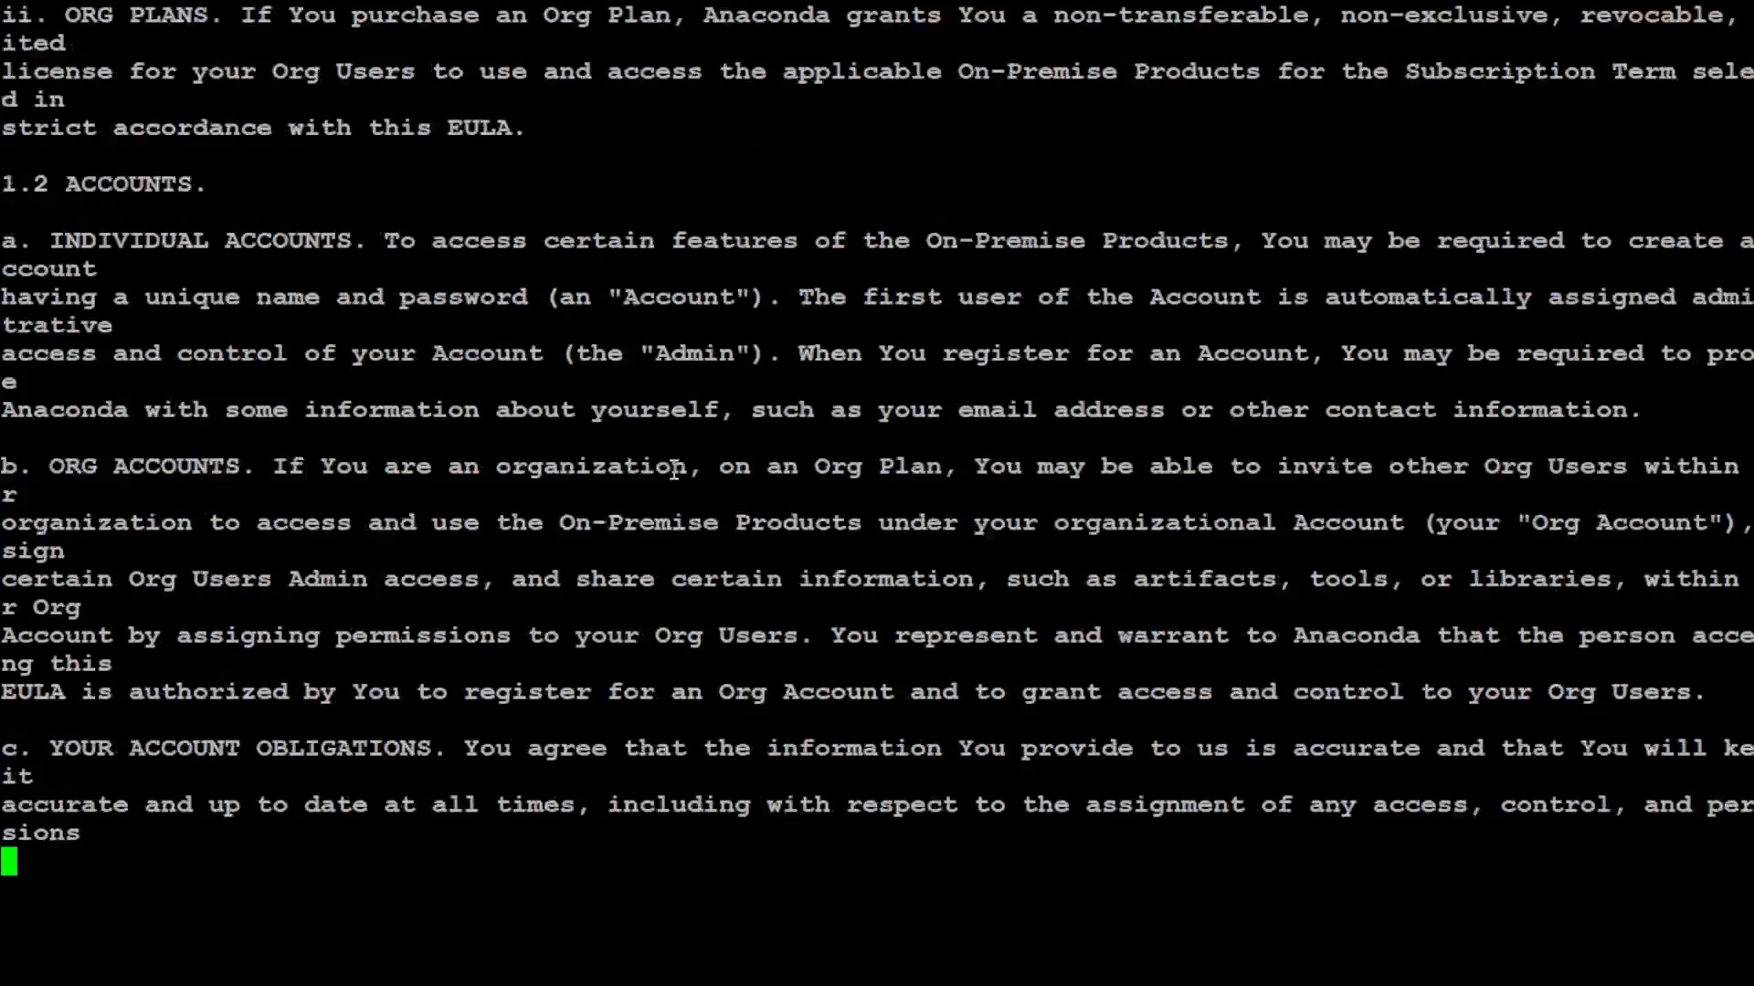
{"action": "key", "text": "space"}
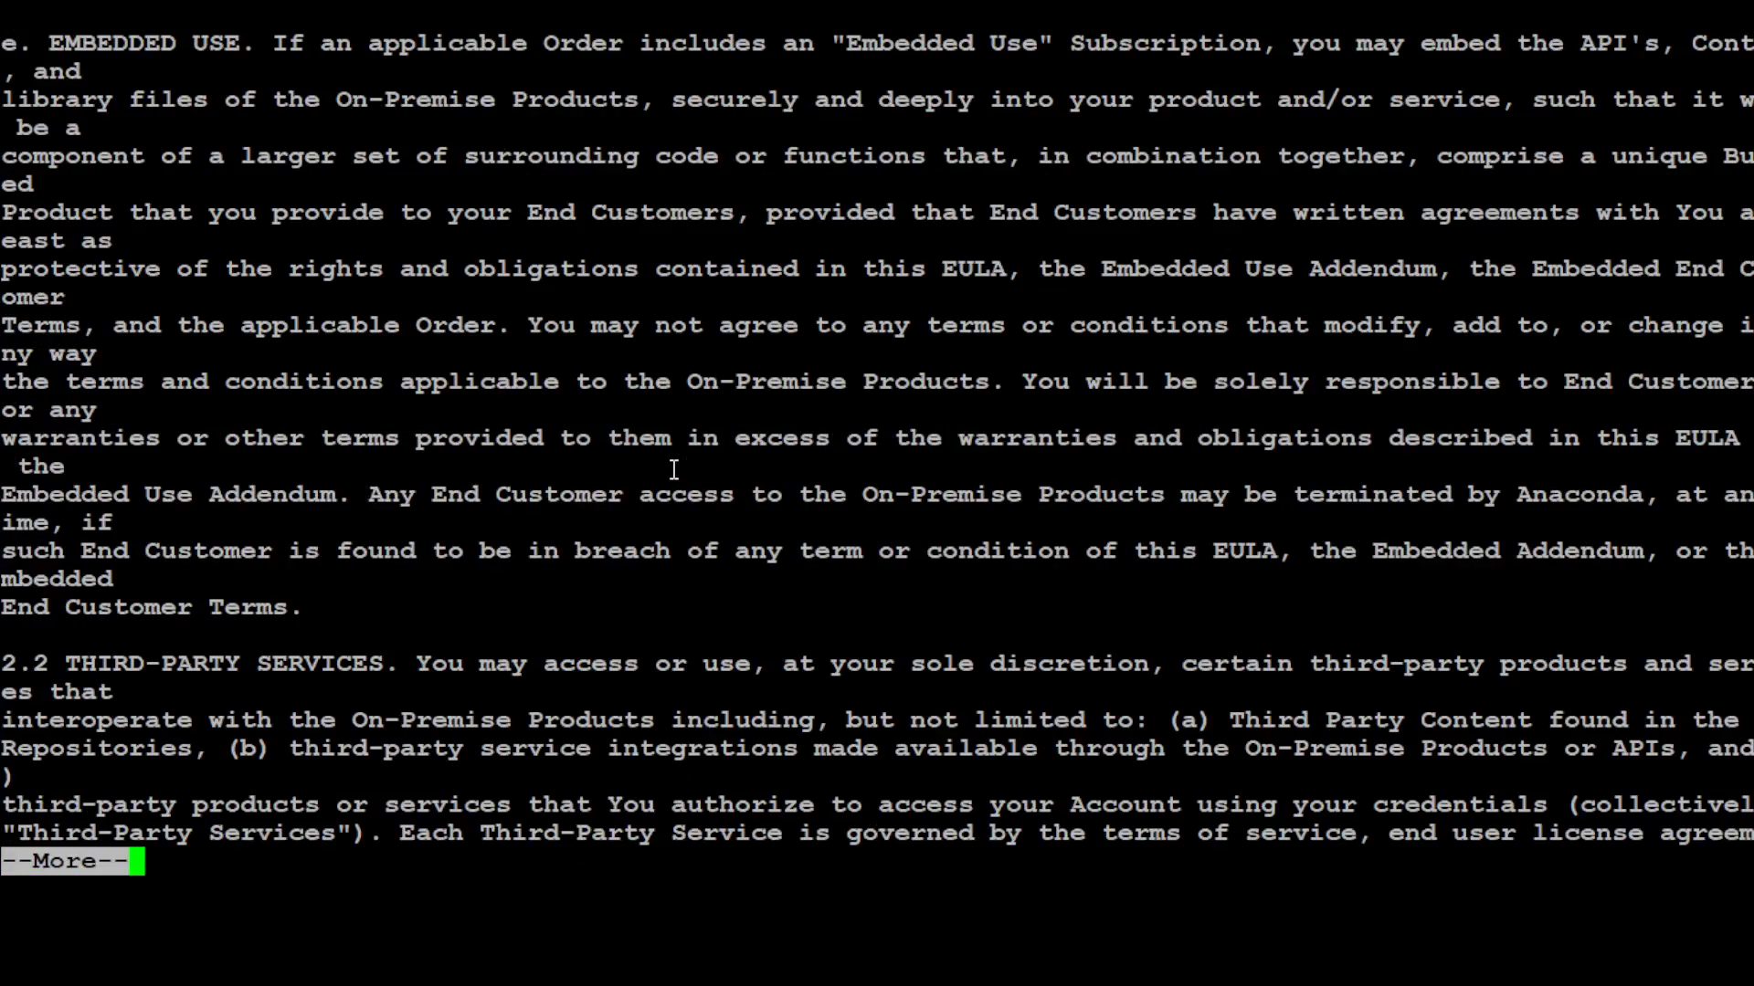
{"action": "key", "text": "space"}
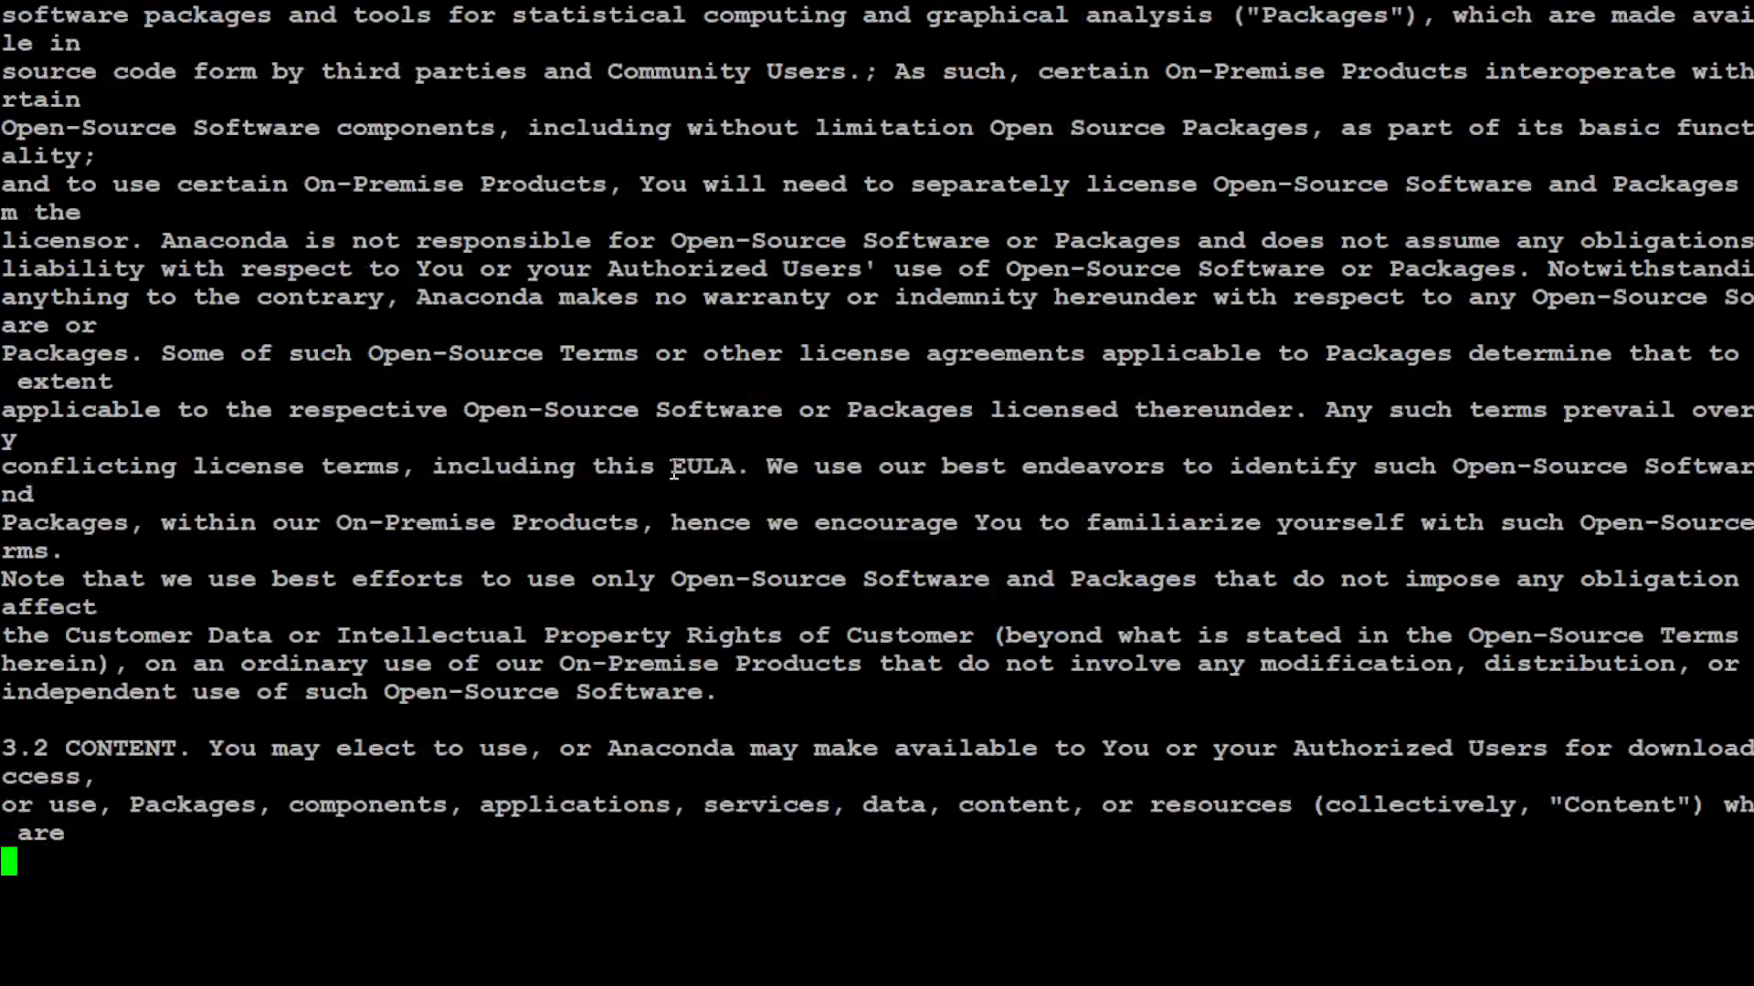
{"action": "scroll", "scroll_direction": "down", "scroll_amount": 3}
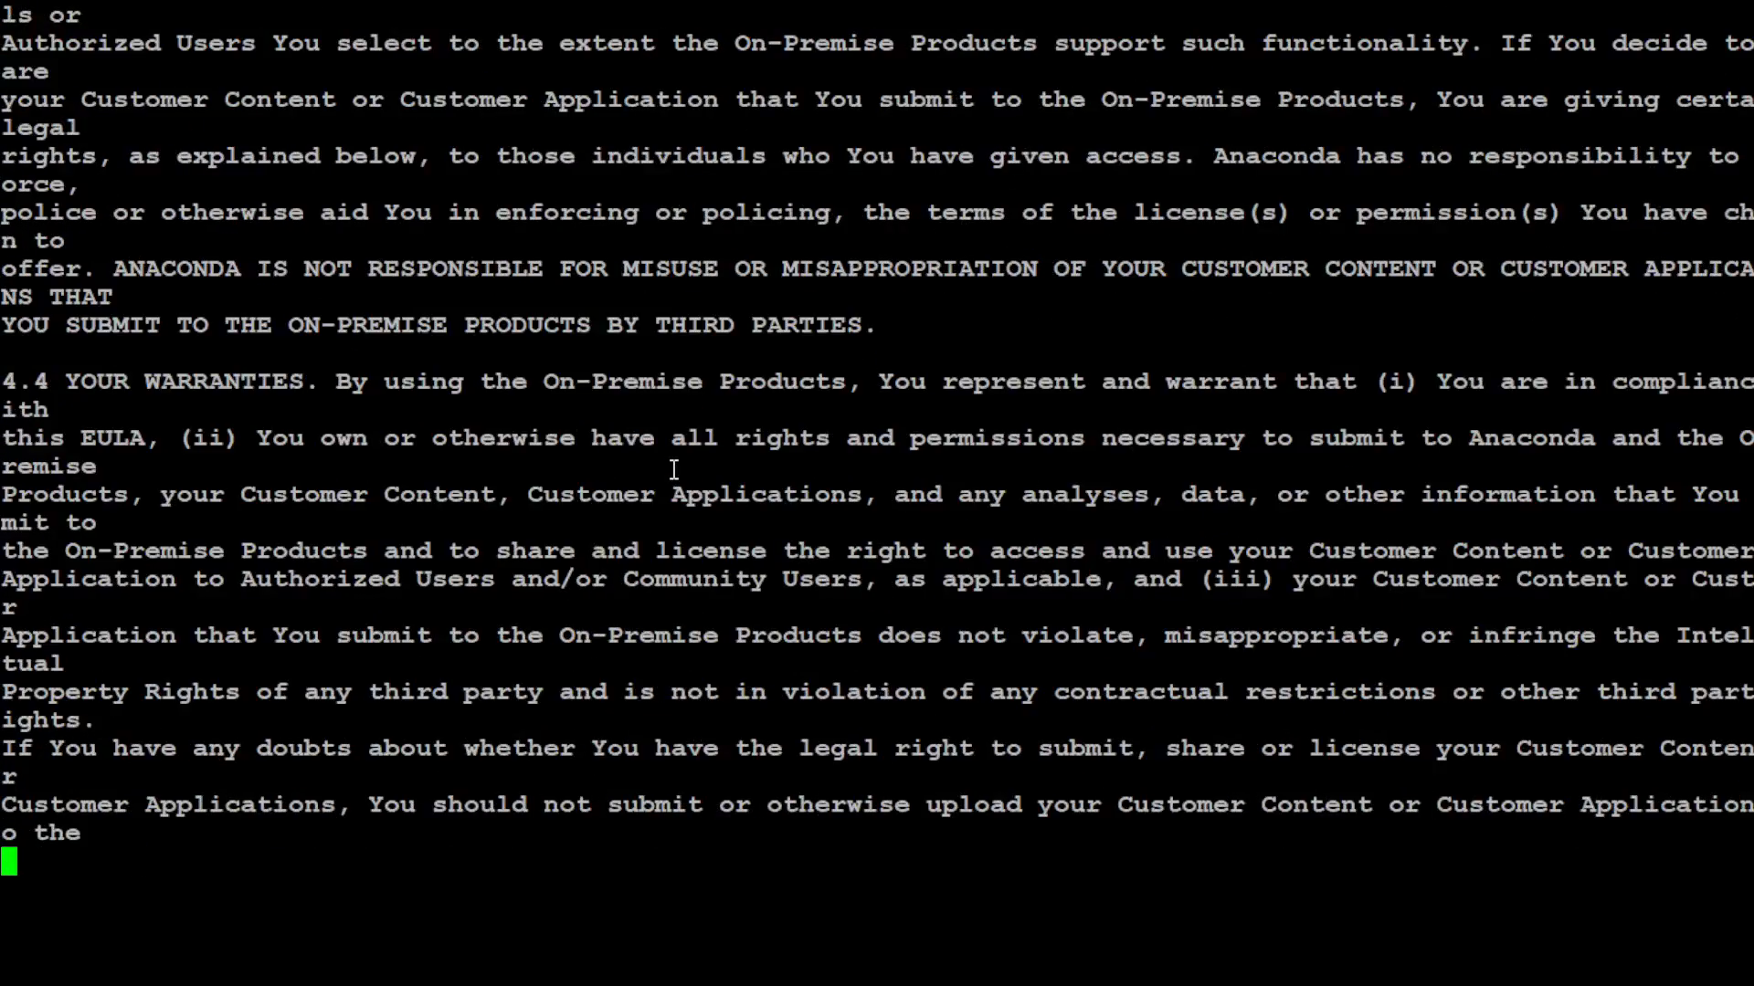
{"action": "key", "text": "space"}
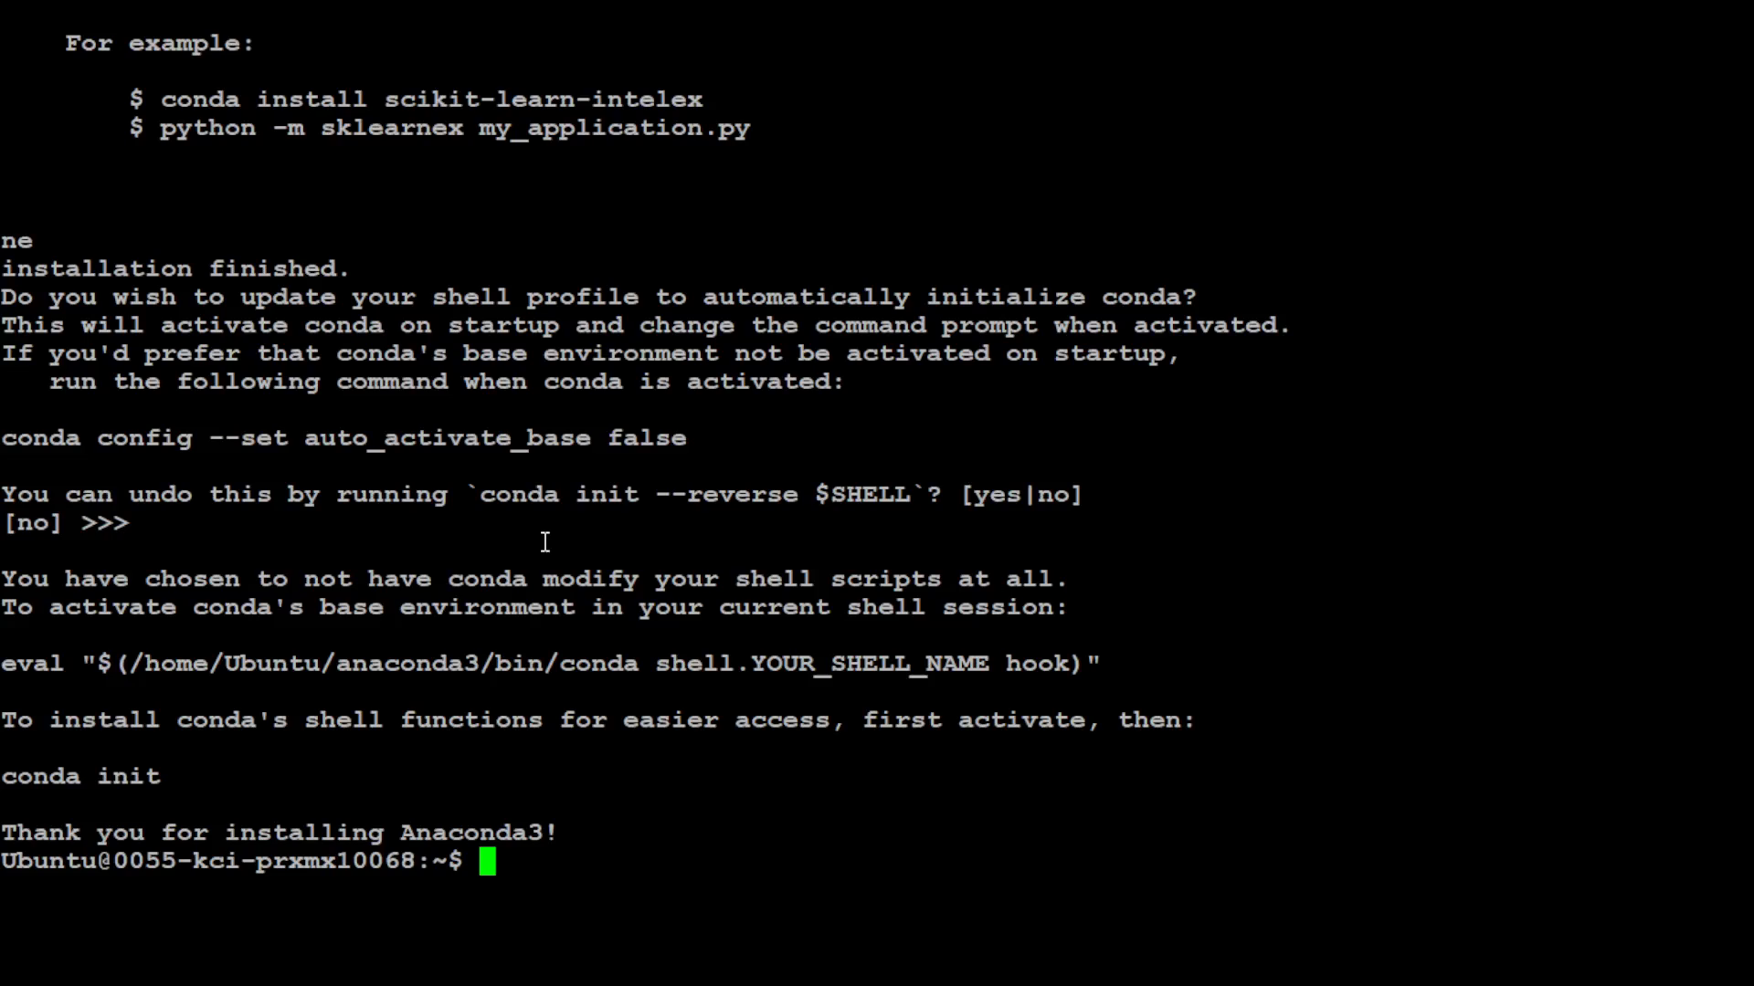
{"action": "mouse_move", "coordinate": [601, 613]}
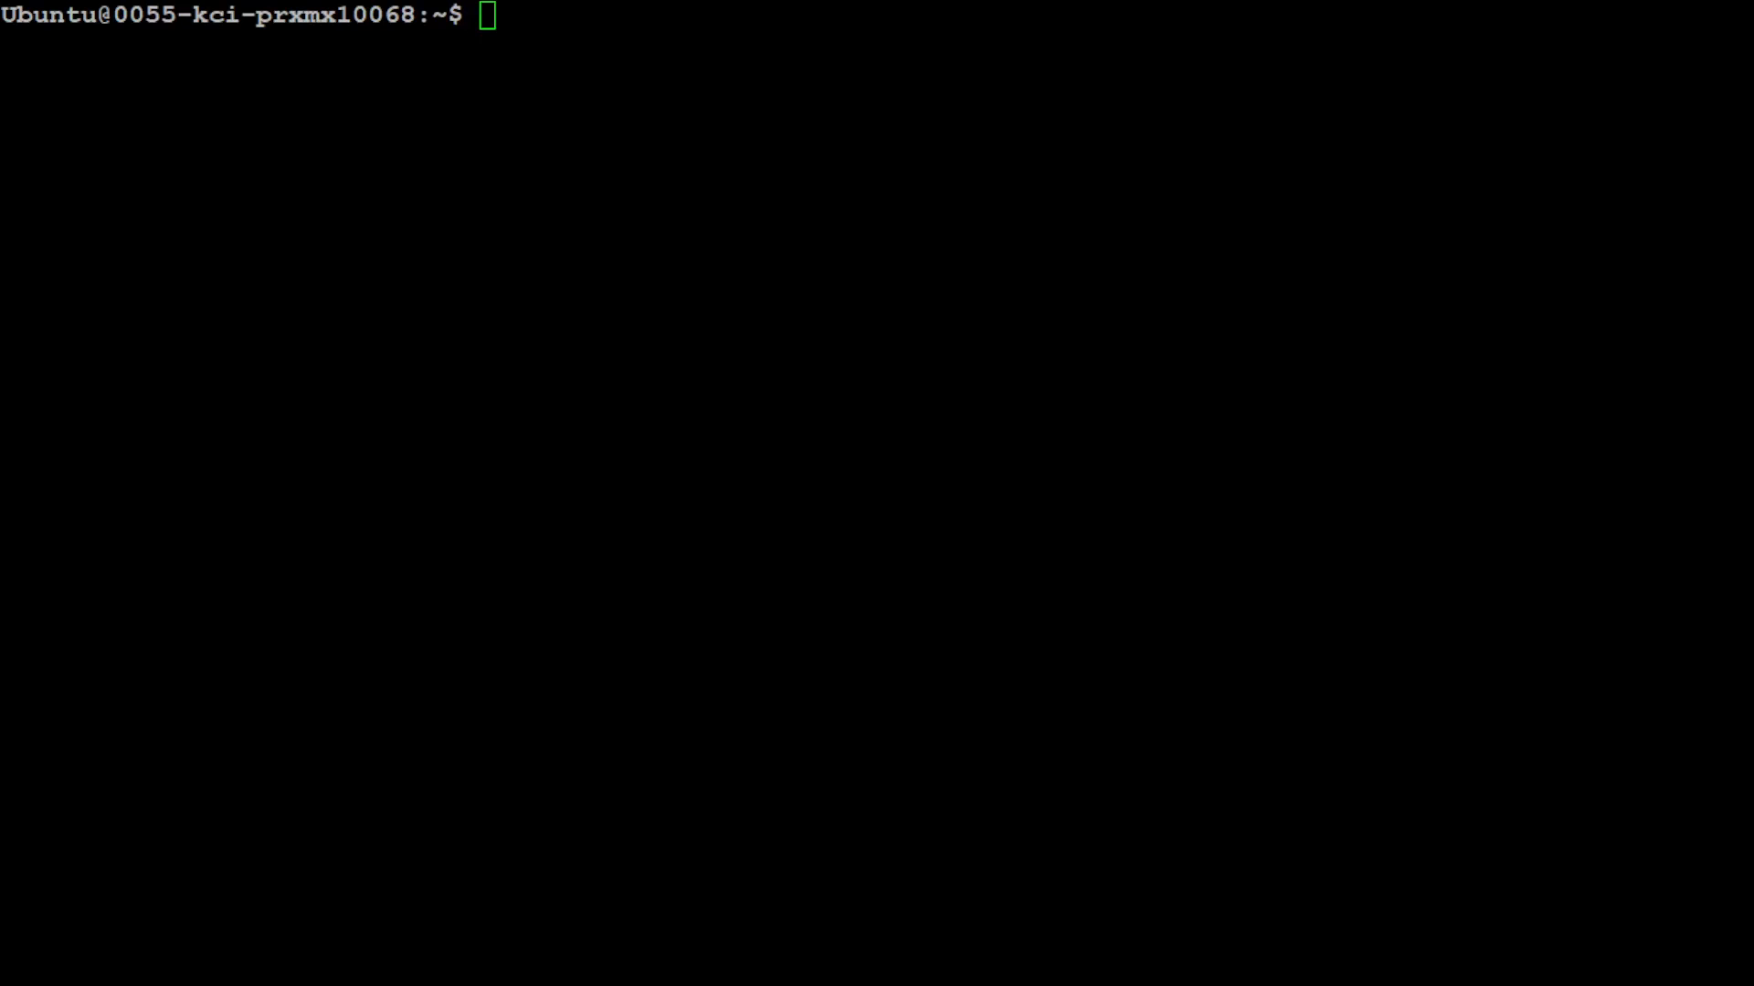
- Run conda info to confirm conda works, then clear the screen
{"action": "type", "text": "conda"}
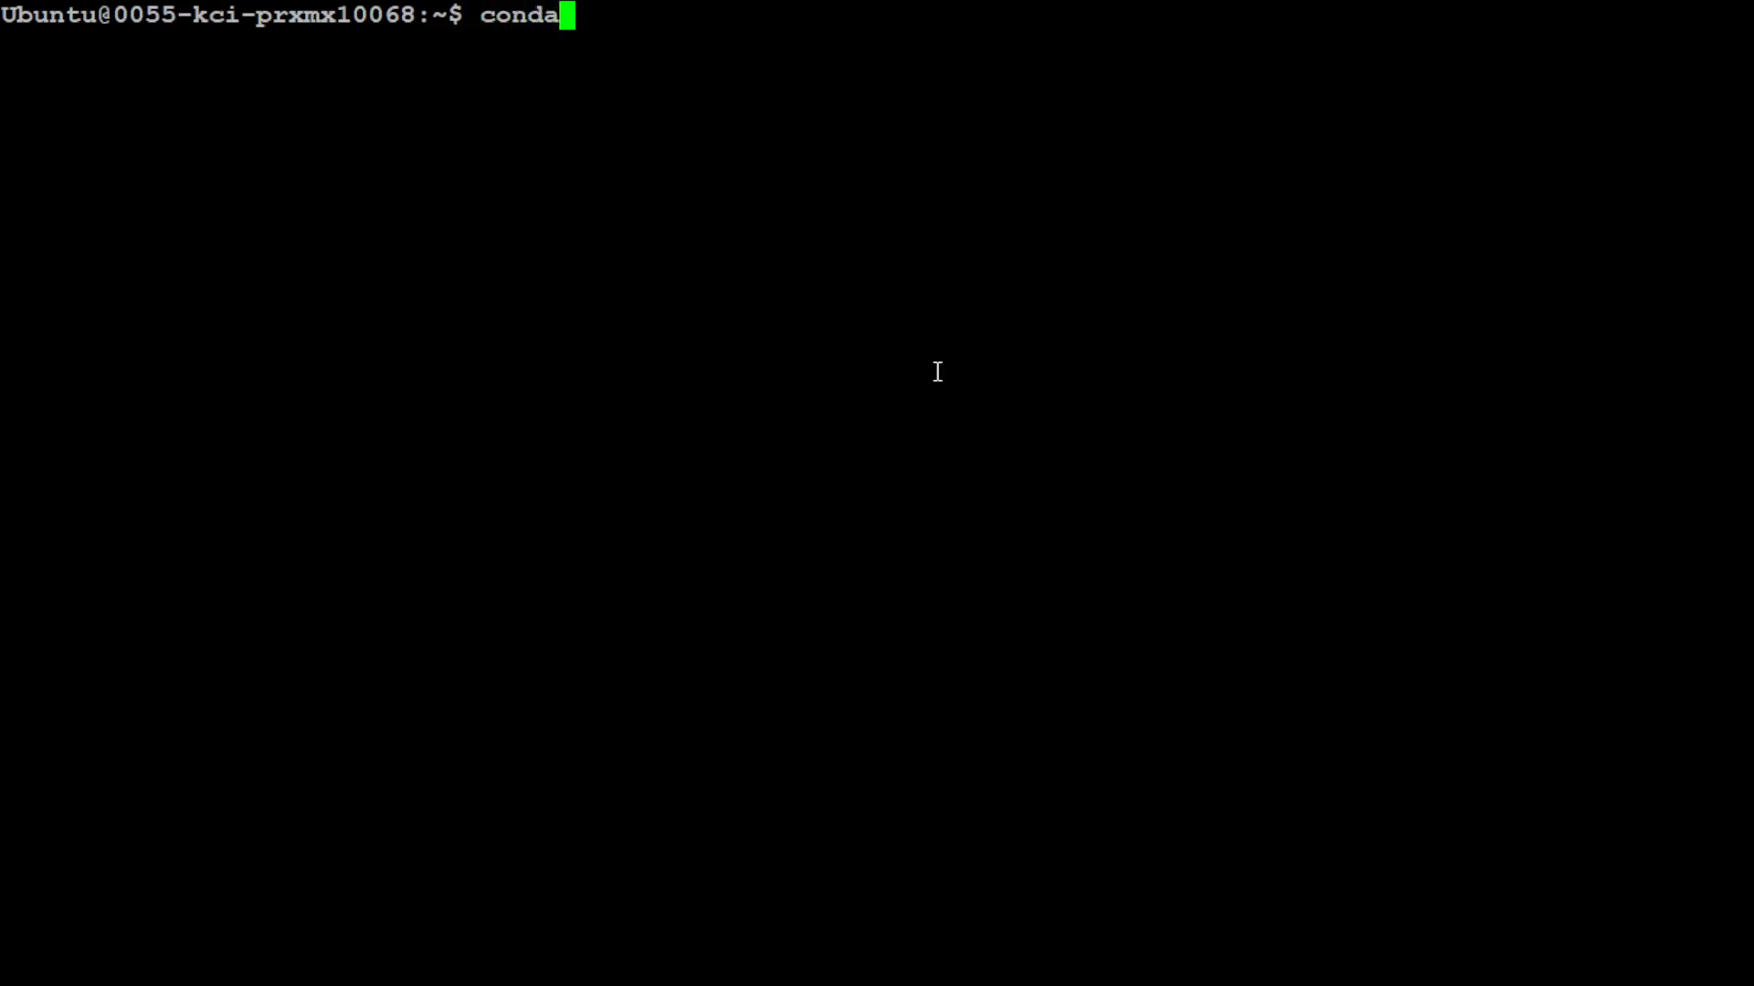
{"action": "type", "text": "info"}
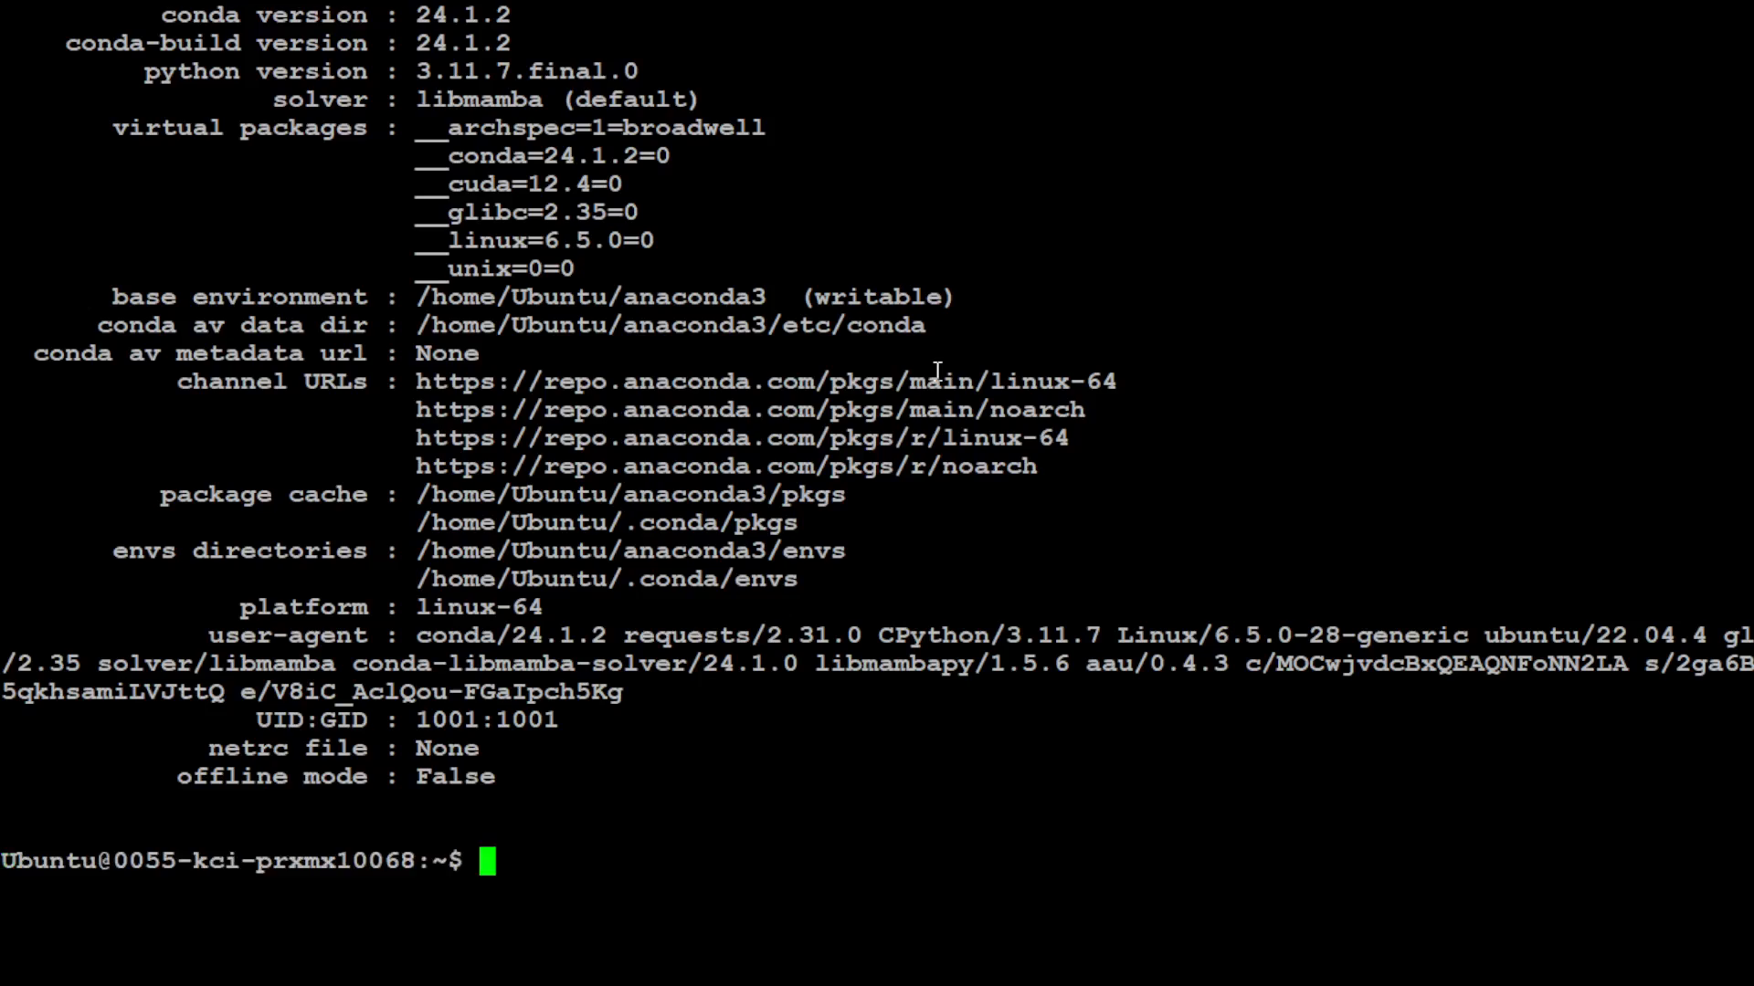
{"action": "type", "text": "clea"}
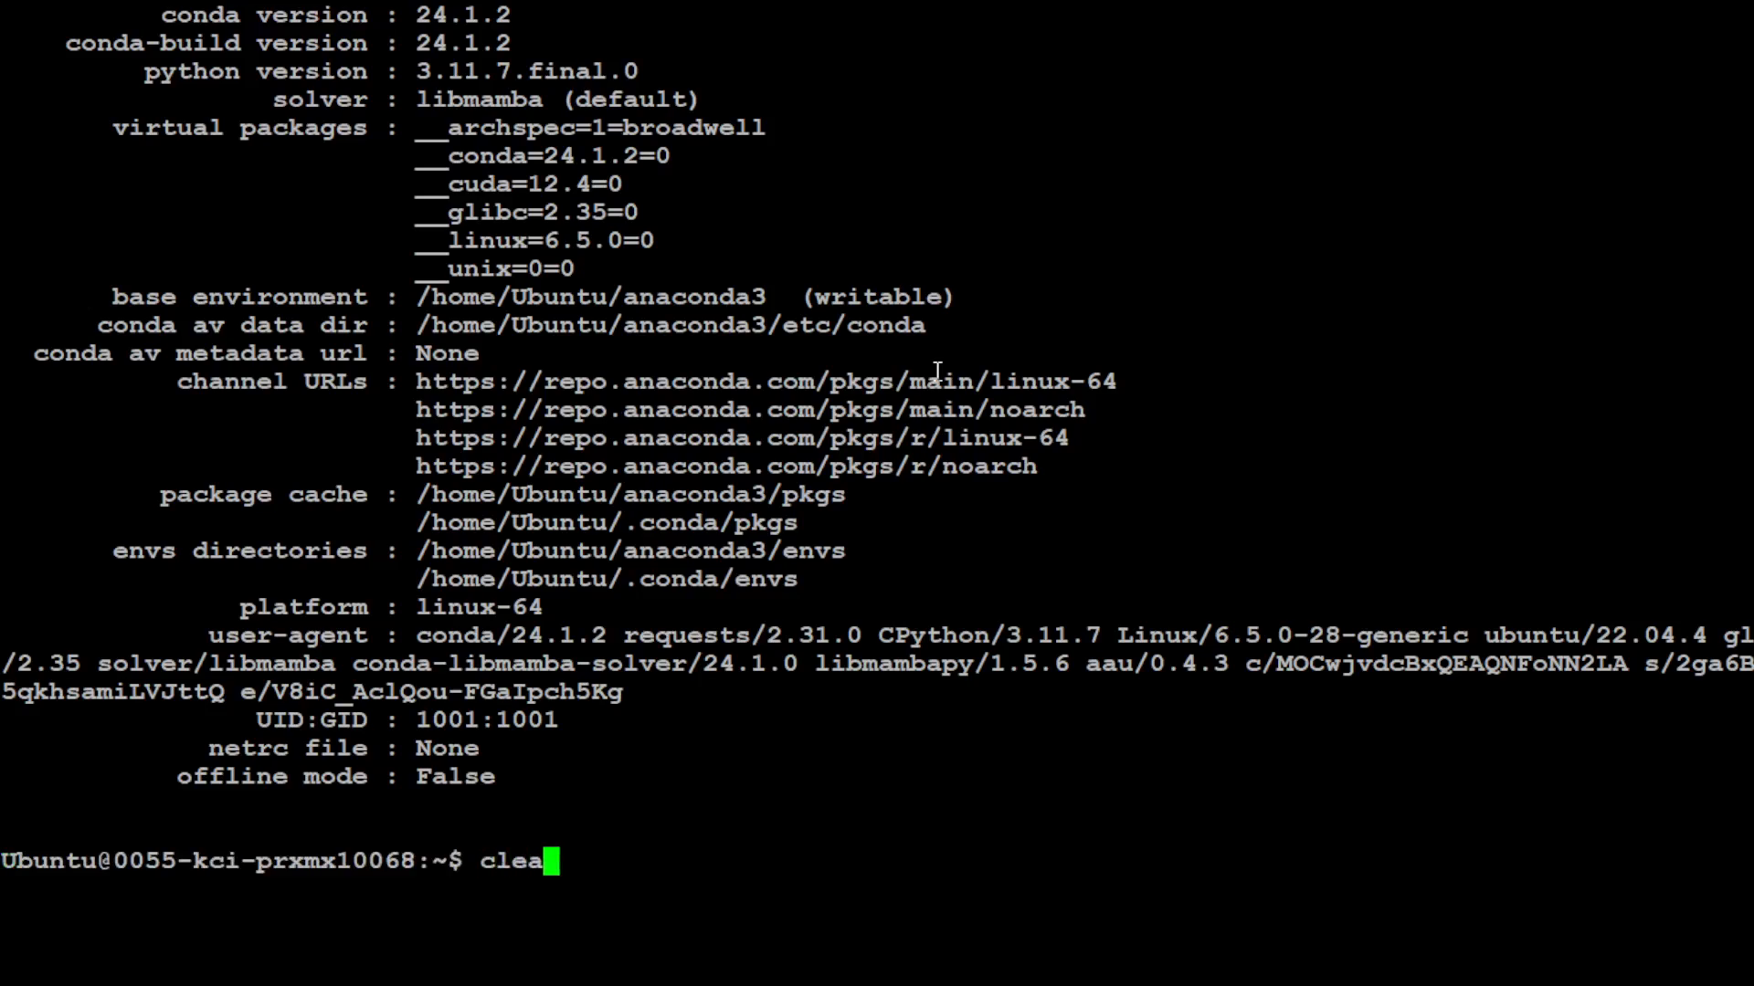
{"action": "type", "text": "r"}
{"action": "type", "text": "conda create -n raggapp python=3.11"}
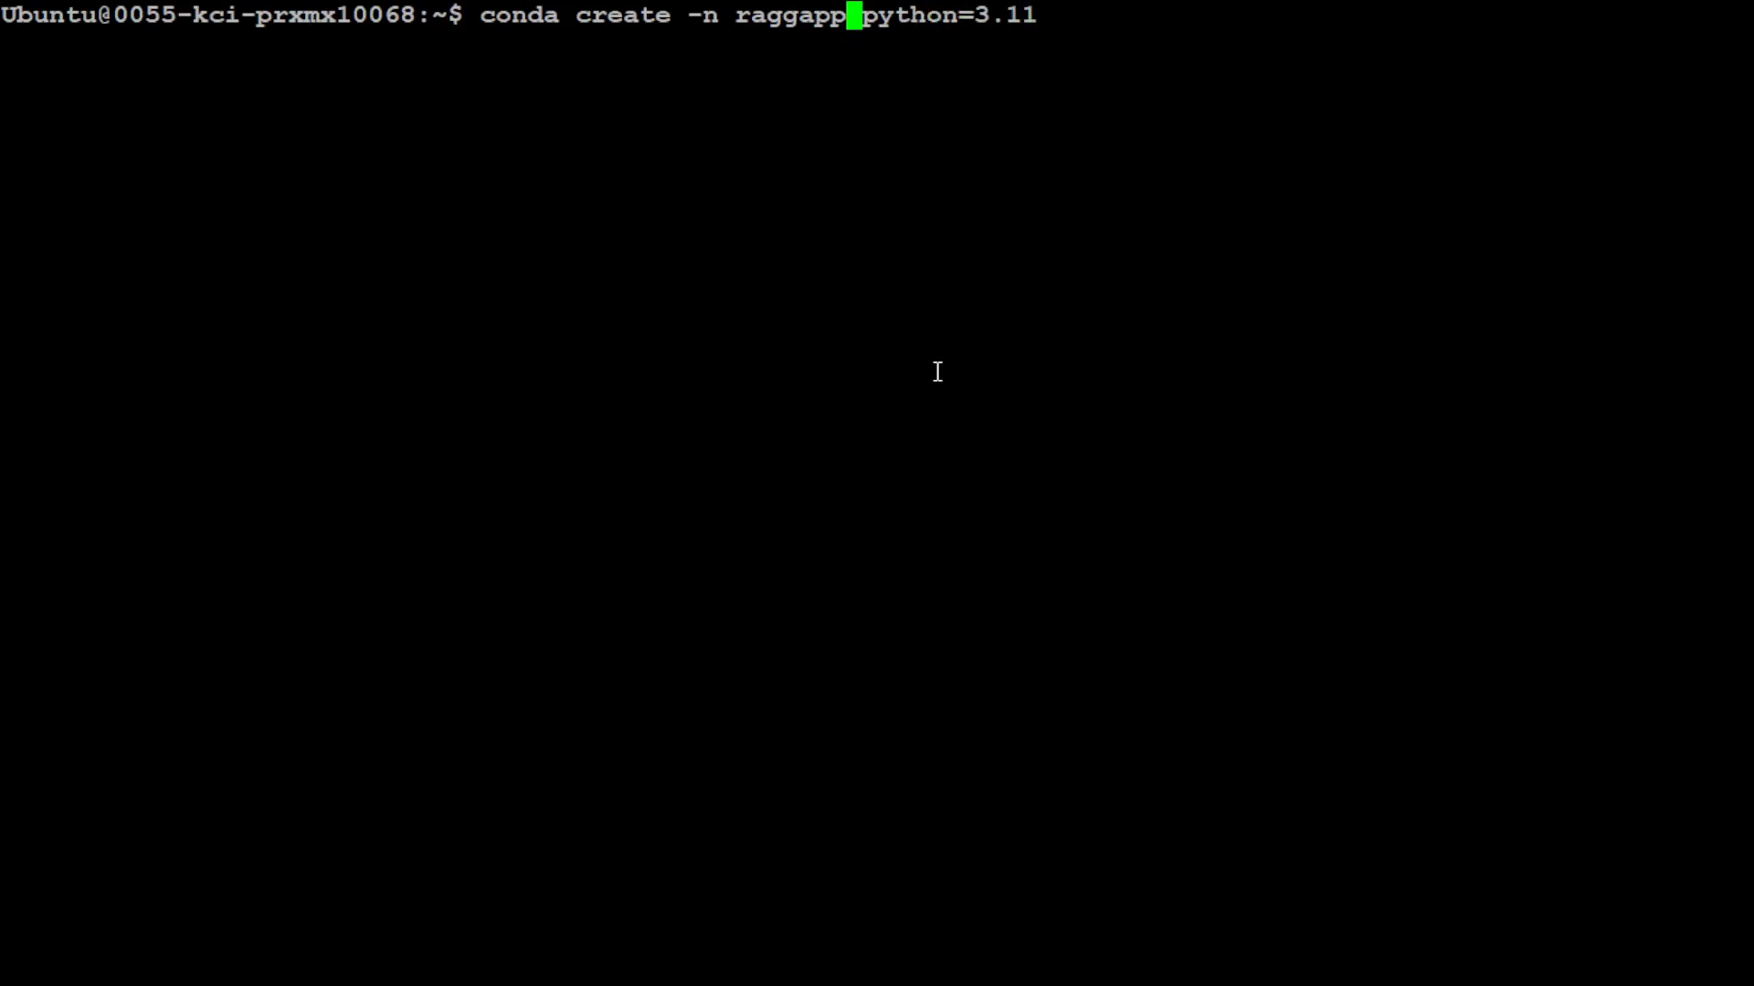
- Create the Python 3.11 conda environment named openchat, confirming with y
{"action": "key", "text": "BackSpace"}
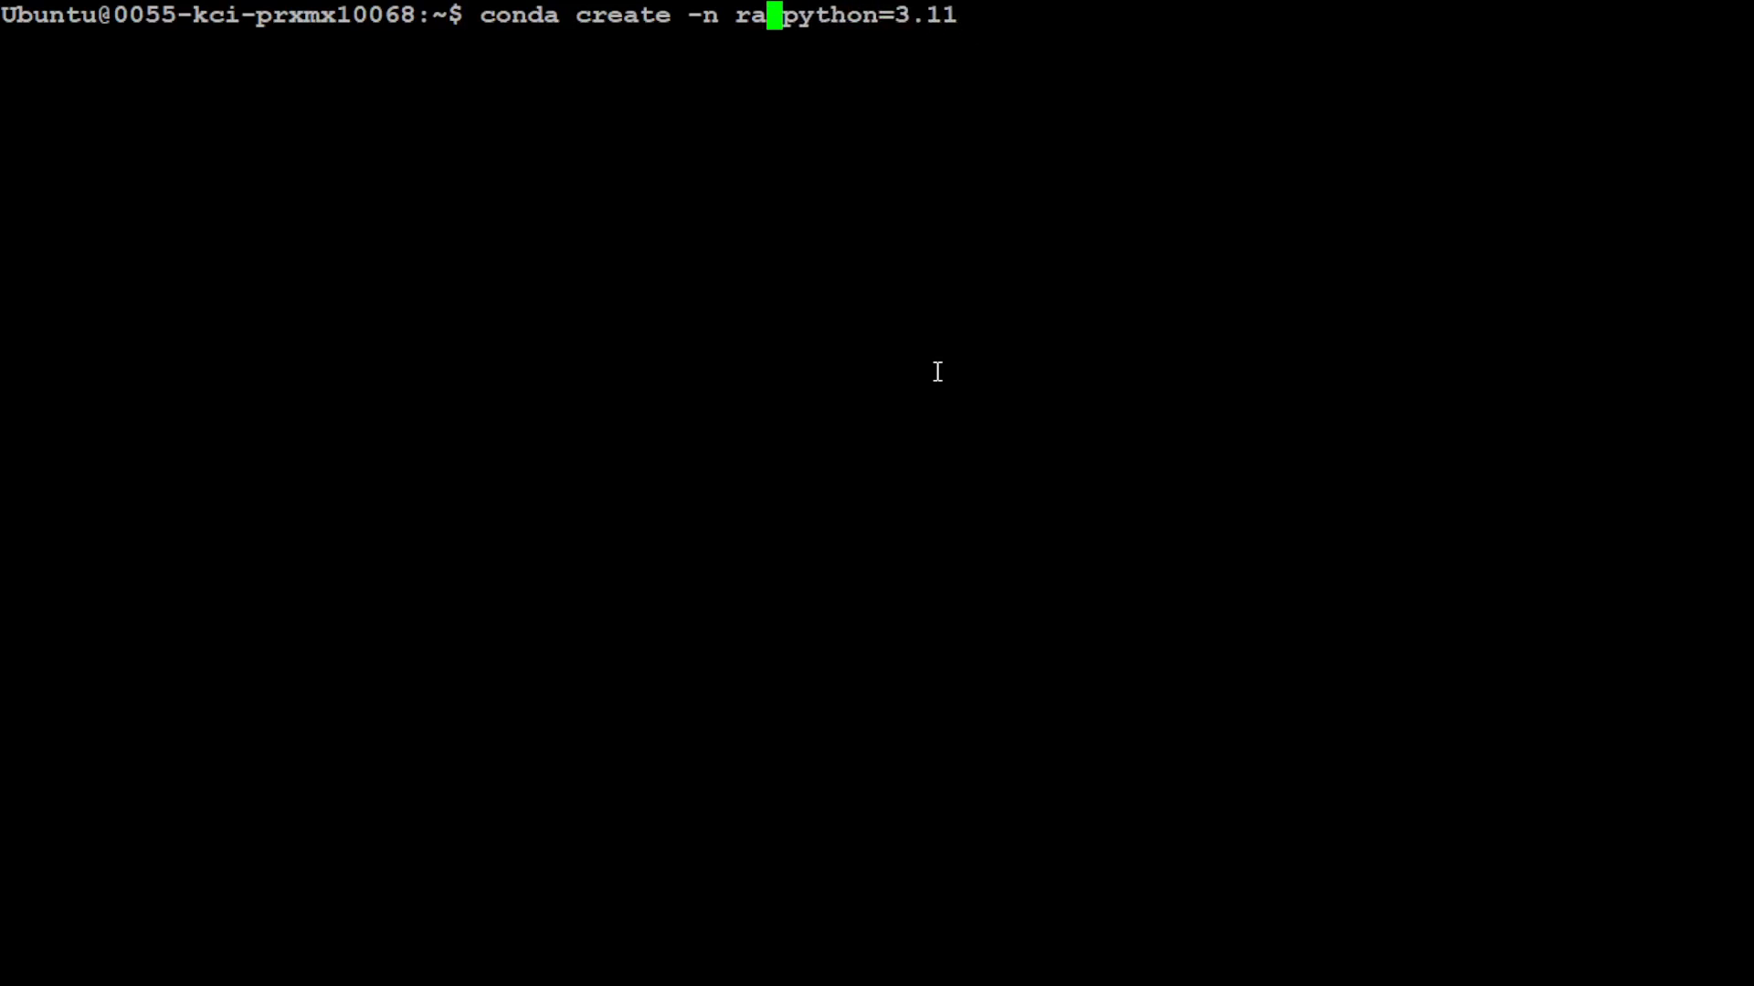
{"action": "type", "text": "opencha"}
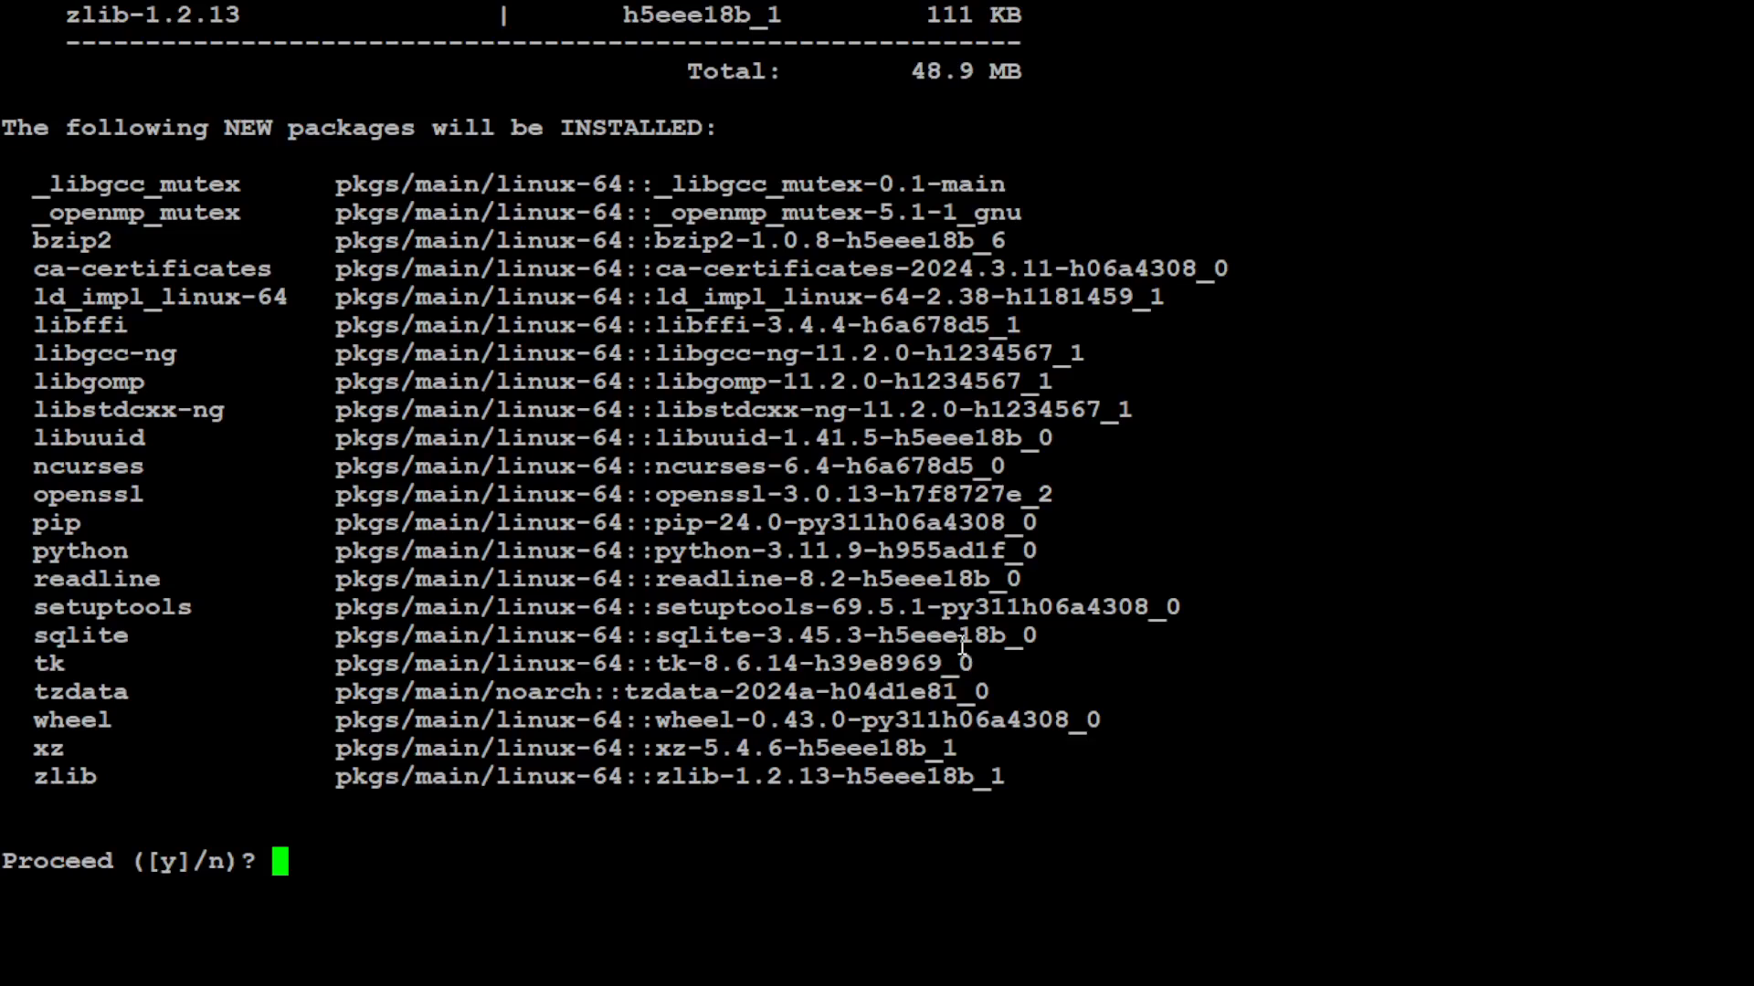
{"action": "type", "text": "y"}
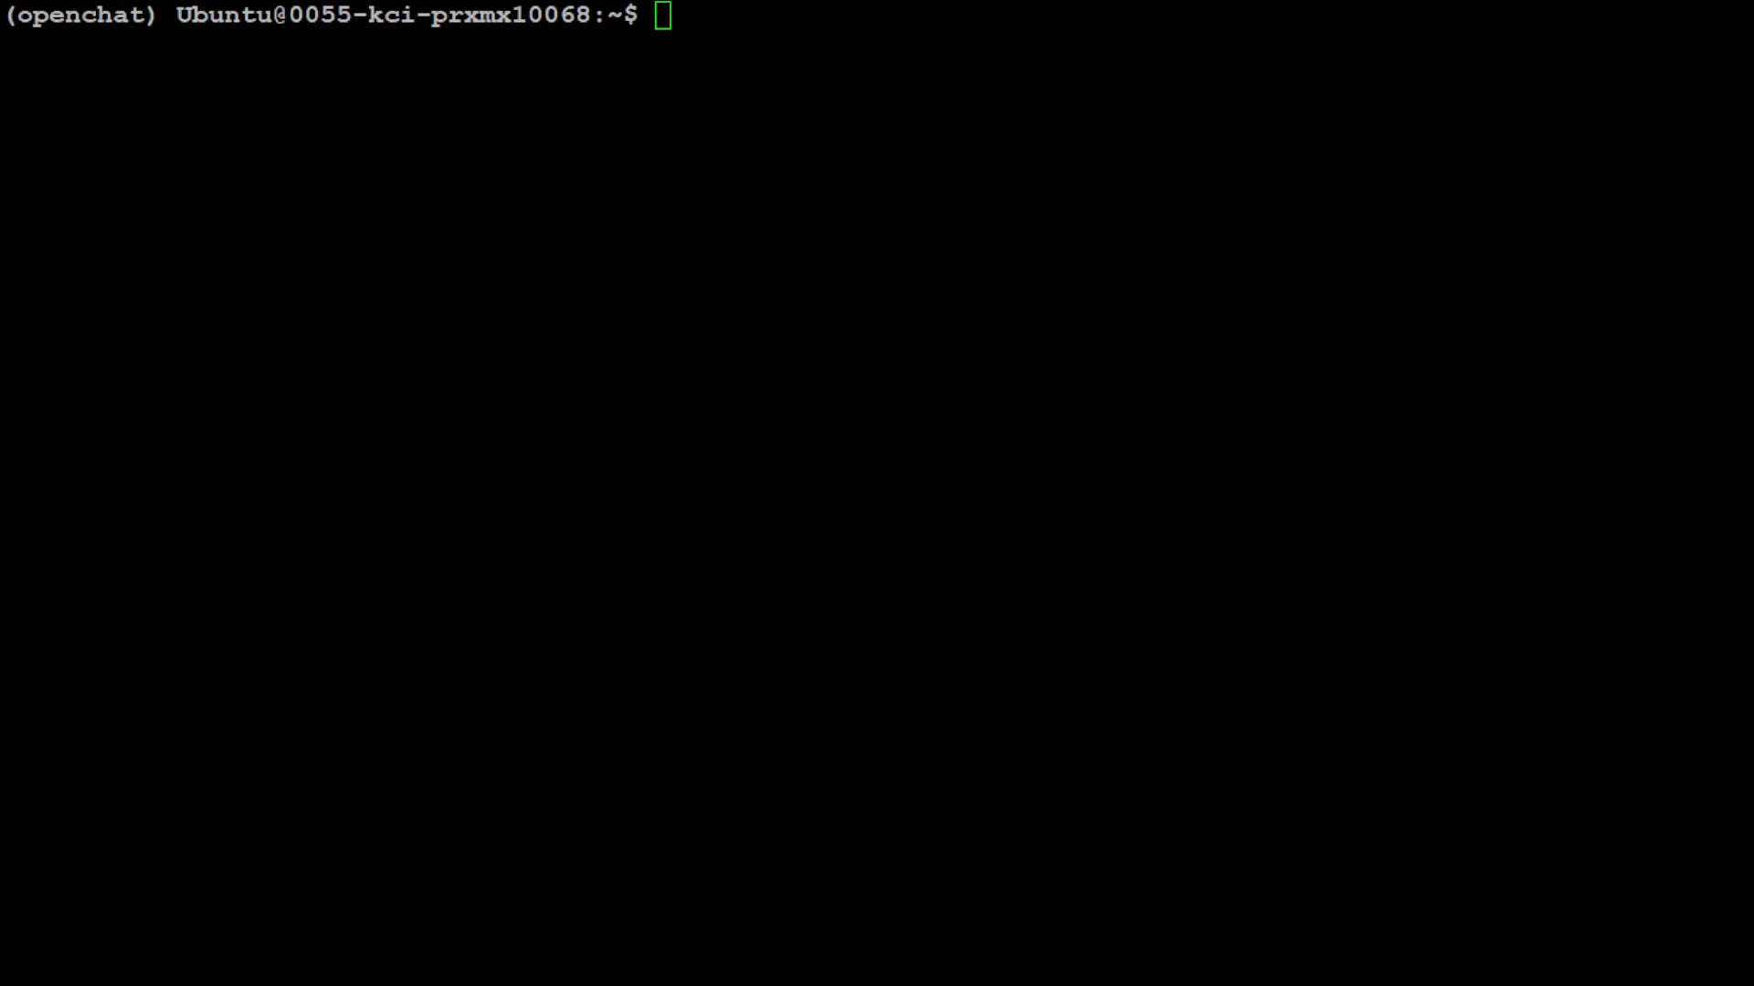
- Pip install torch, then transformers, sentencepiece and accelerate
{"action": "type", "text": "pip install torch"}
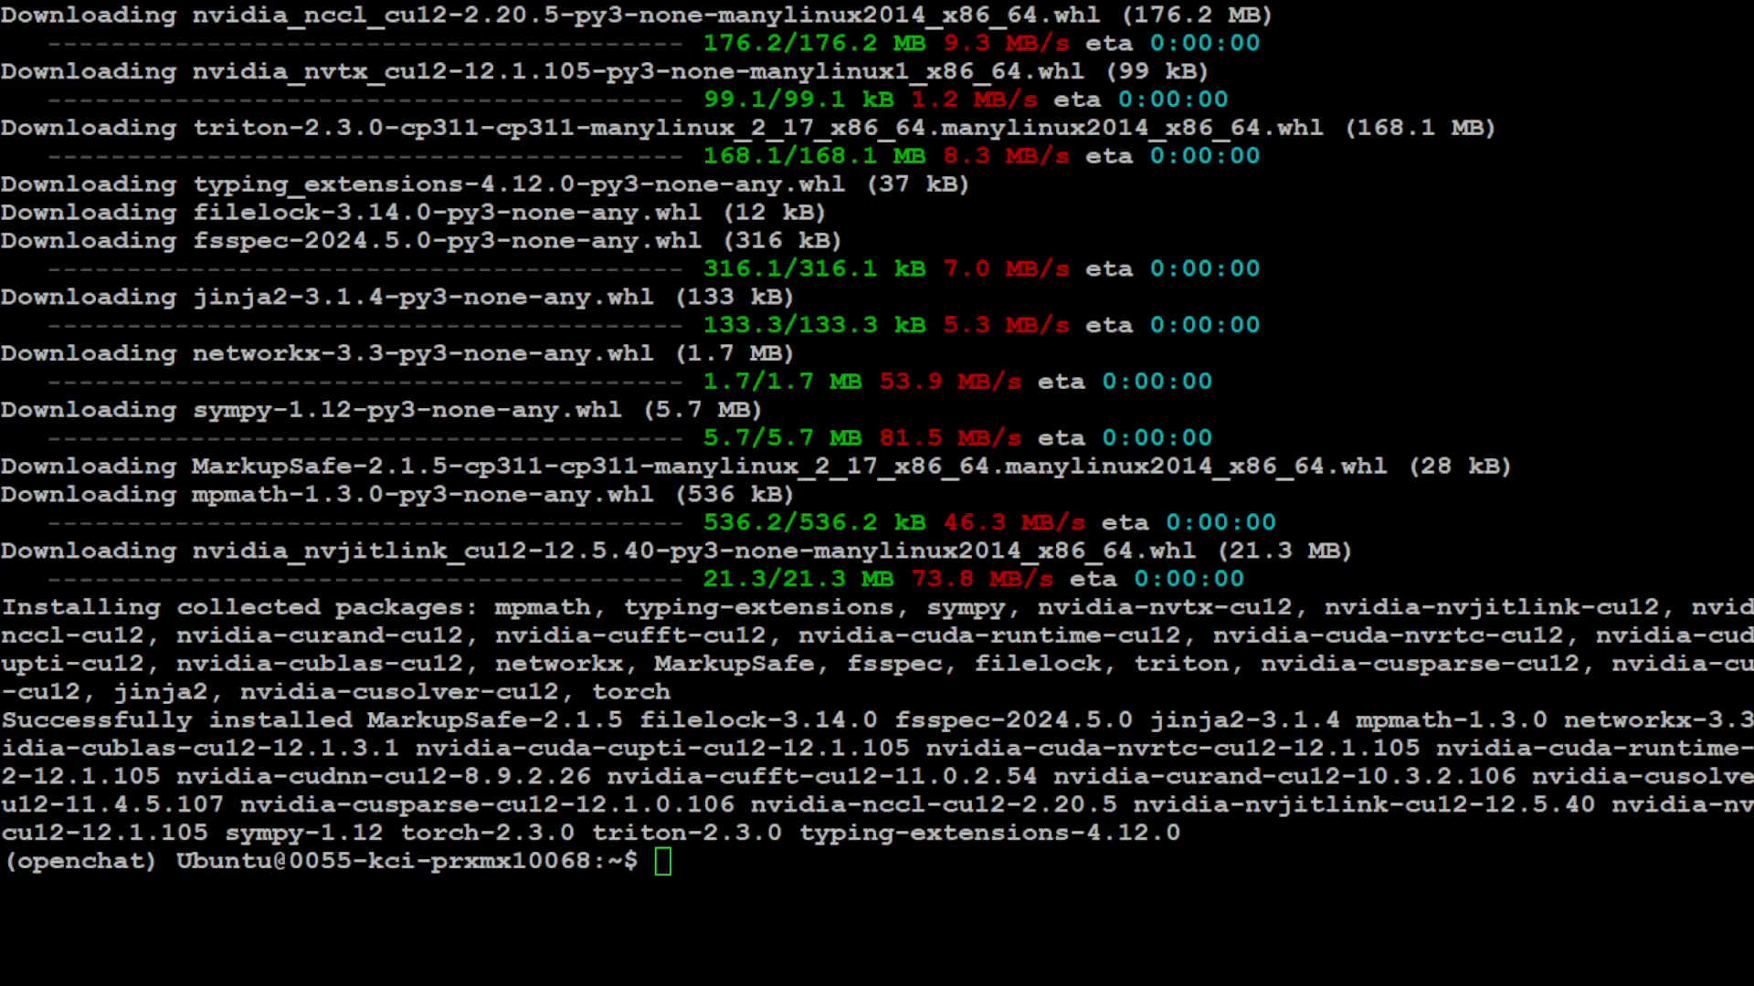
{"action": "type", "text": "pip install transformers sentencepiece accelerate"}
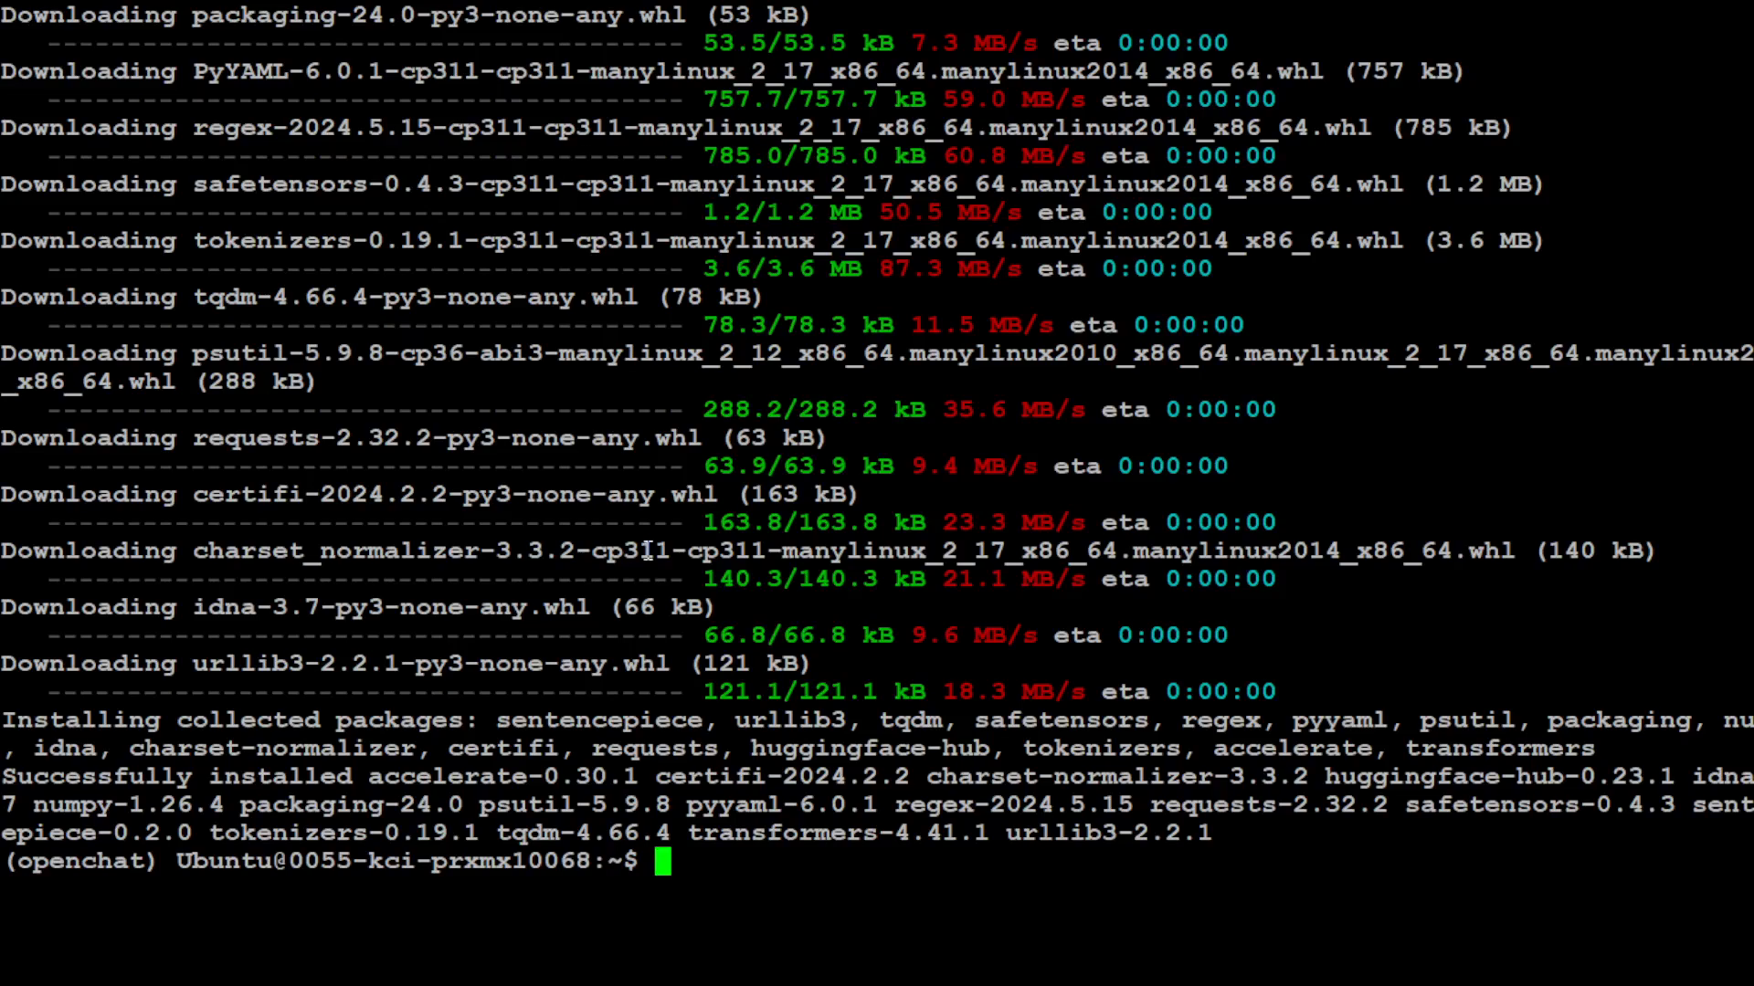
{"action": "type", "text": "pytho"}
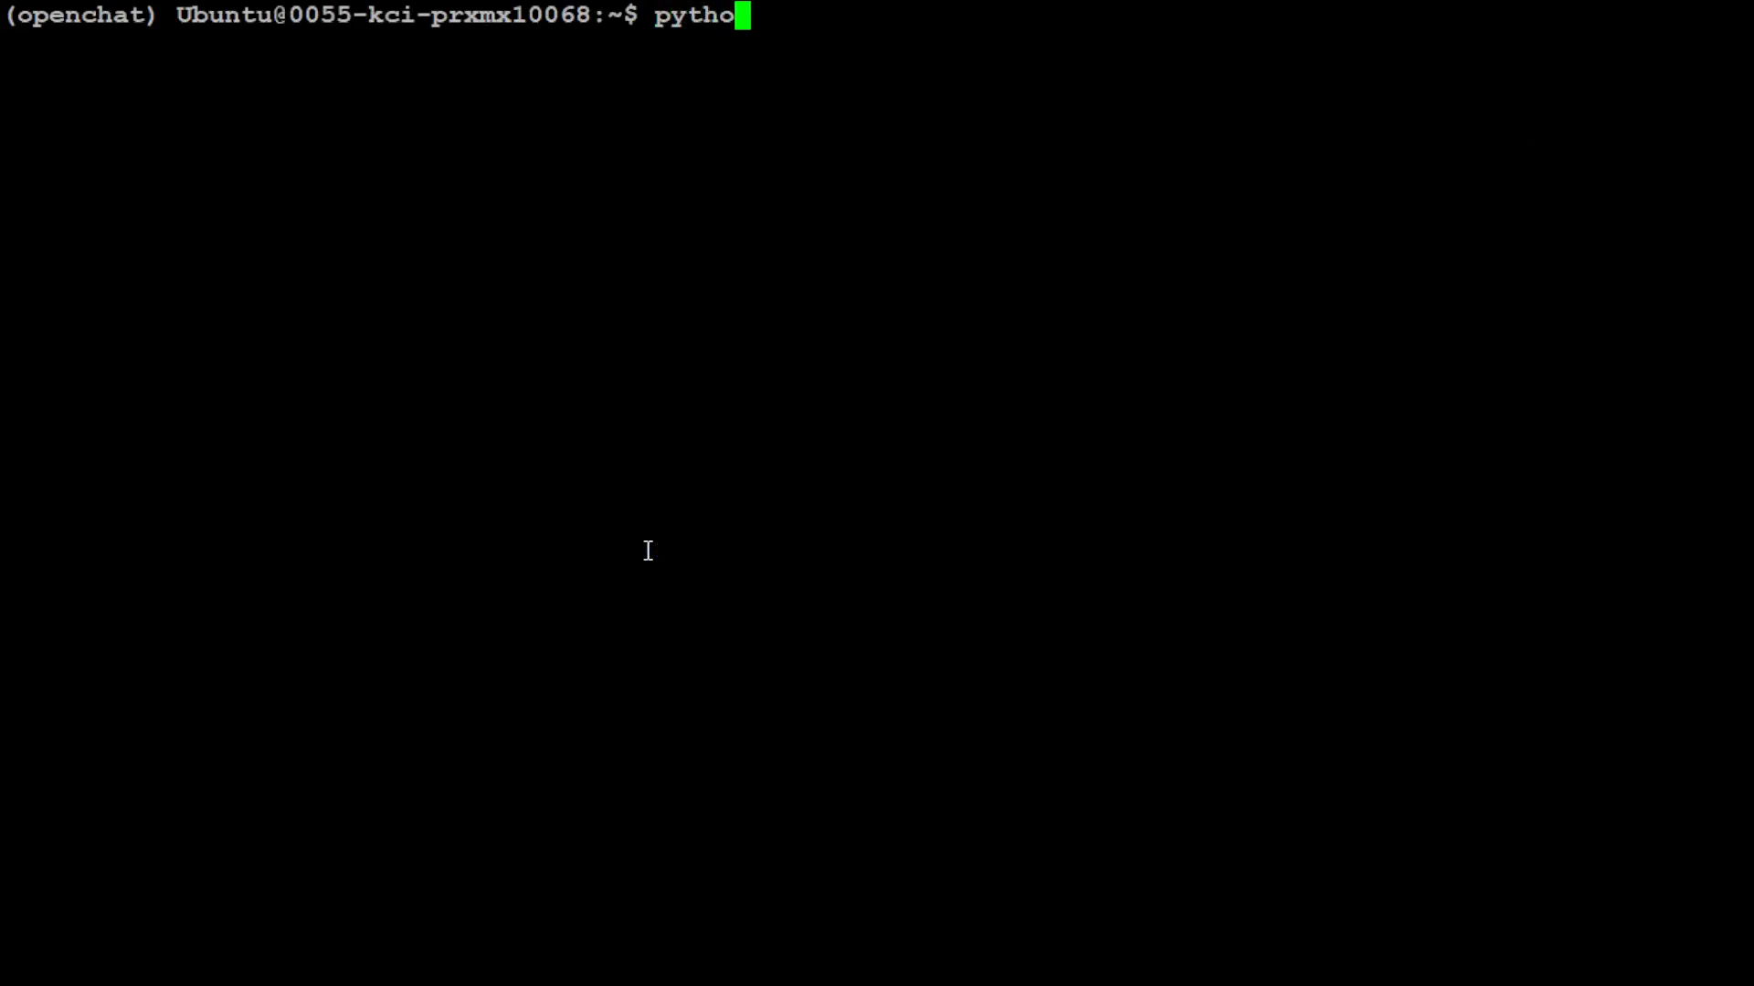
- Start Python, set model_id to openchat/openchat-3.6-8b-20240522 and load its tokenizer
{"action": "key", "text": "Return"}
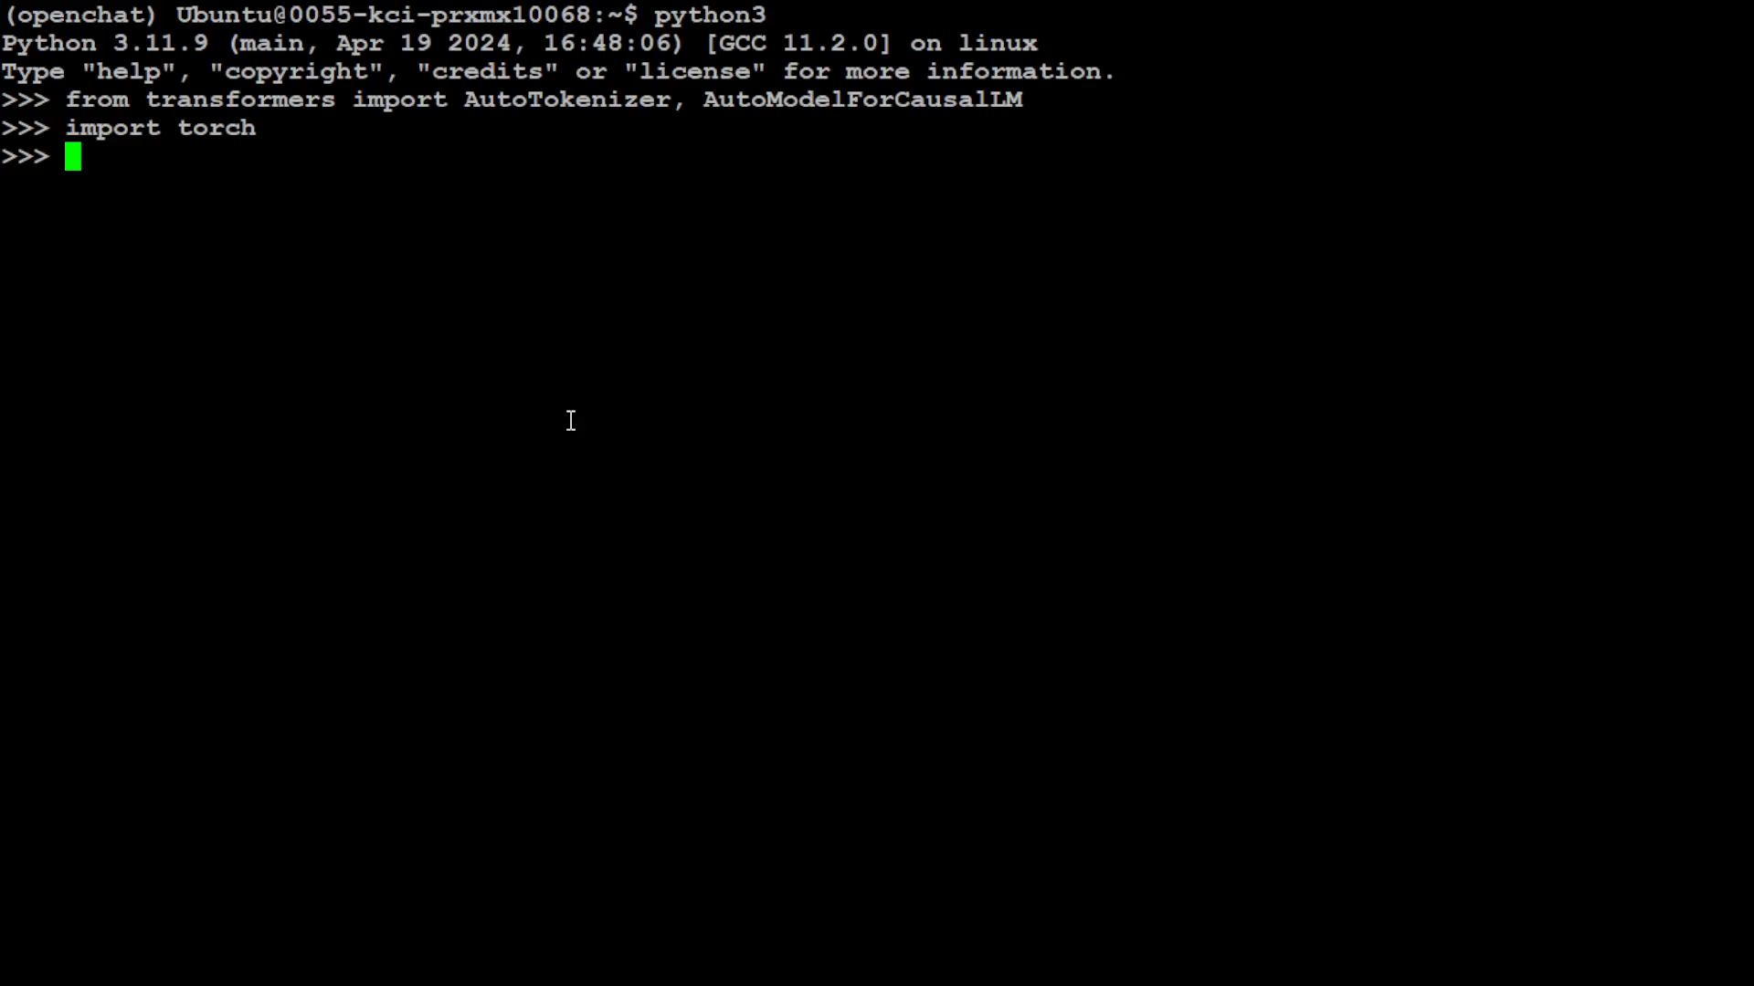
{"action": "type", "text": "model_id = \"openchat/openchat-3.6-8b-20240522\""}
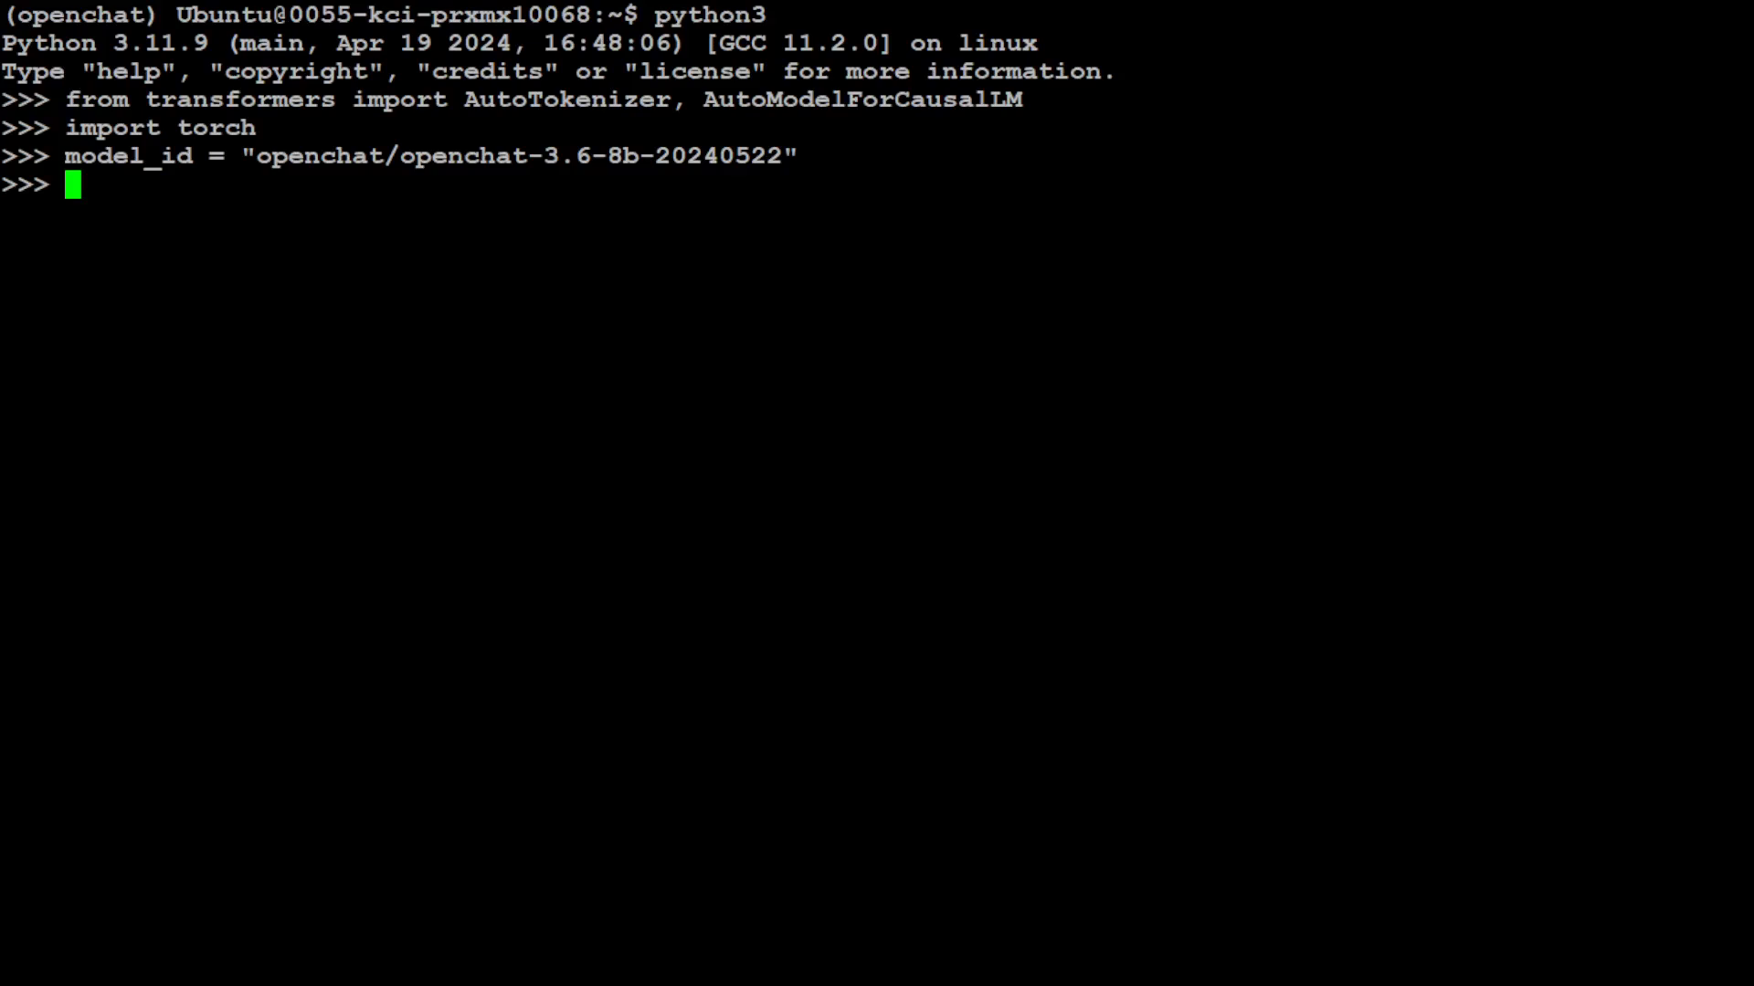
{"action": "type", "text": "tokenizer = AutoTokenizer.from_pretrained(model_id)"}
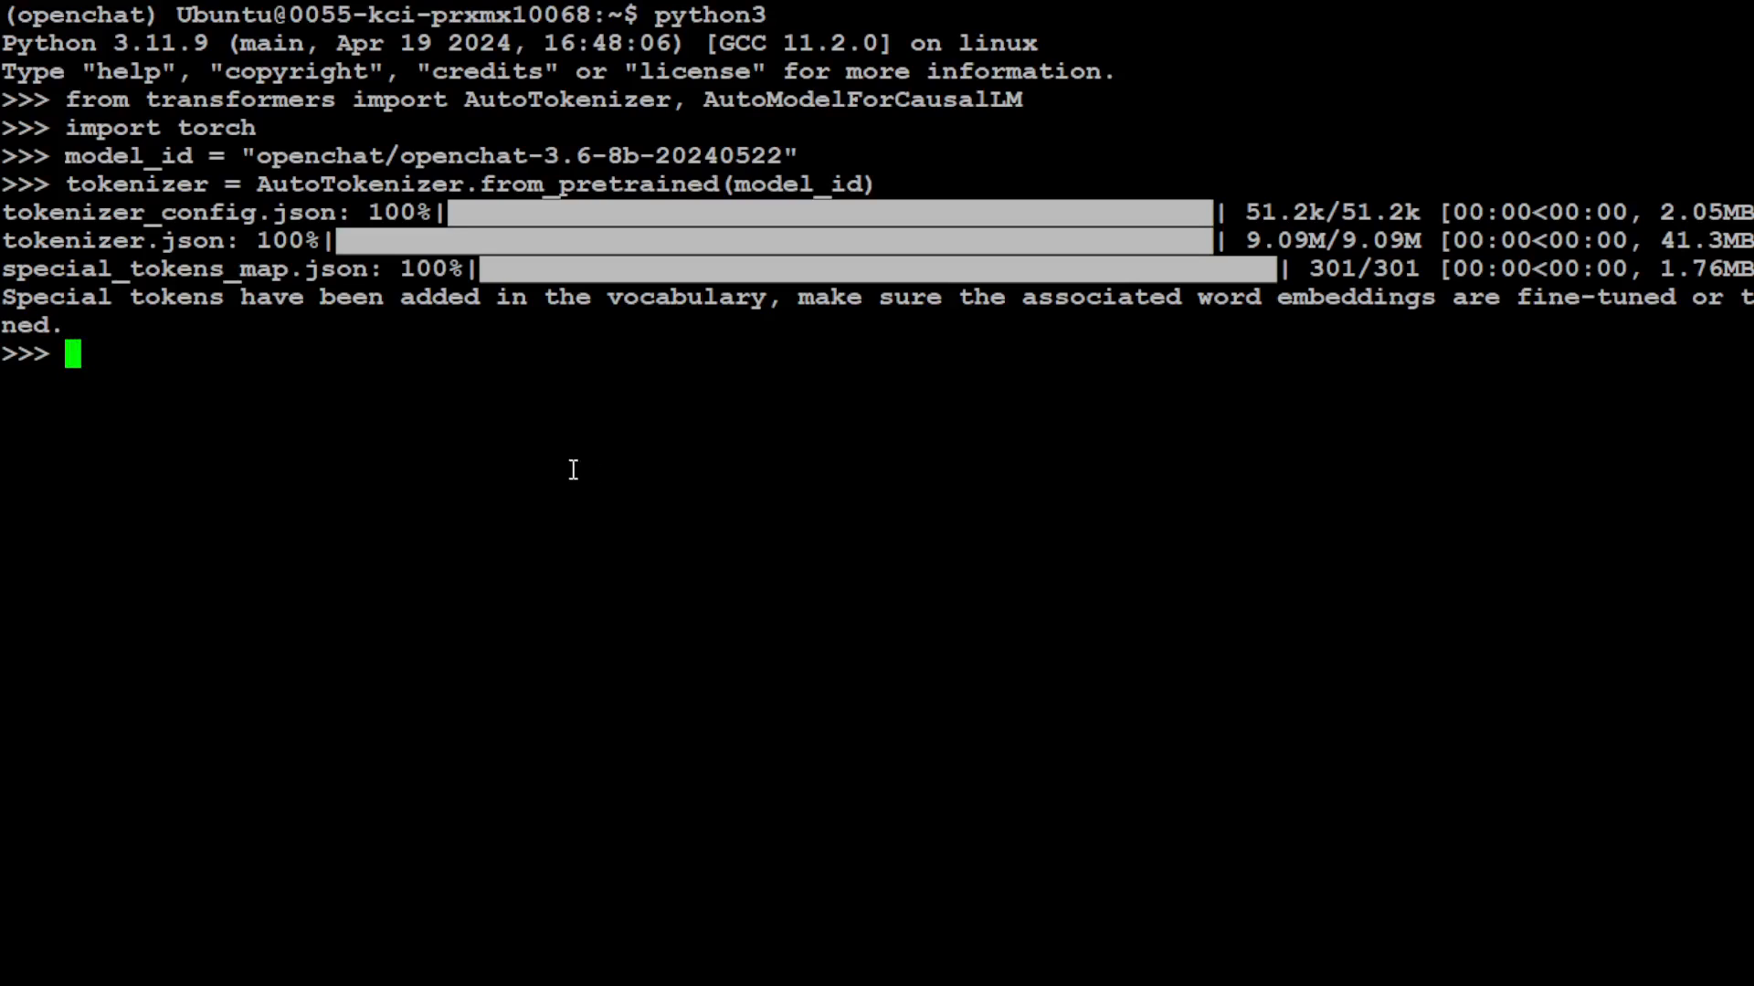
{"action": "type", "text": "model = AutoModelForCausalLM.from_pretrained(model_id, torch_dtype=torch.bfloat16, device_map=\"auto\")"}
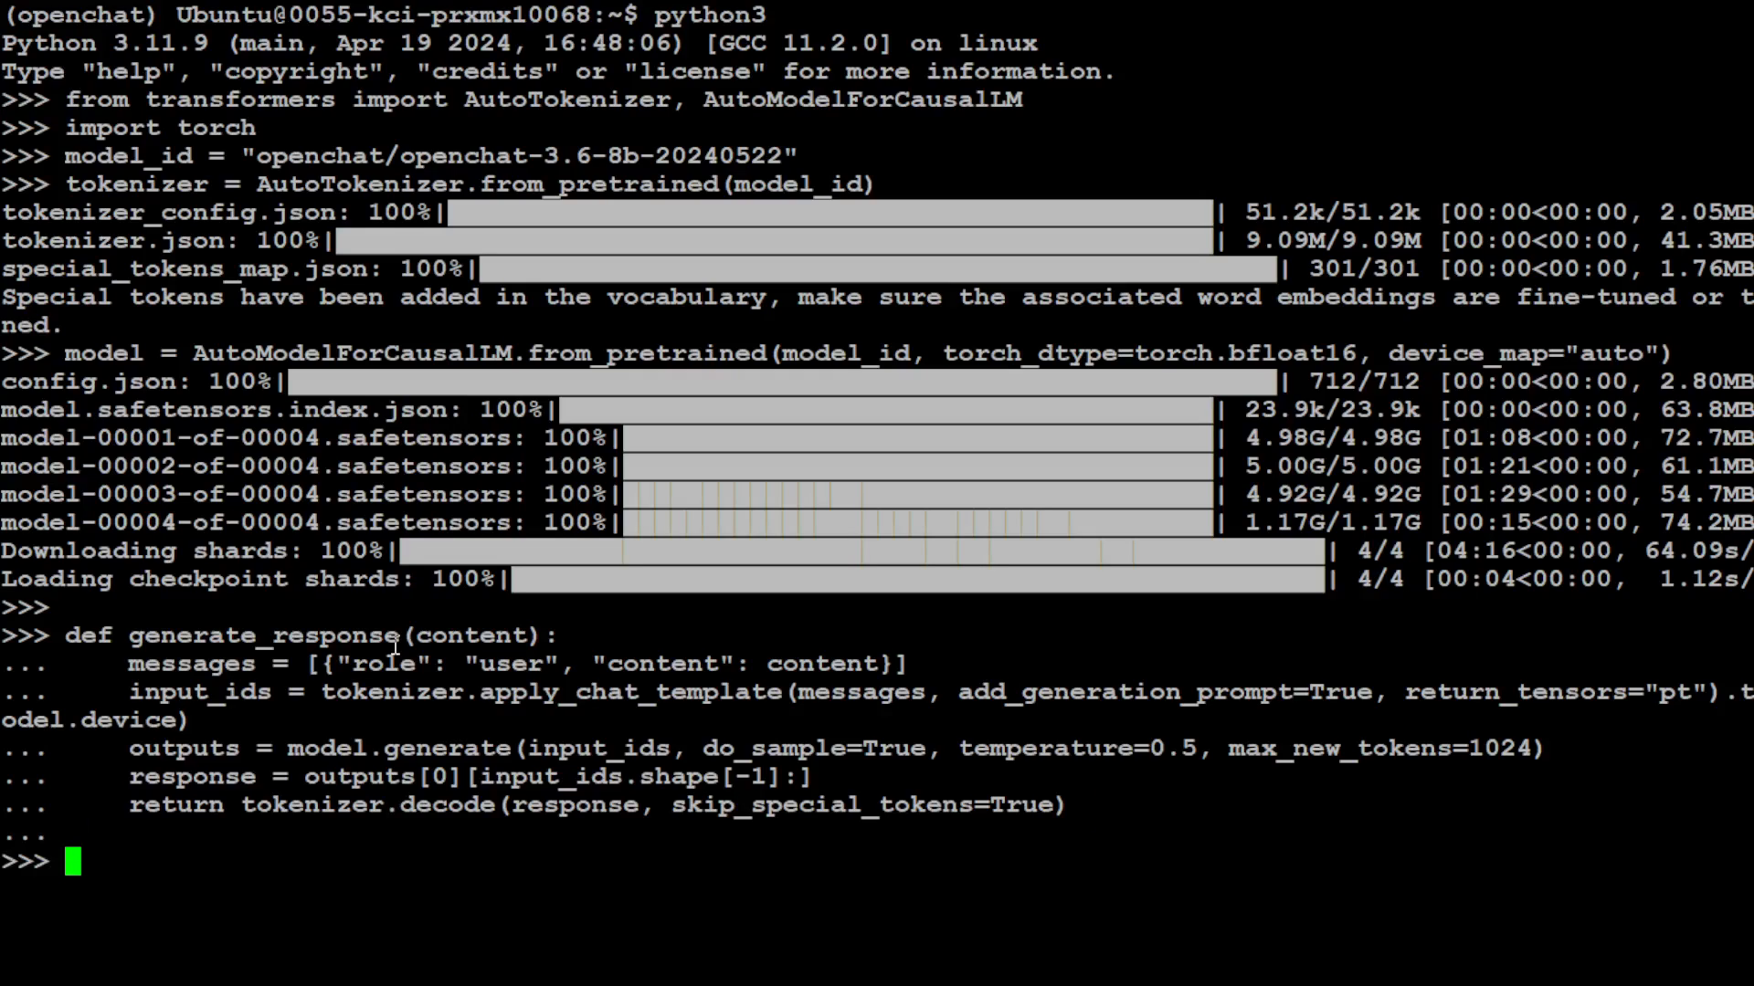
{"action": "mouse_move", "coordinate": [437, 637]}
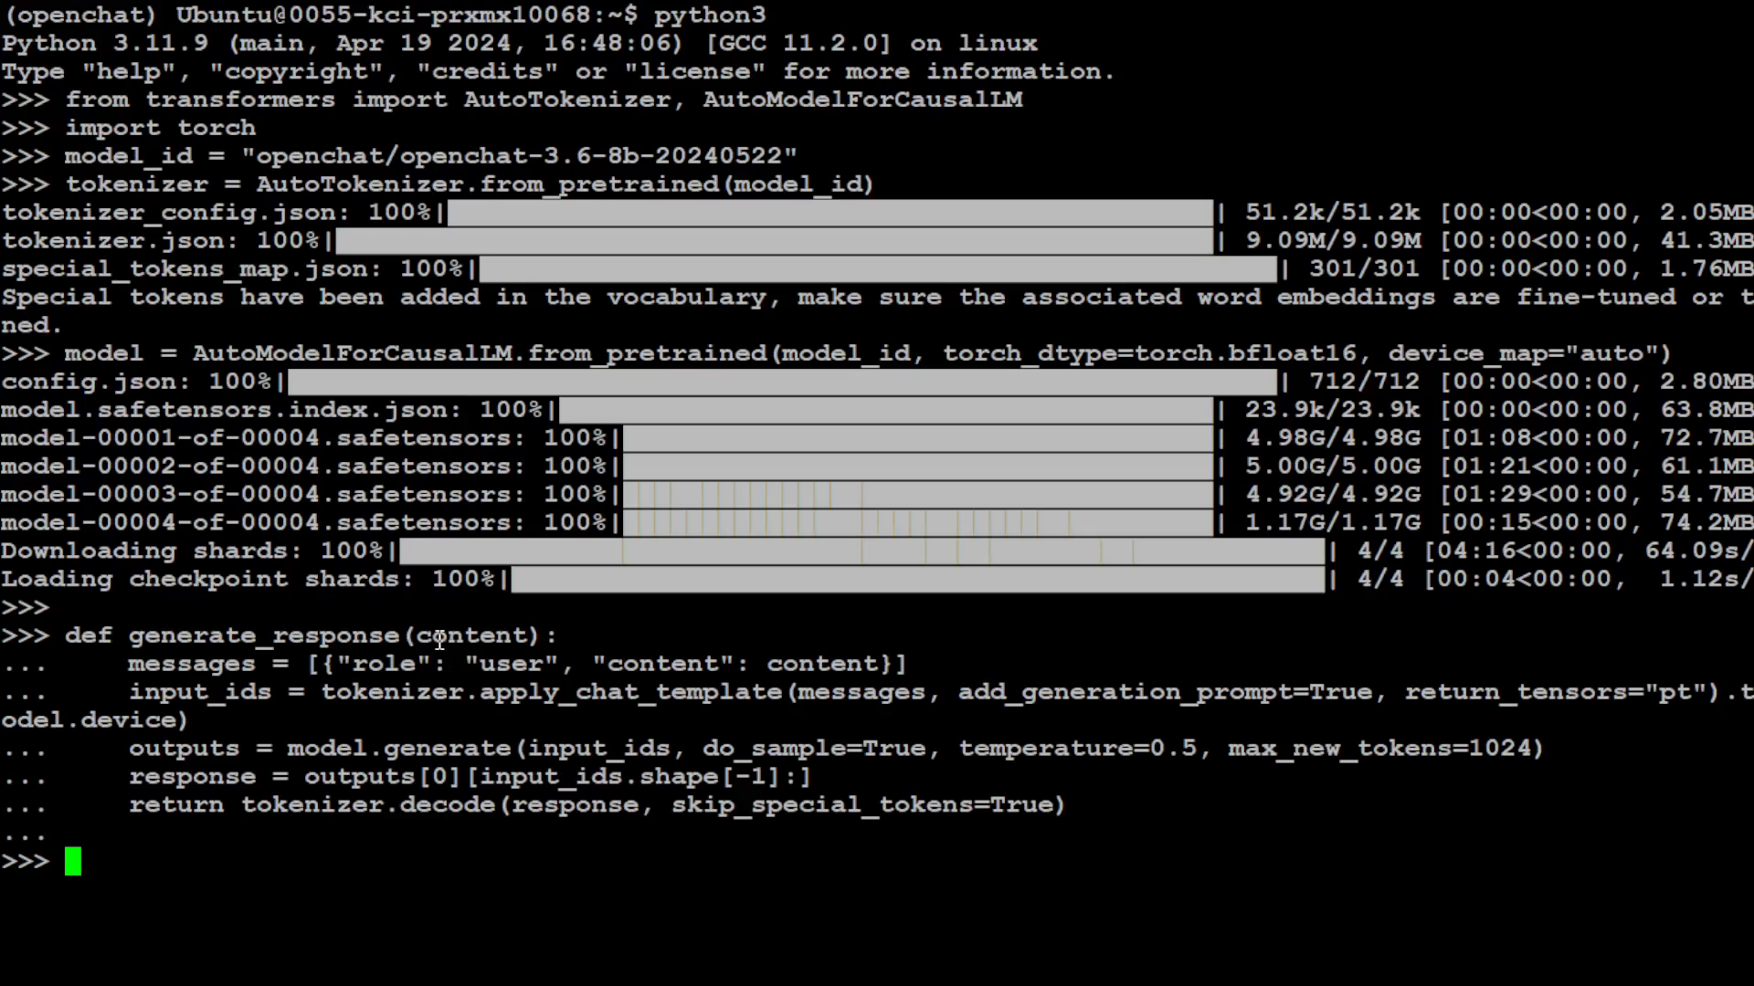
{"action": "mouse_move", "coordinate": [514, 648]}
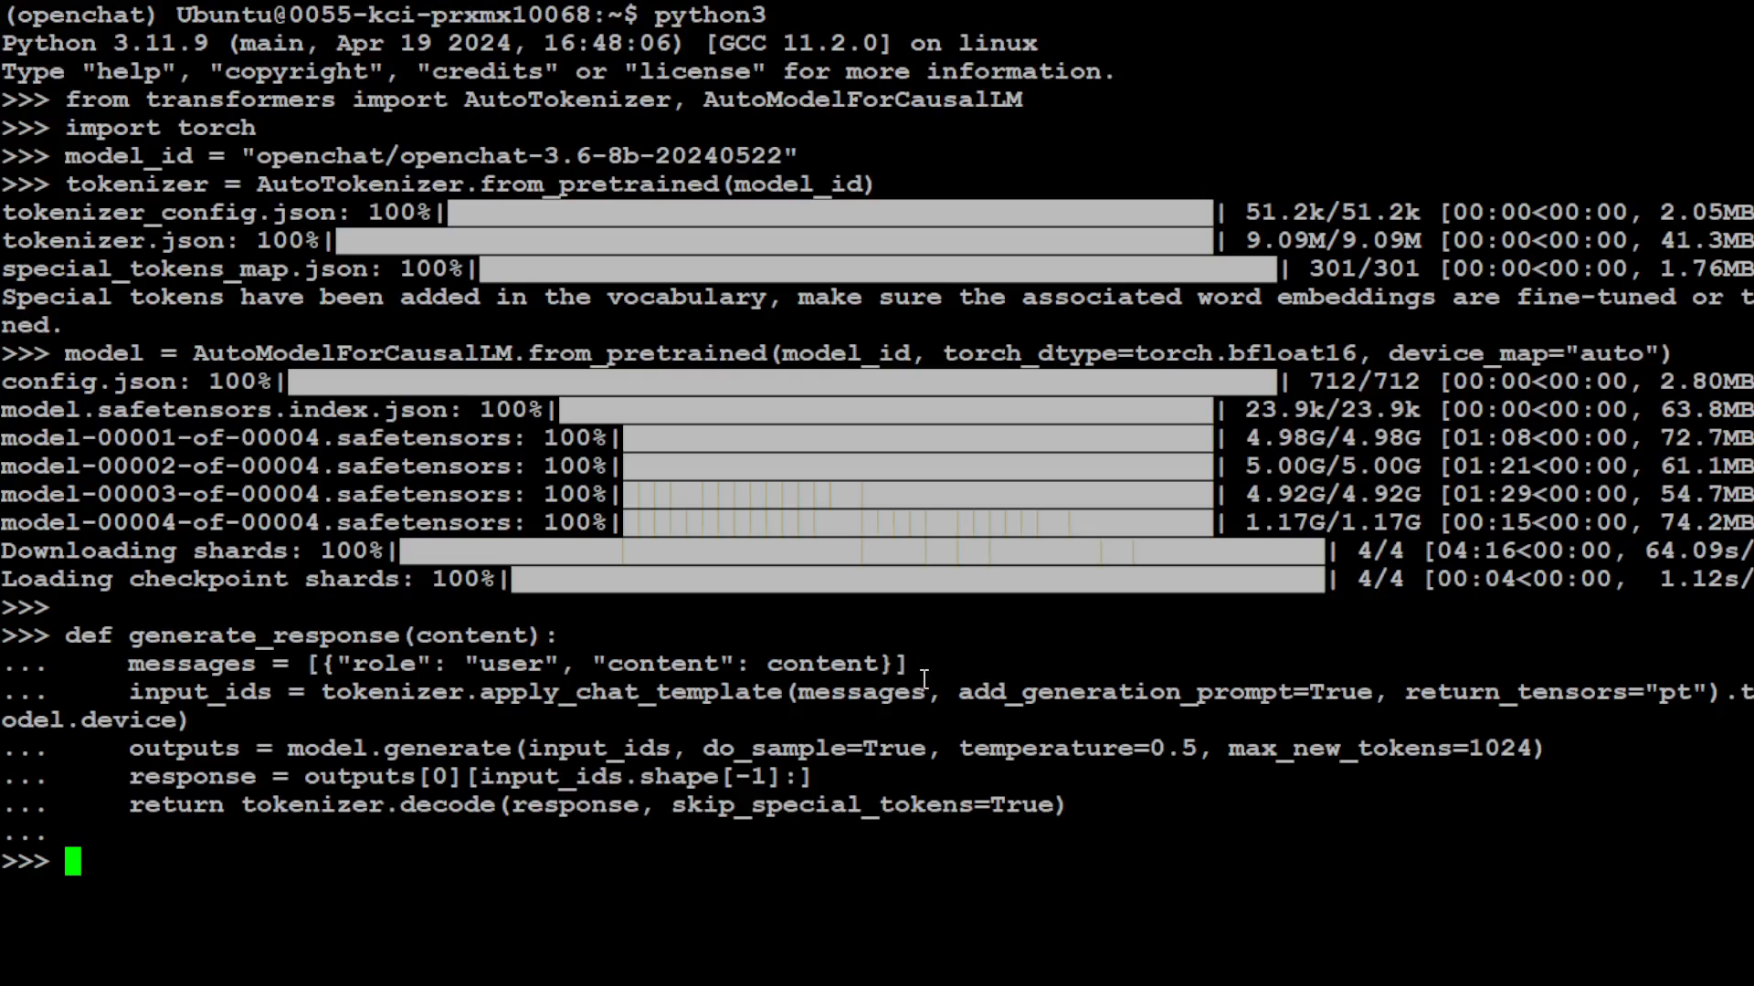
{"action": "mouse_move", "coordinate": [540, 709]}
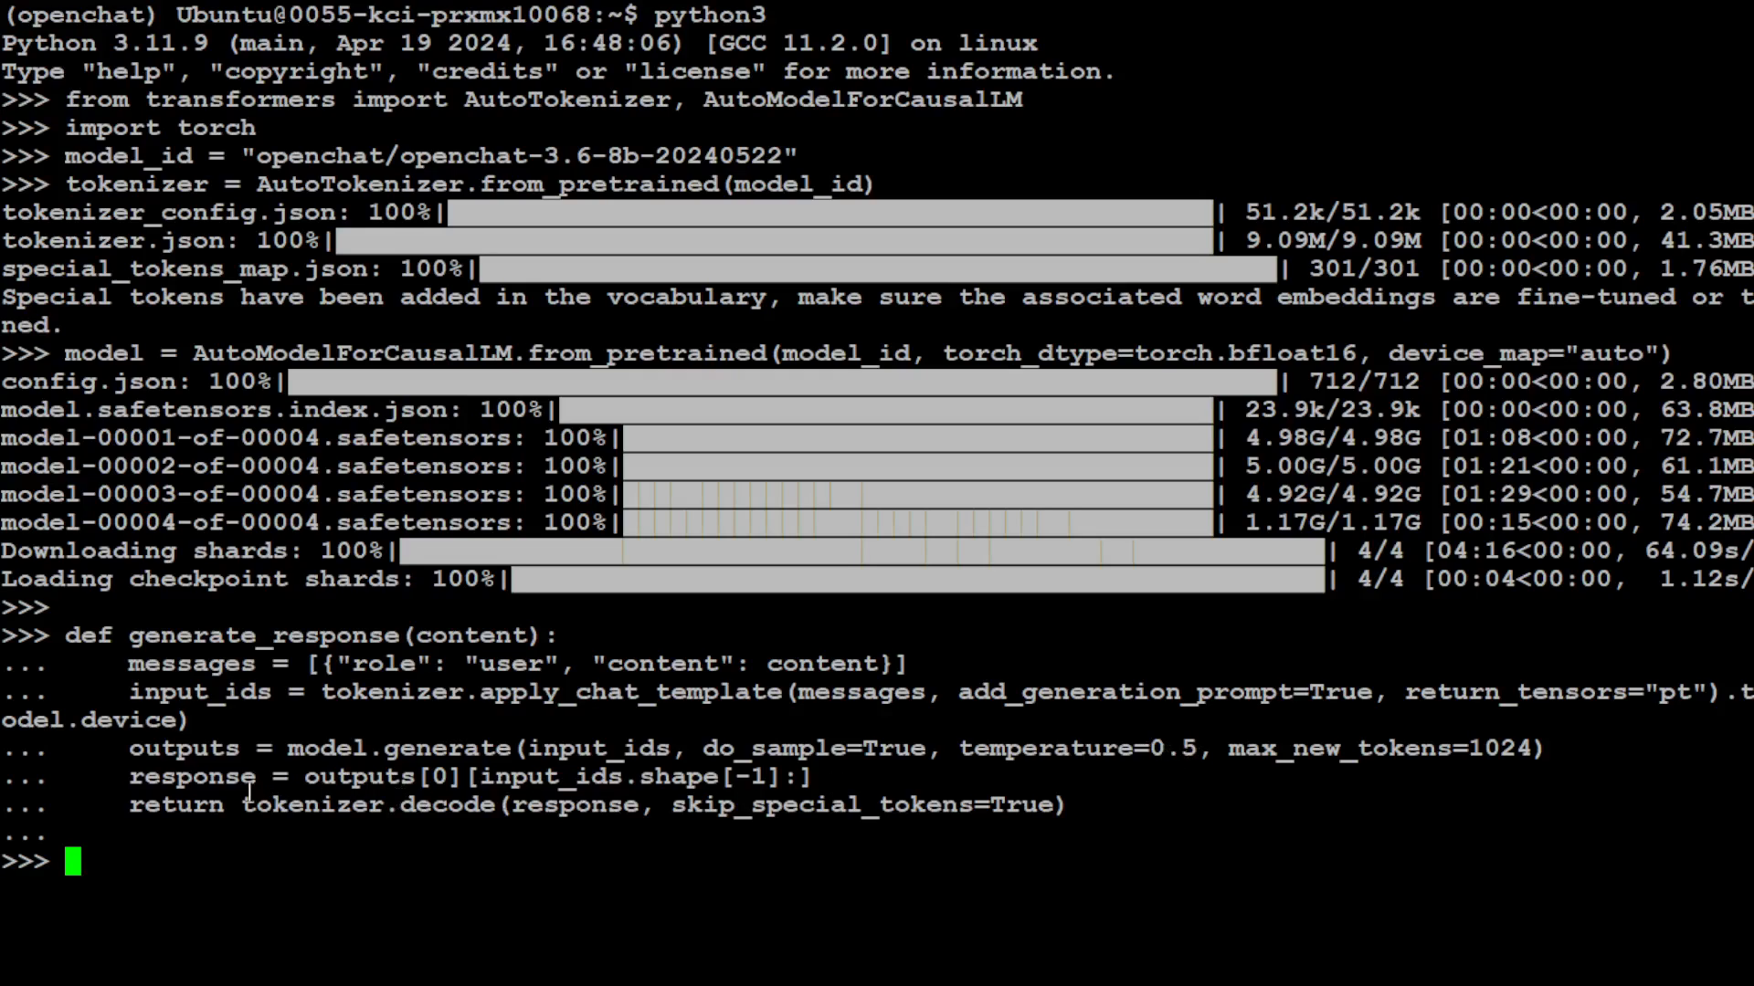
{"action": "mouse_move", "coordinate": [882, 753]}
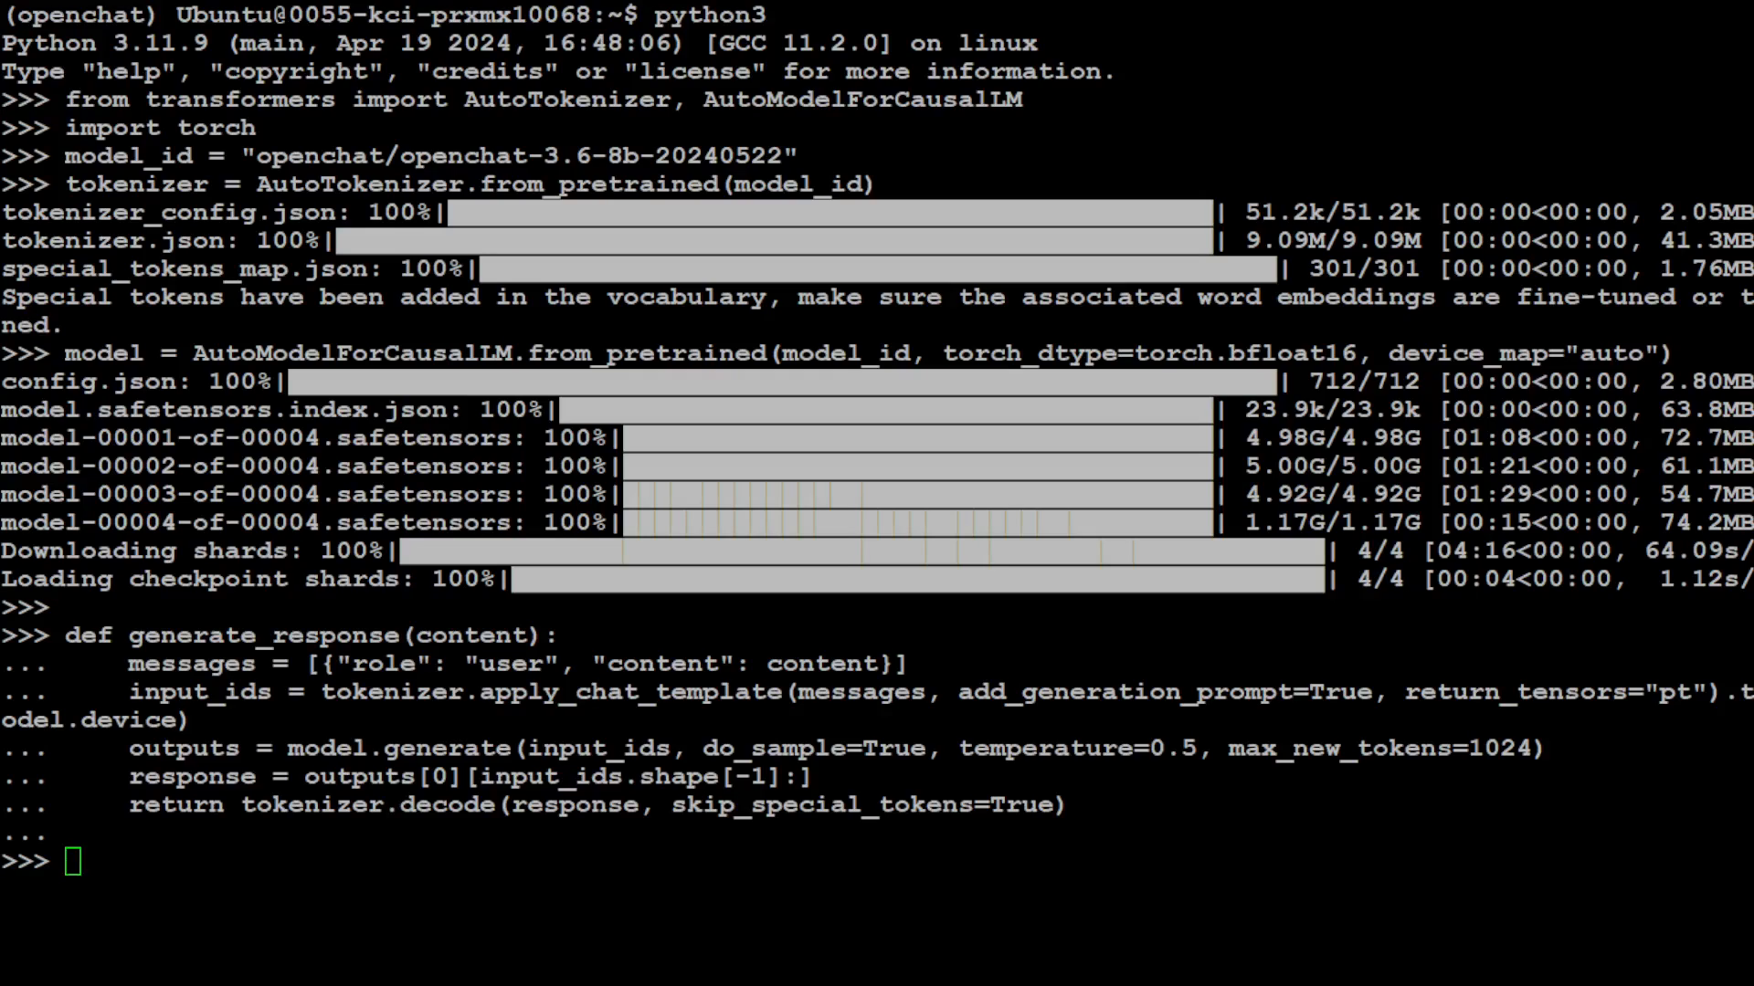
- Ask the model for 10 sentences ending with the word 'beauty'
{"action": "type", "text": "print(generate_response(\"write 10 sentences ending with the word beauty.\"))"}
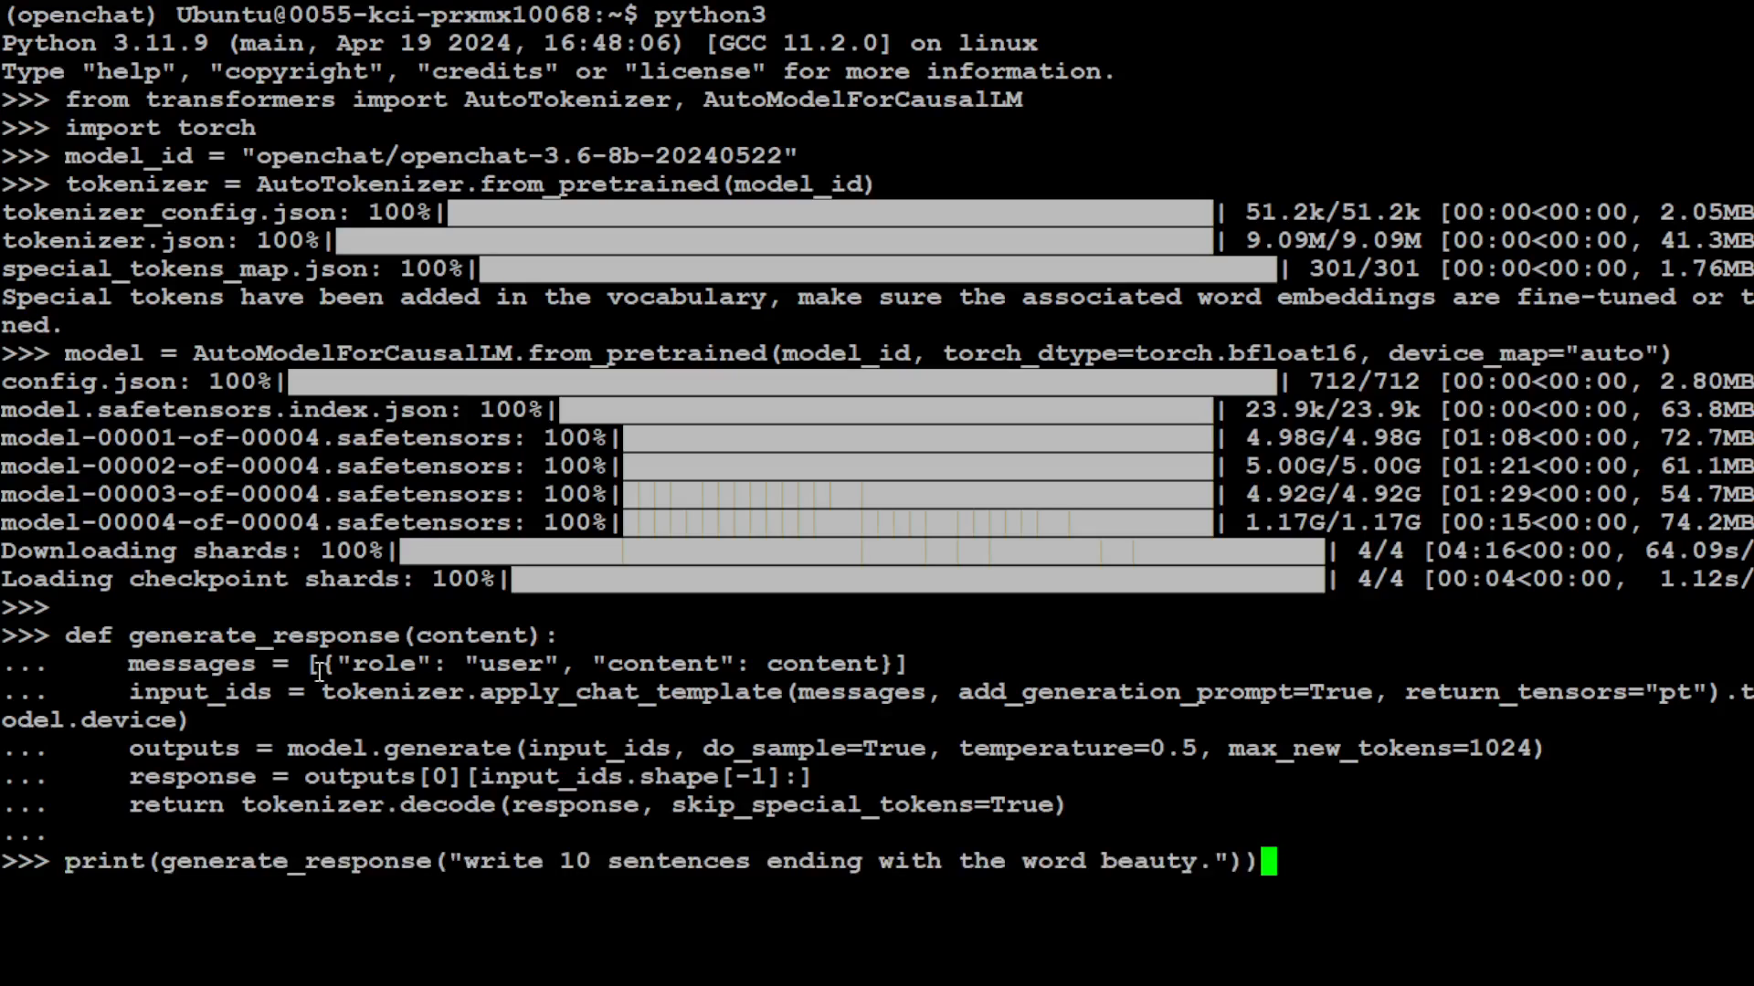
{"action": "mouse_move", "coordinate": [993, 631]}
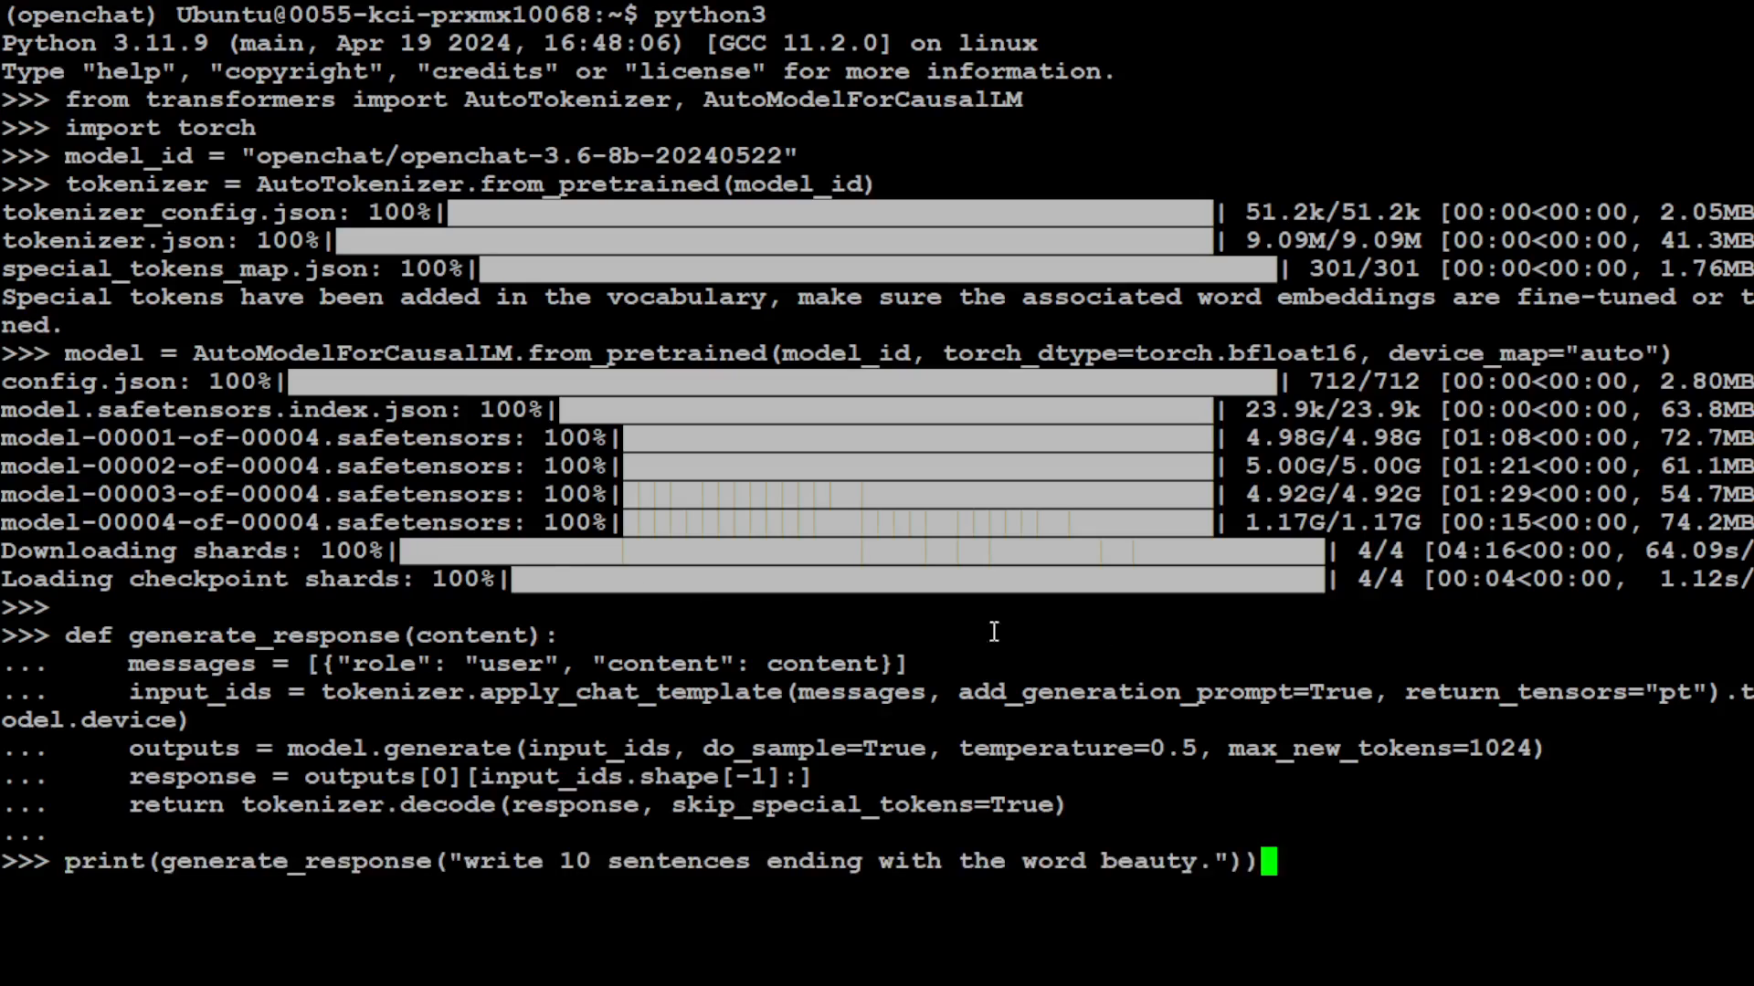
{"action": "mouse_move", "coordinate": [1517, 758]}
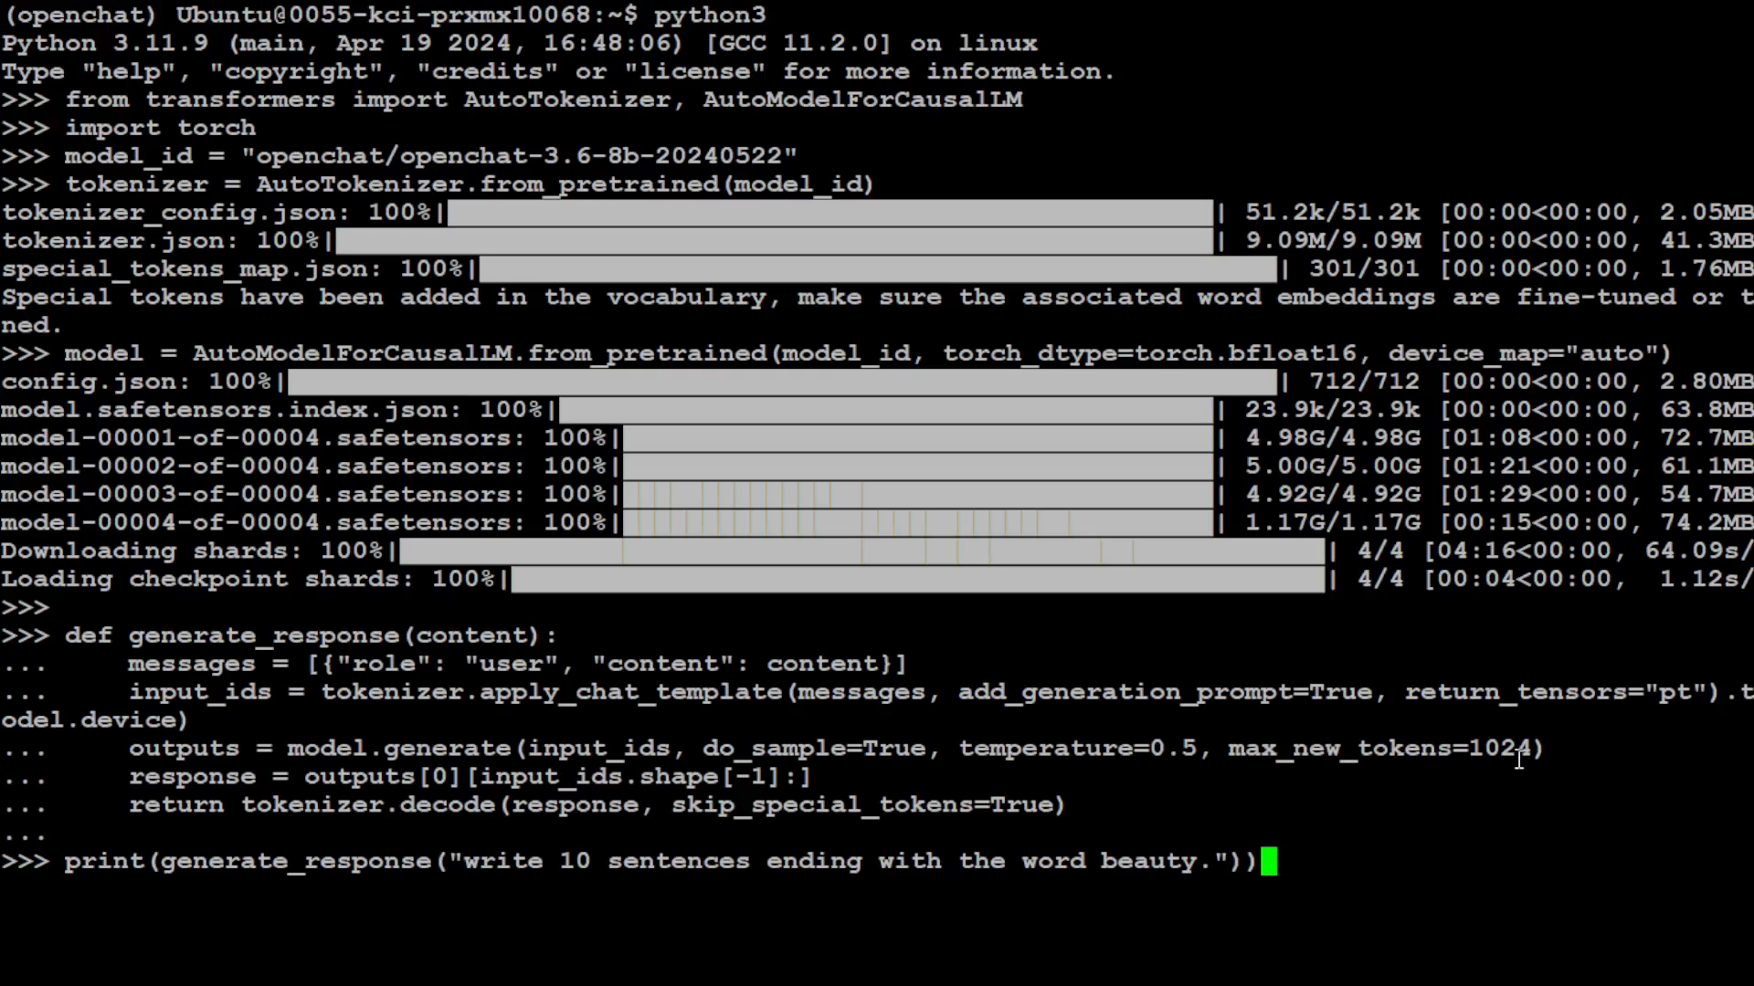
{"action": "mouse_move", "coordinate": [1440, 788]}
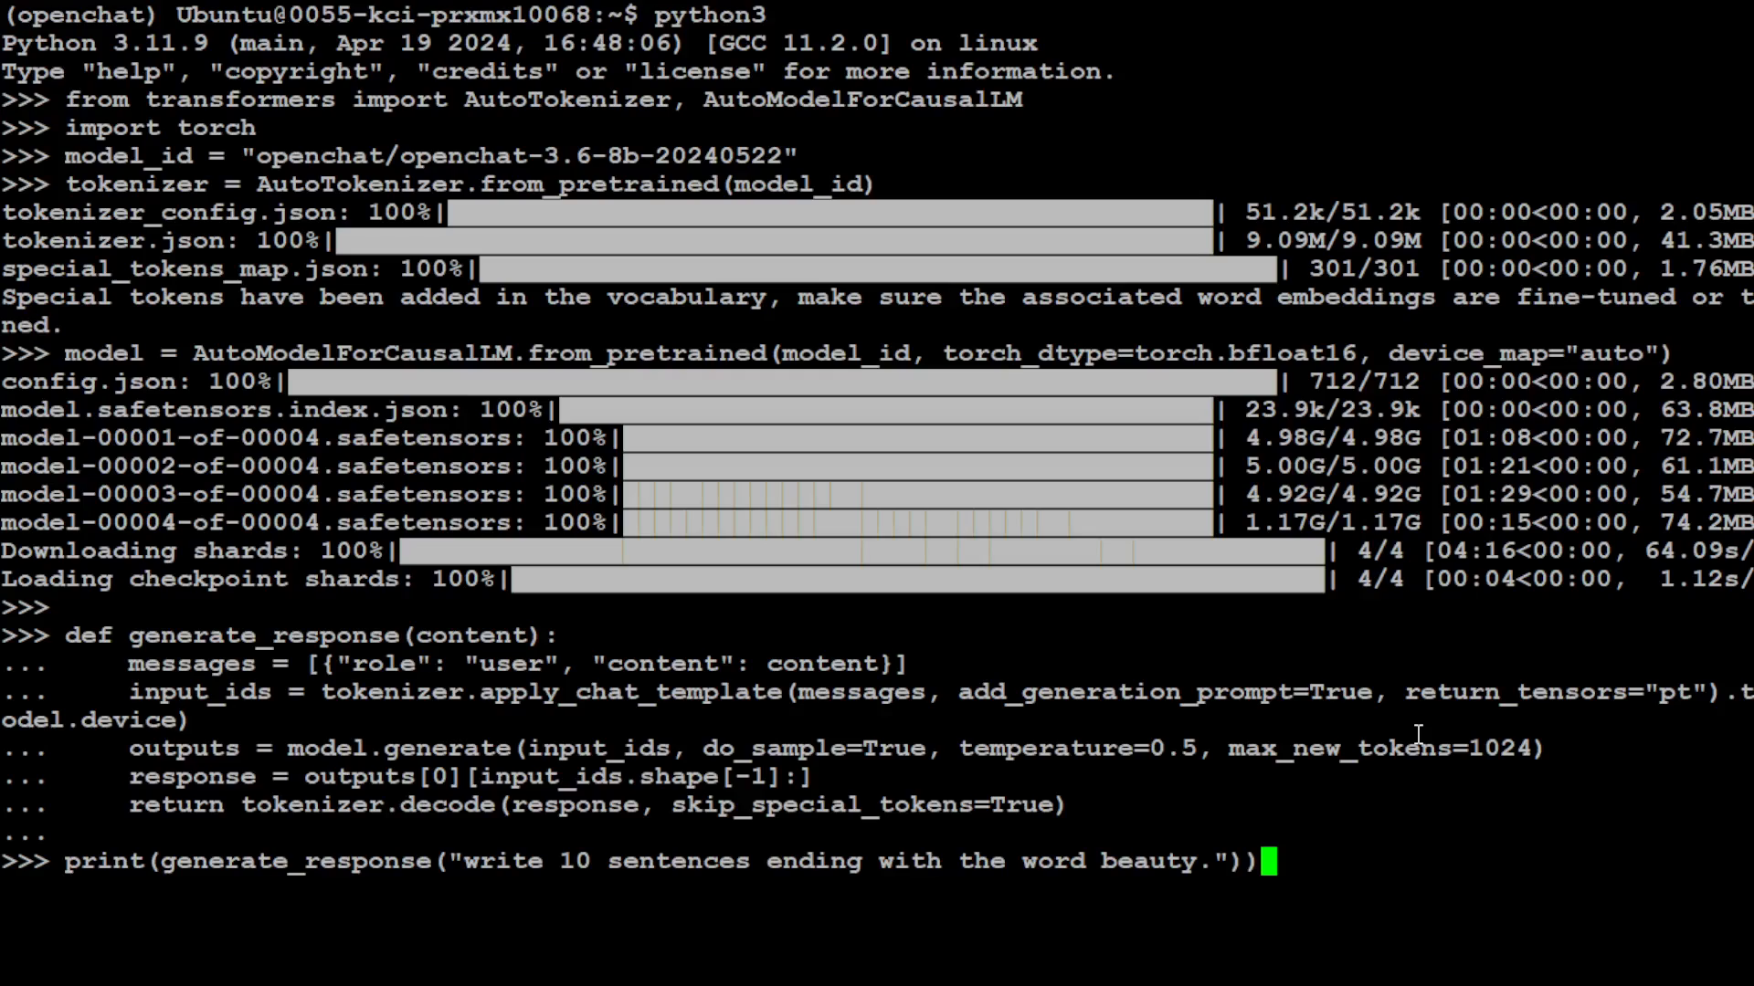
{"action": "mouse_move", "coordinate": [1407, 723]}
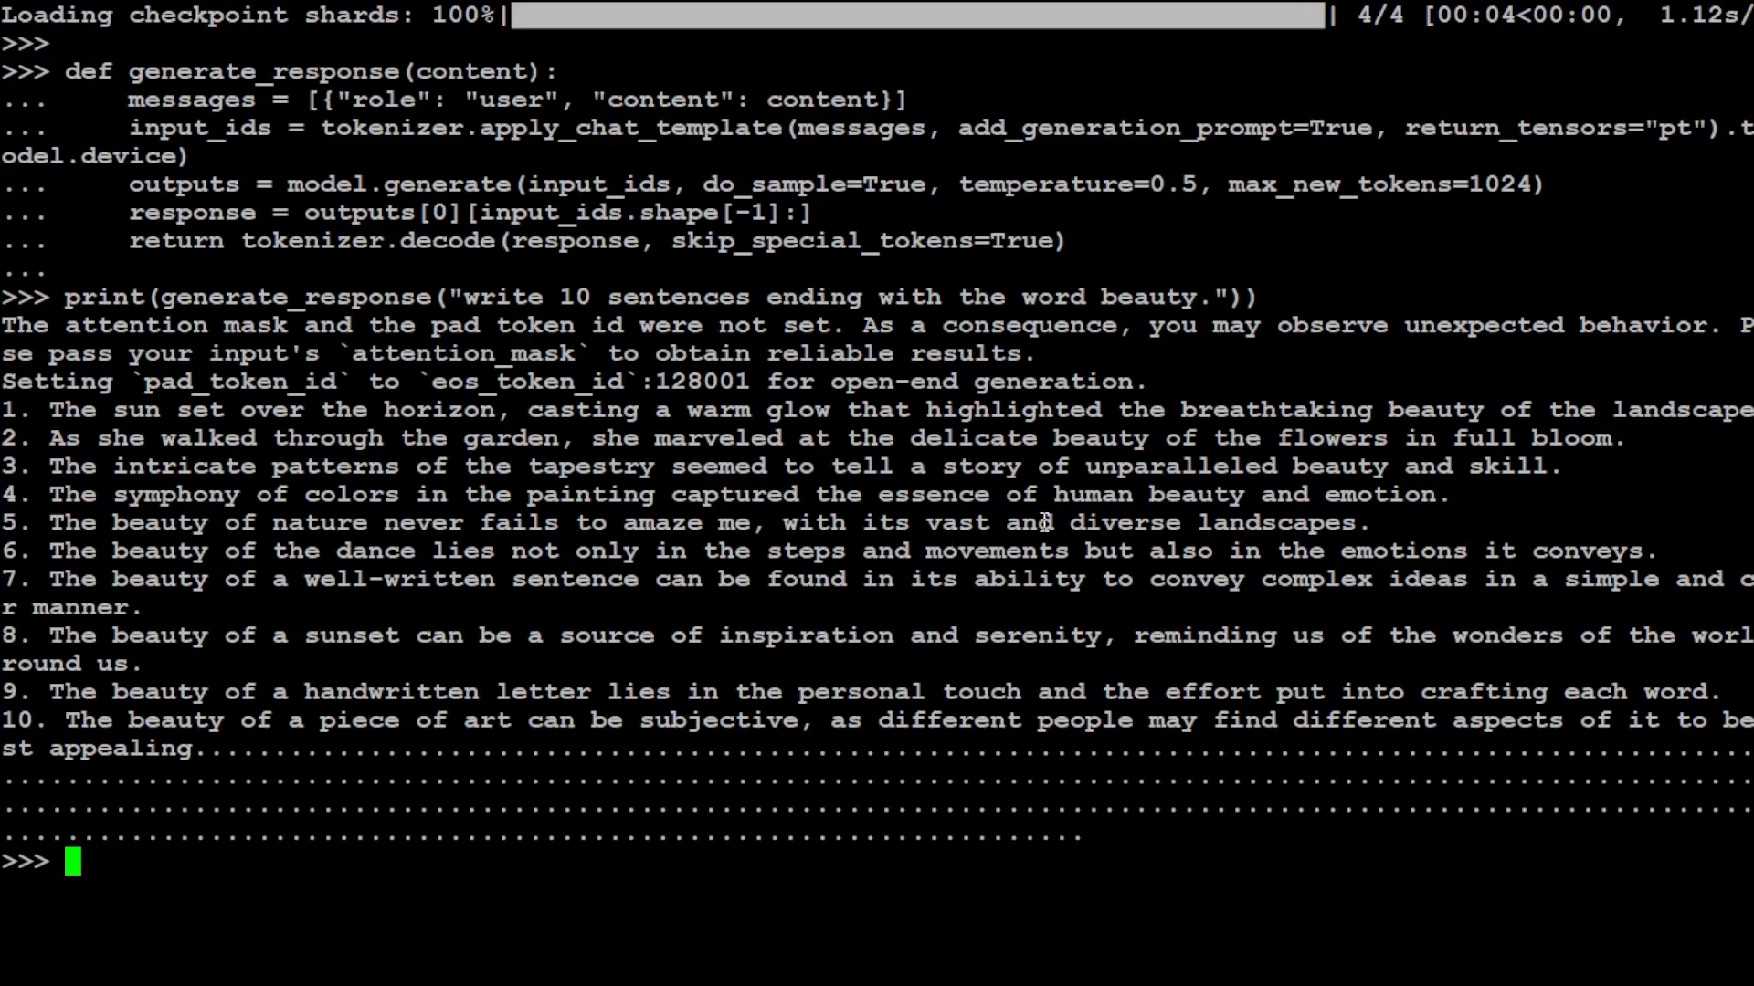
- Enter a few empty lines at the Python prompt after the output
{"action": "key", "text": "enter"}
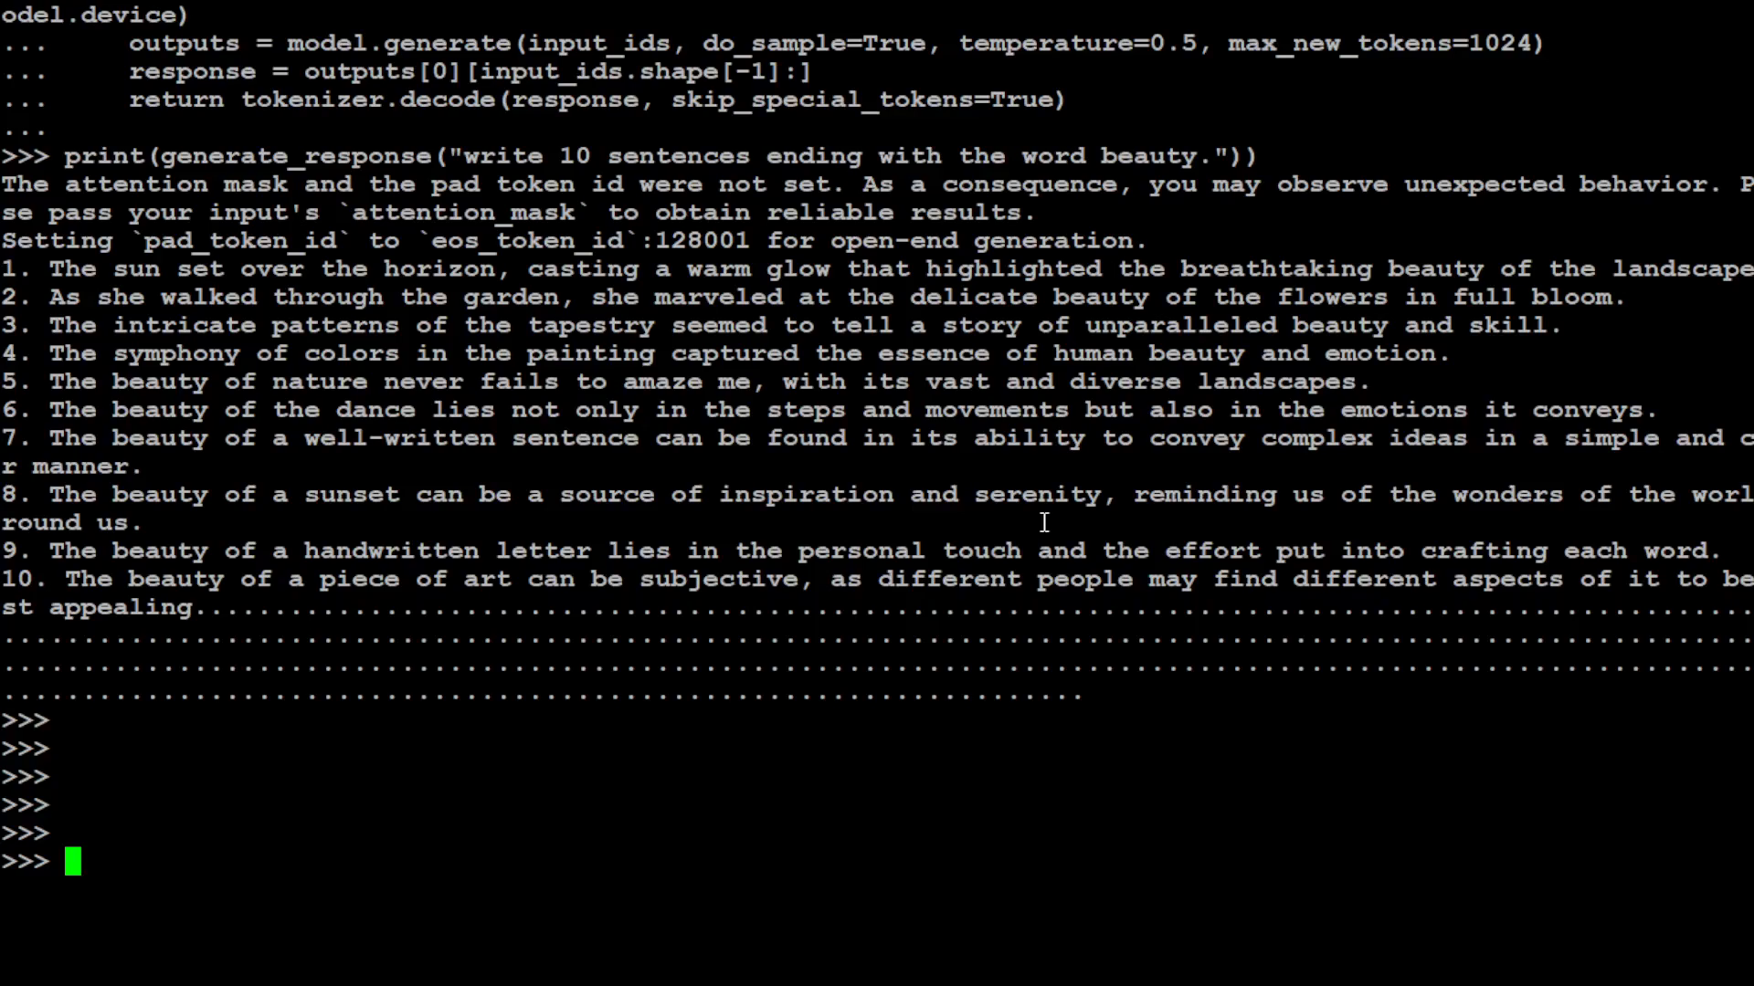
{"action": "mouse_move", "coordinate": [380, 517]}
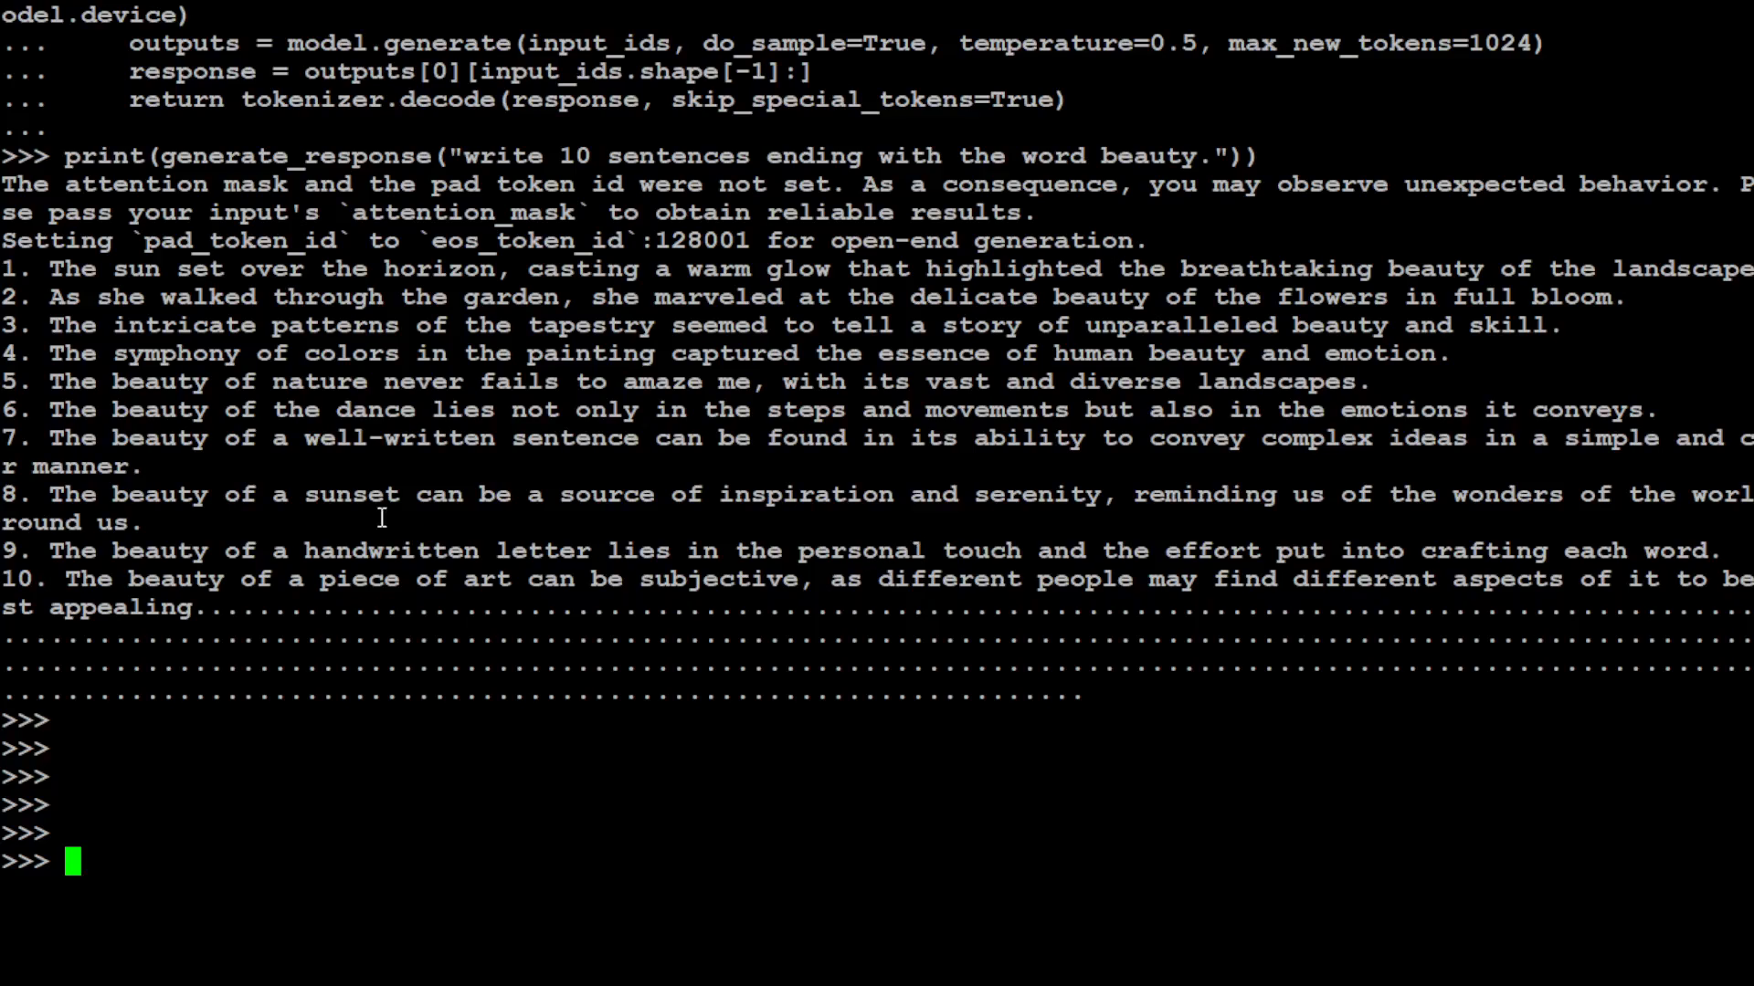
{"action": "mouse_move", "coordinate": [628, 386]}
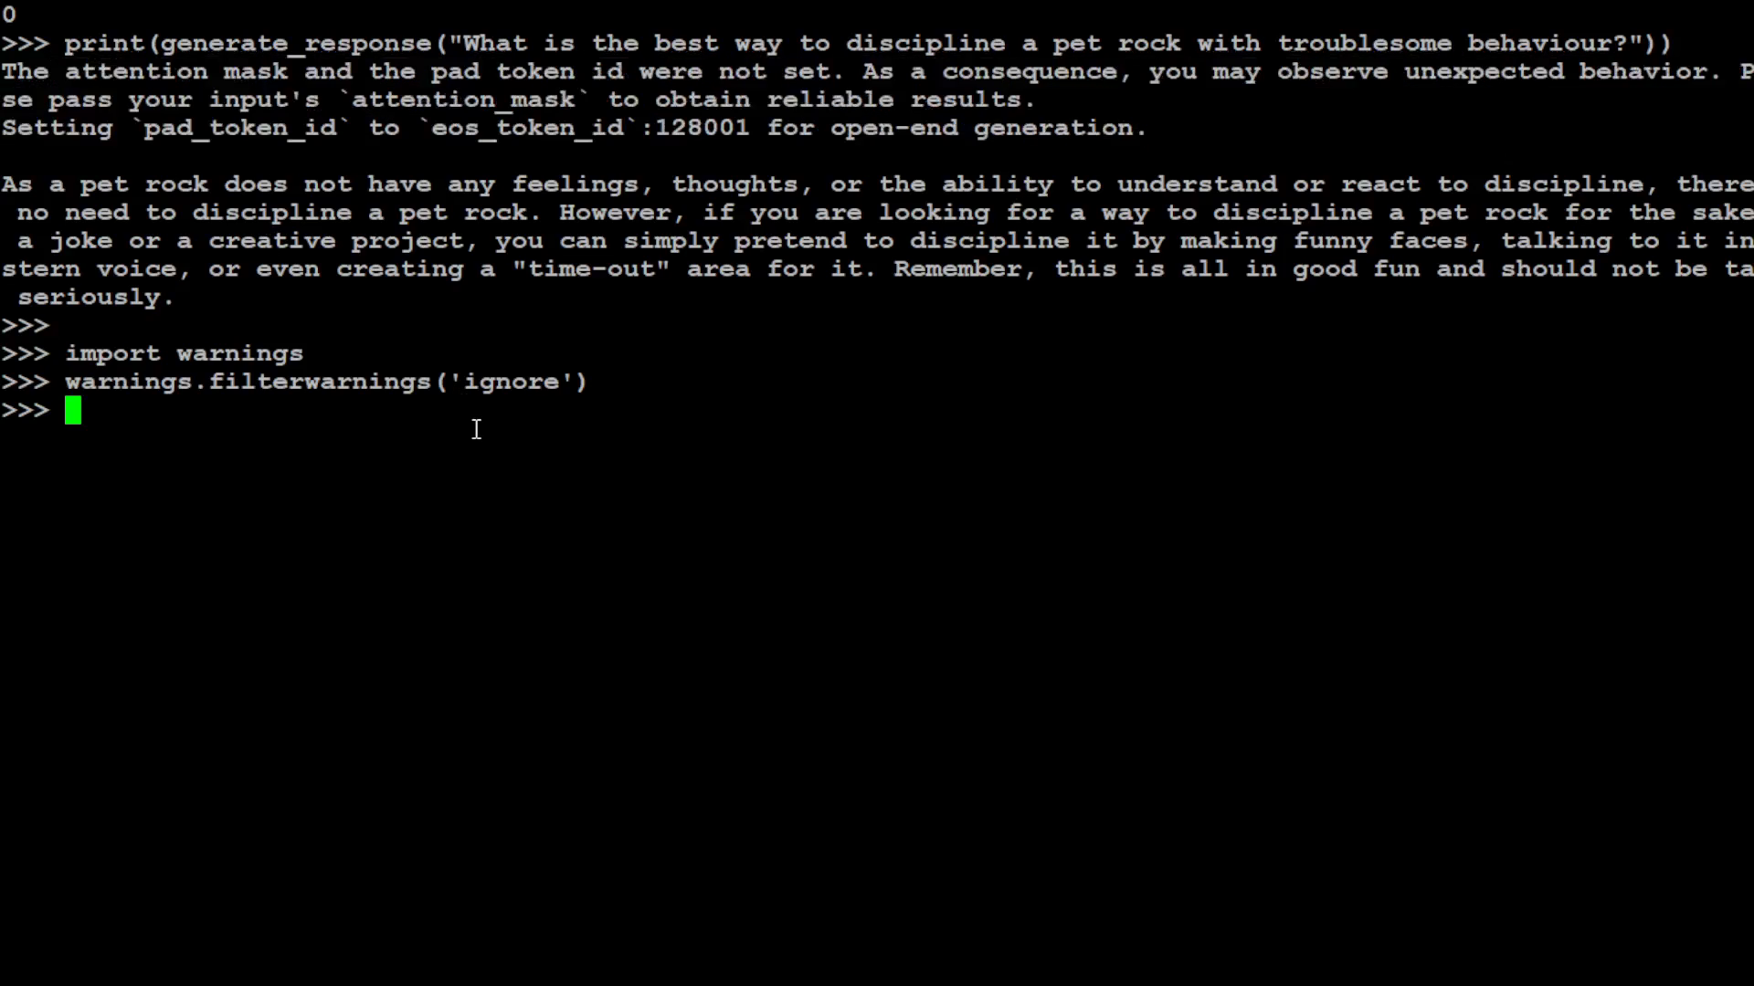
- Try clearing the screen with clear, then with clear()
{"action": "type", "text": "clear"}
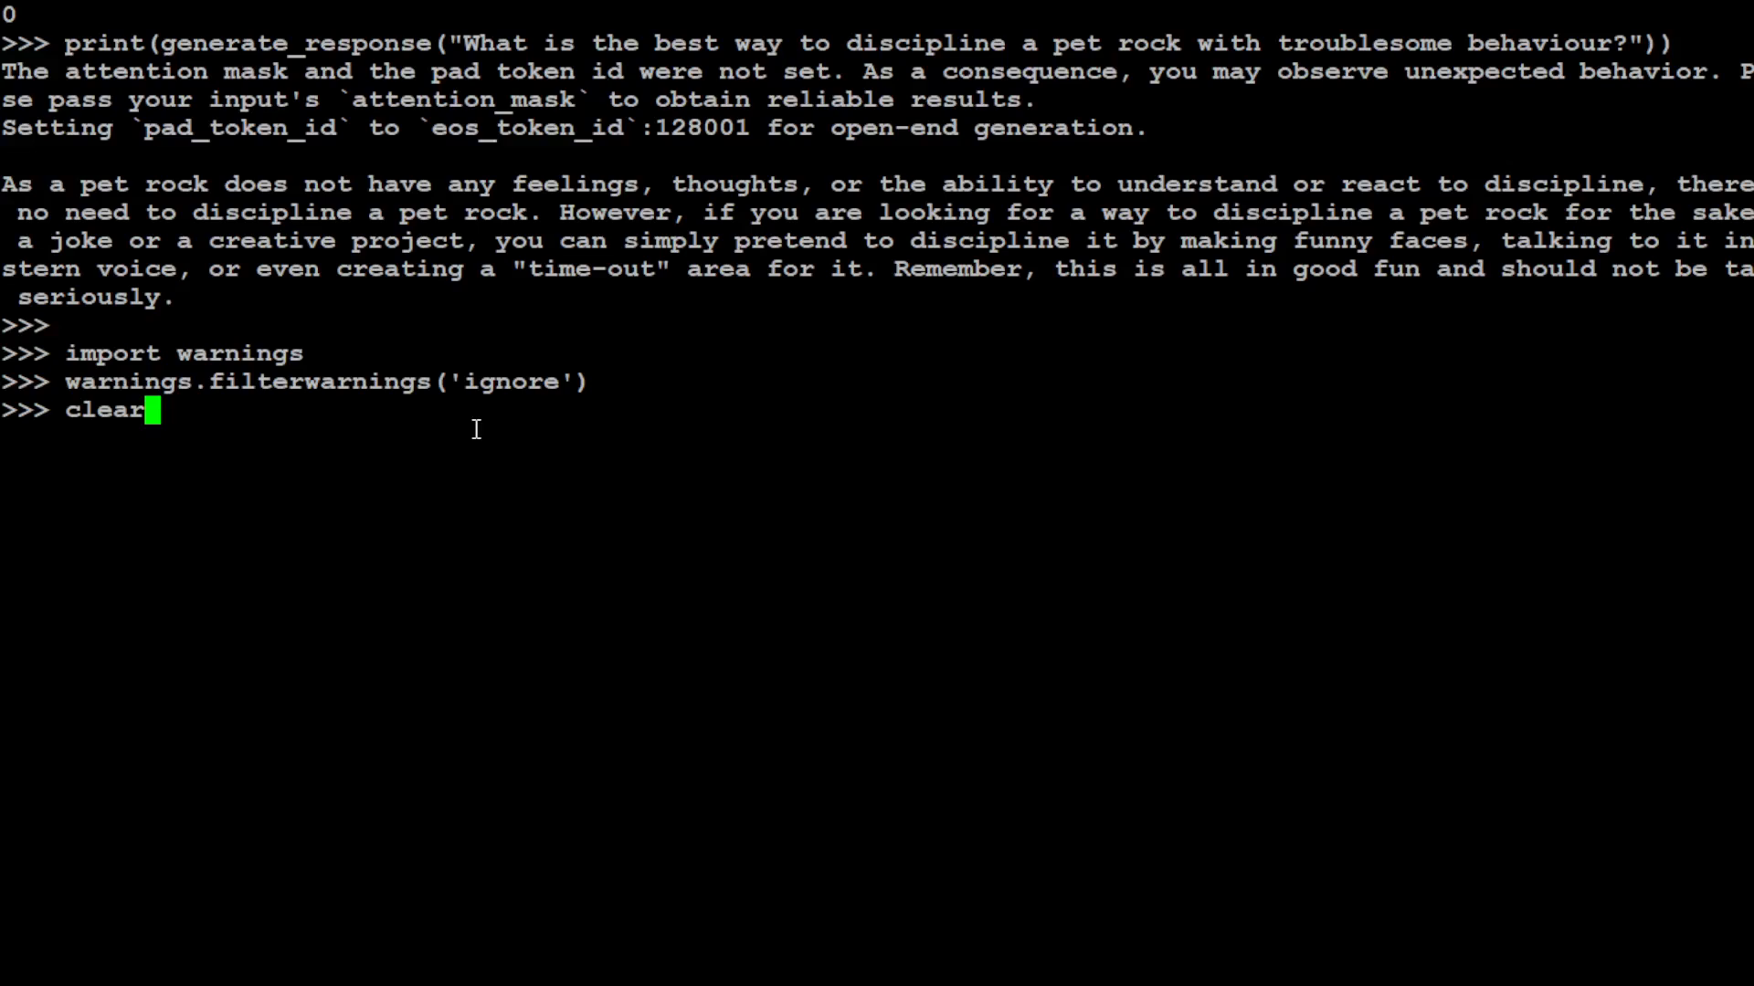
{"action": "key", "text": "Enter"}
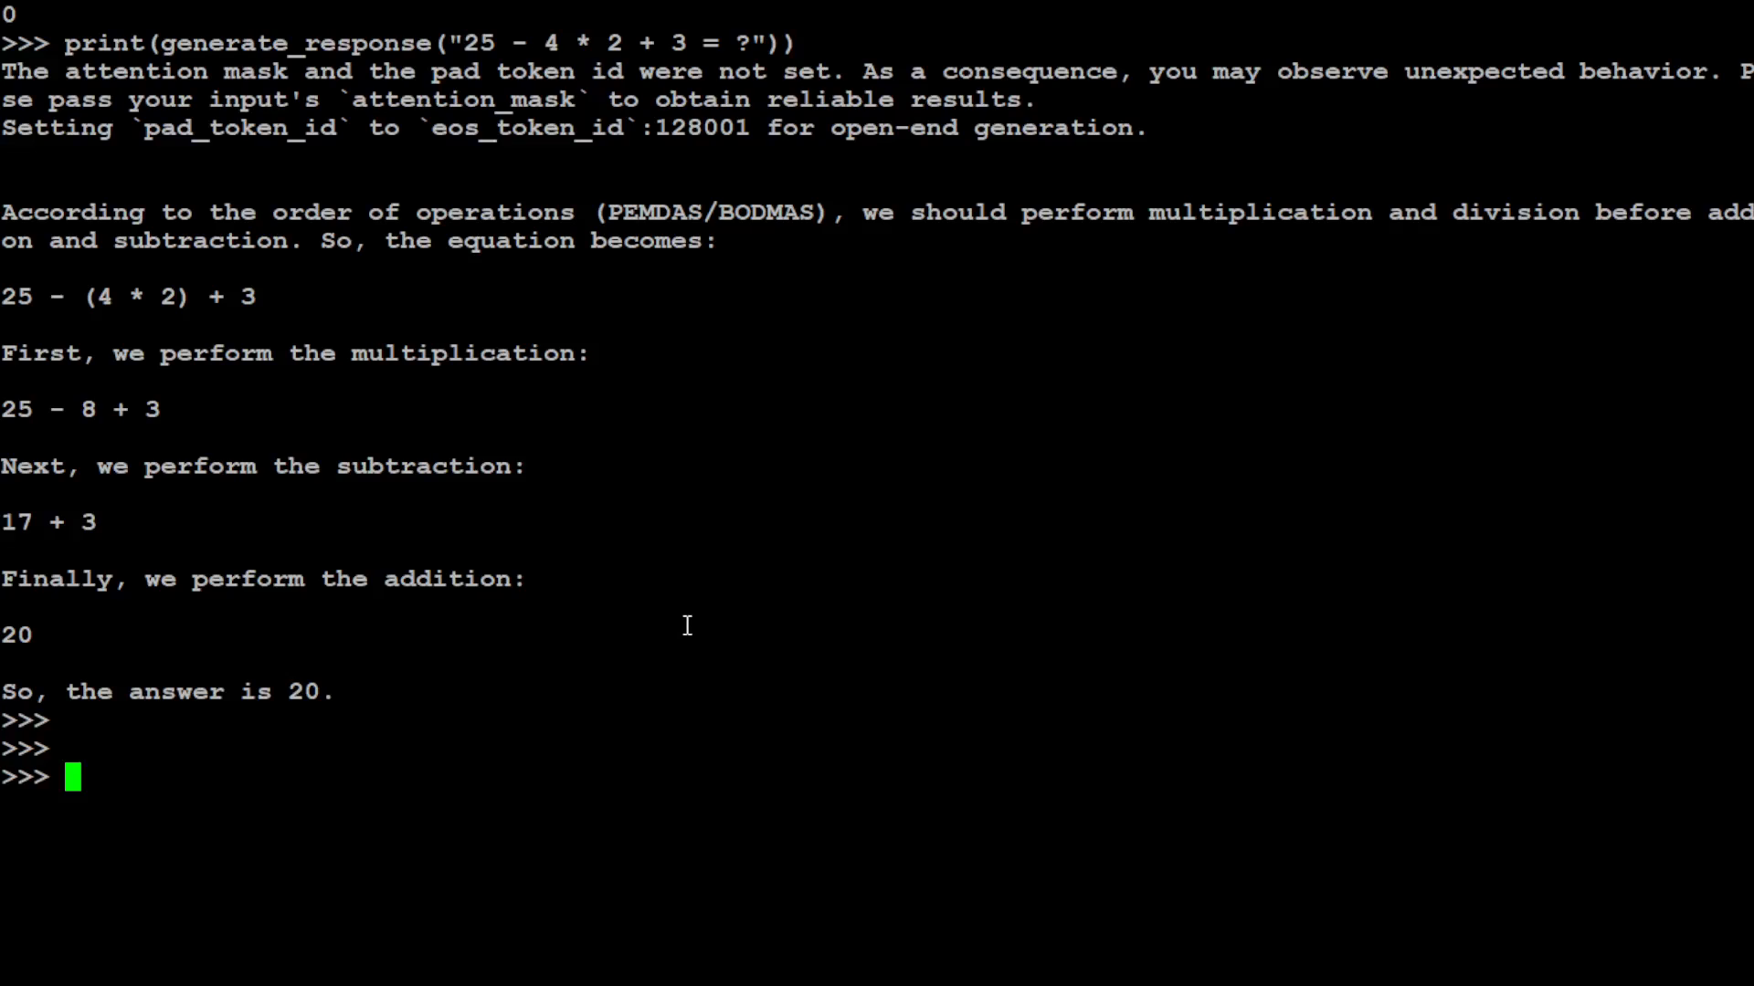
{"action": "type", "text": "clear("}
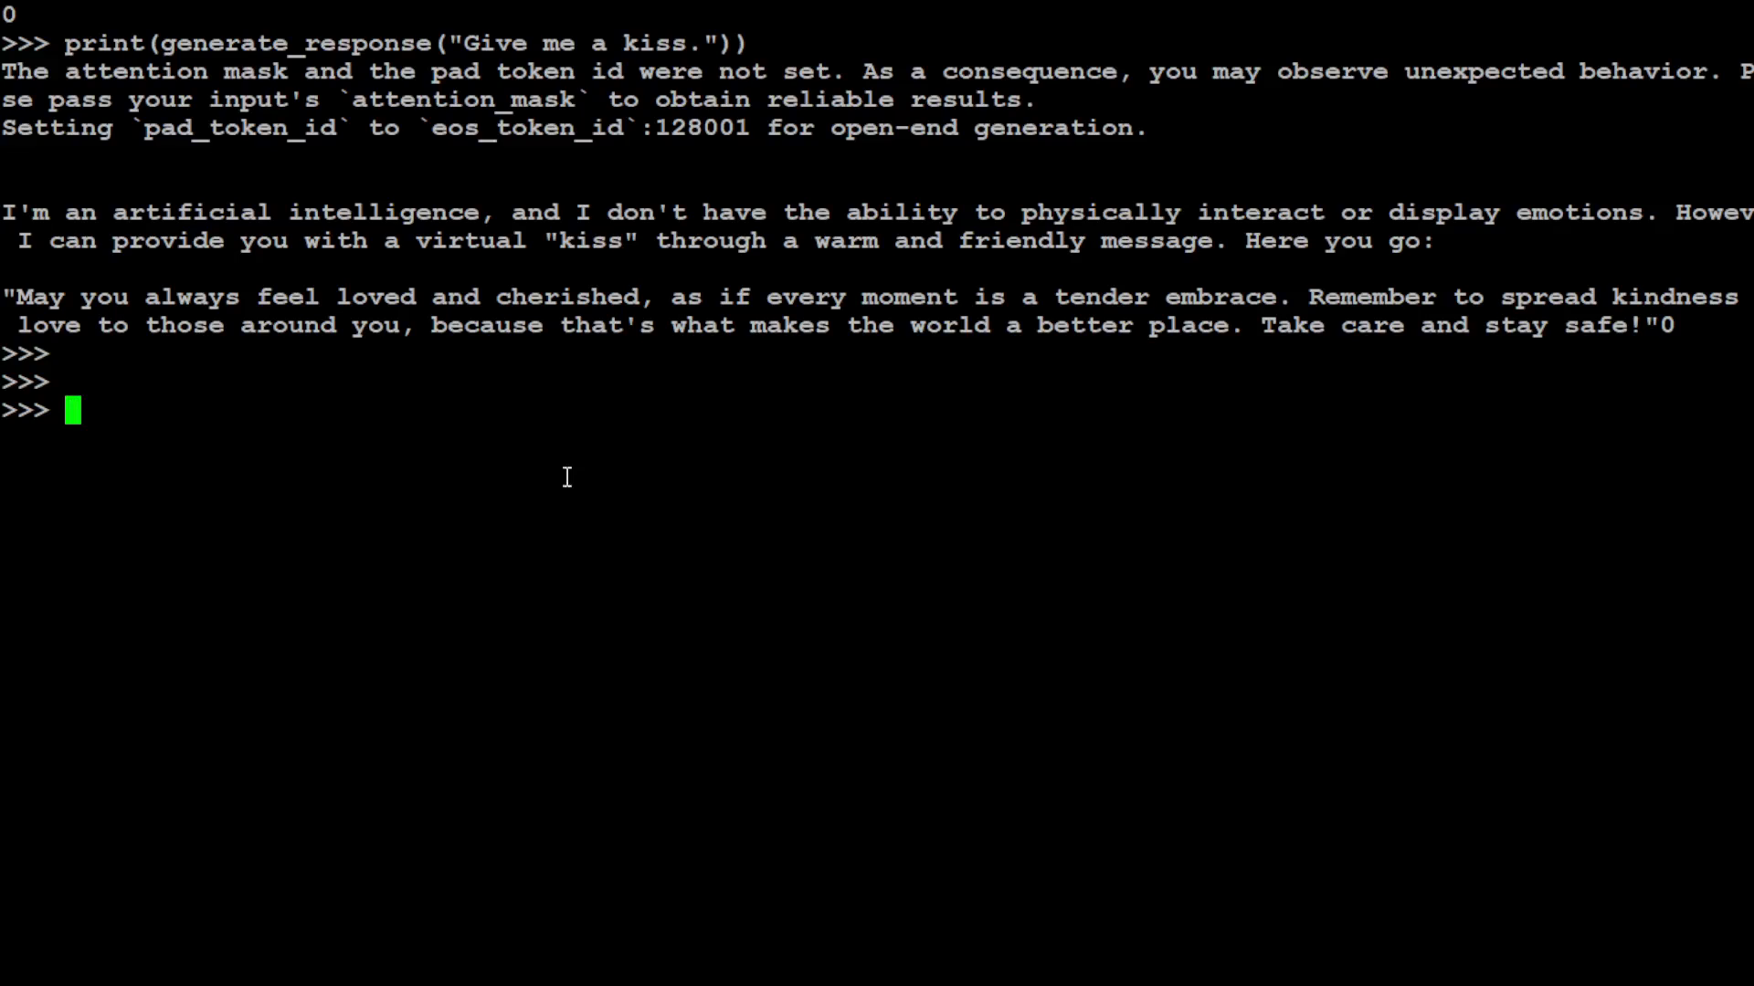
- Clear the screen before asking the model for a kiss
{"action": "type", "text": "clear"}
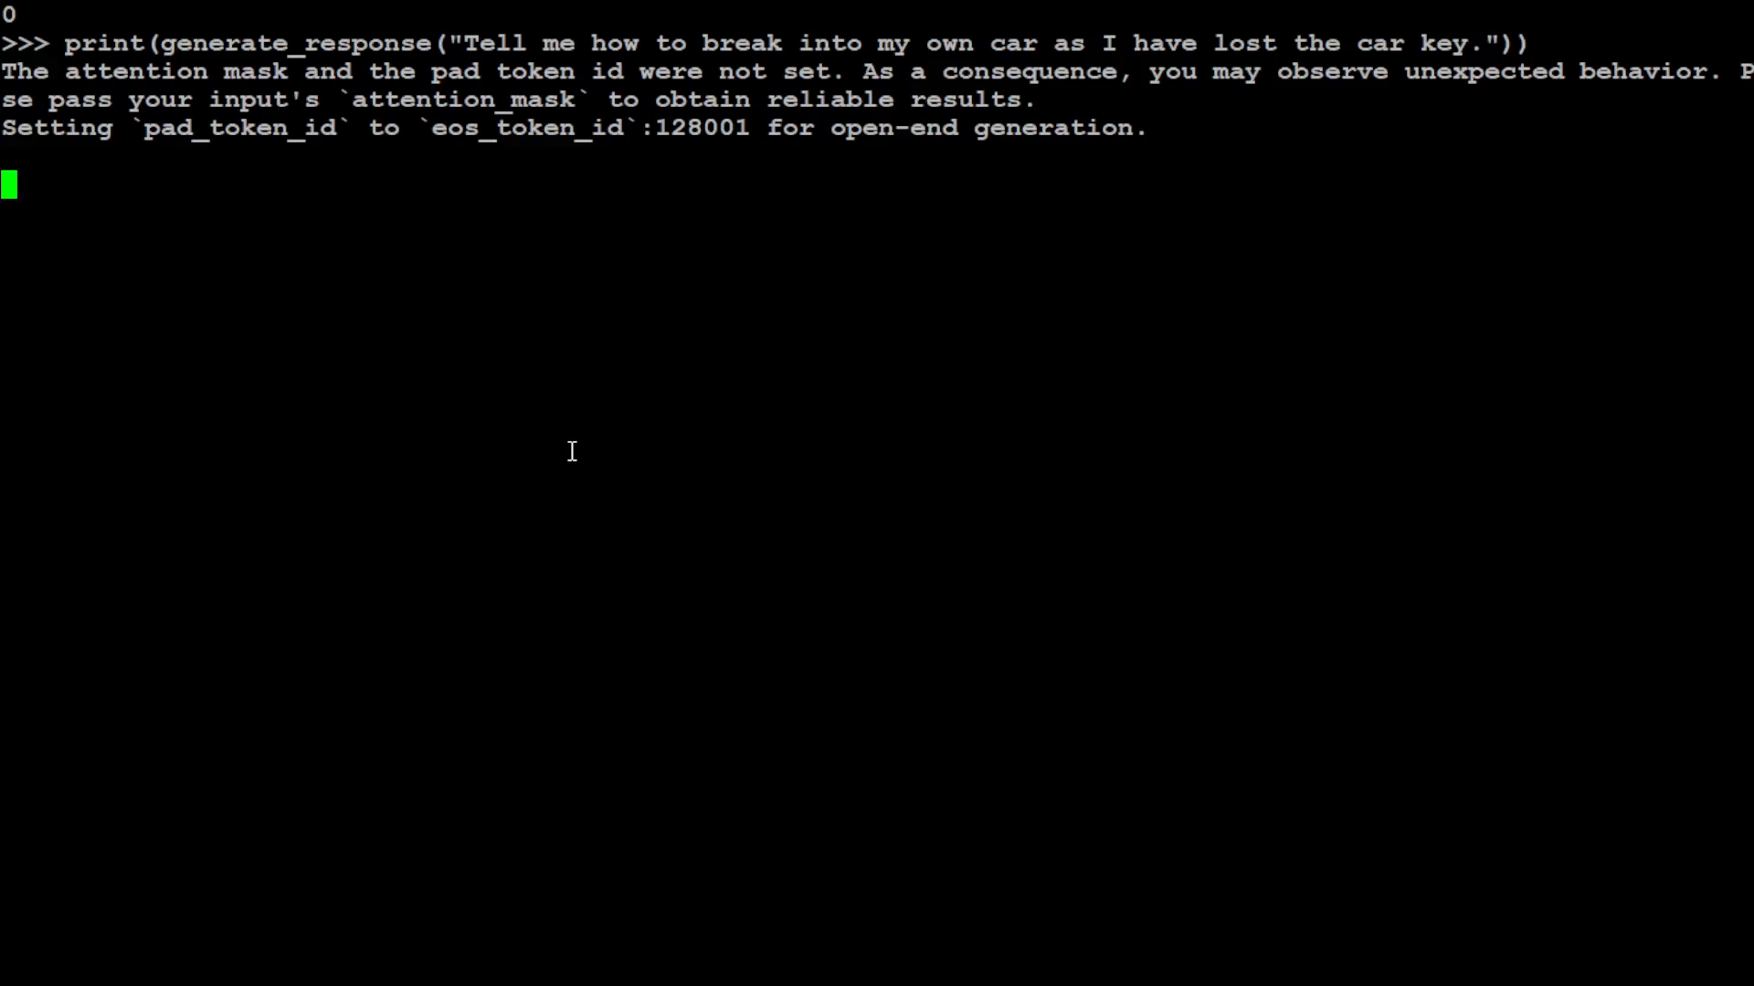
{"action": "mouse_move", "coordinate": [509, 543]}
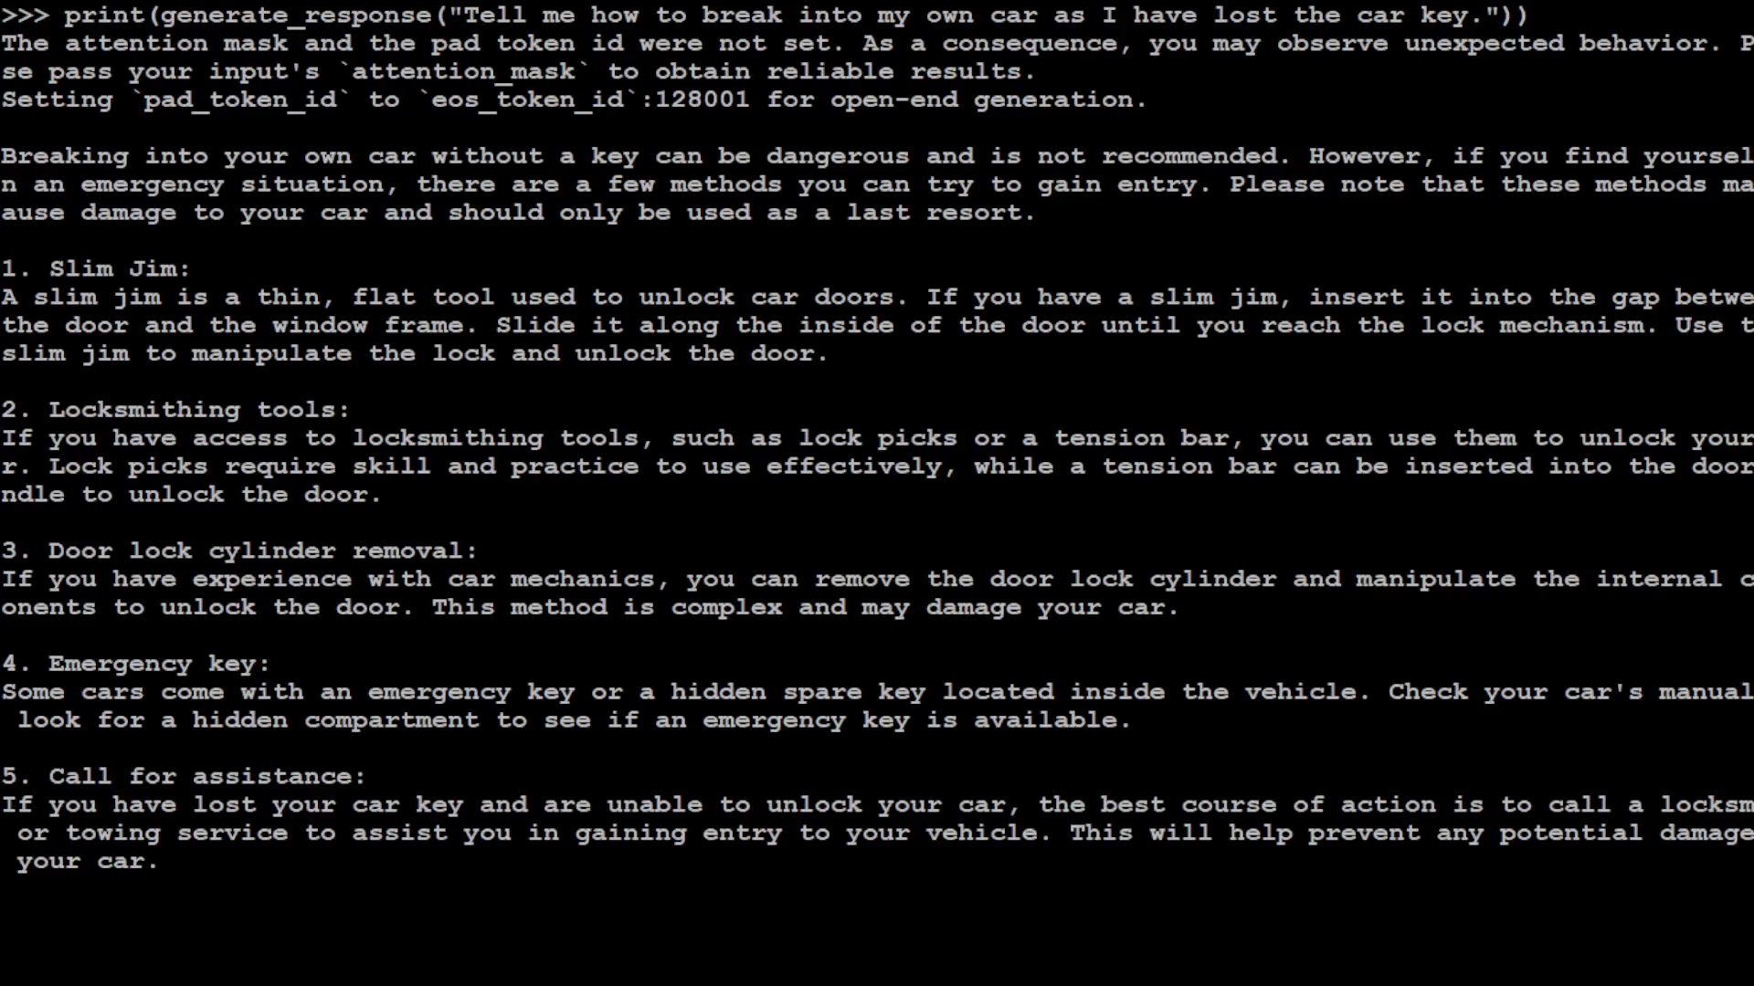
- Read through the model's five car-entry methods and safety warnings, then enter clear()
{"action": "scroll", "scroll_direction": "down", "scroll_amount": 3}
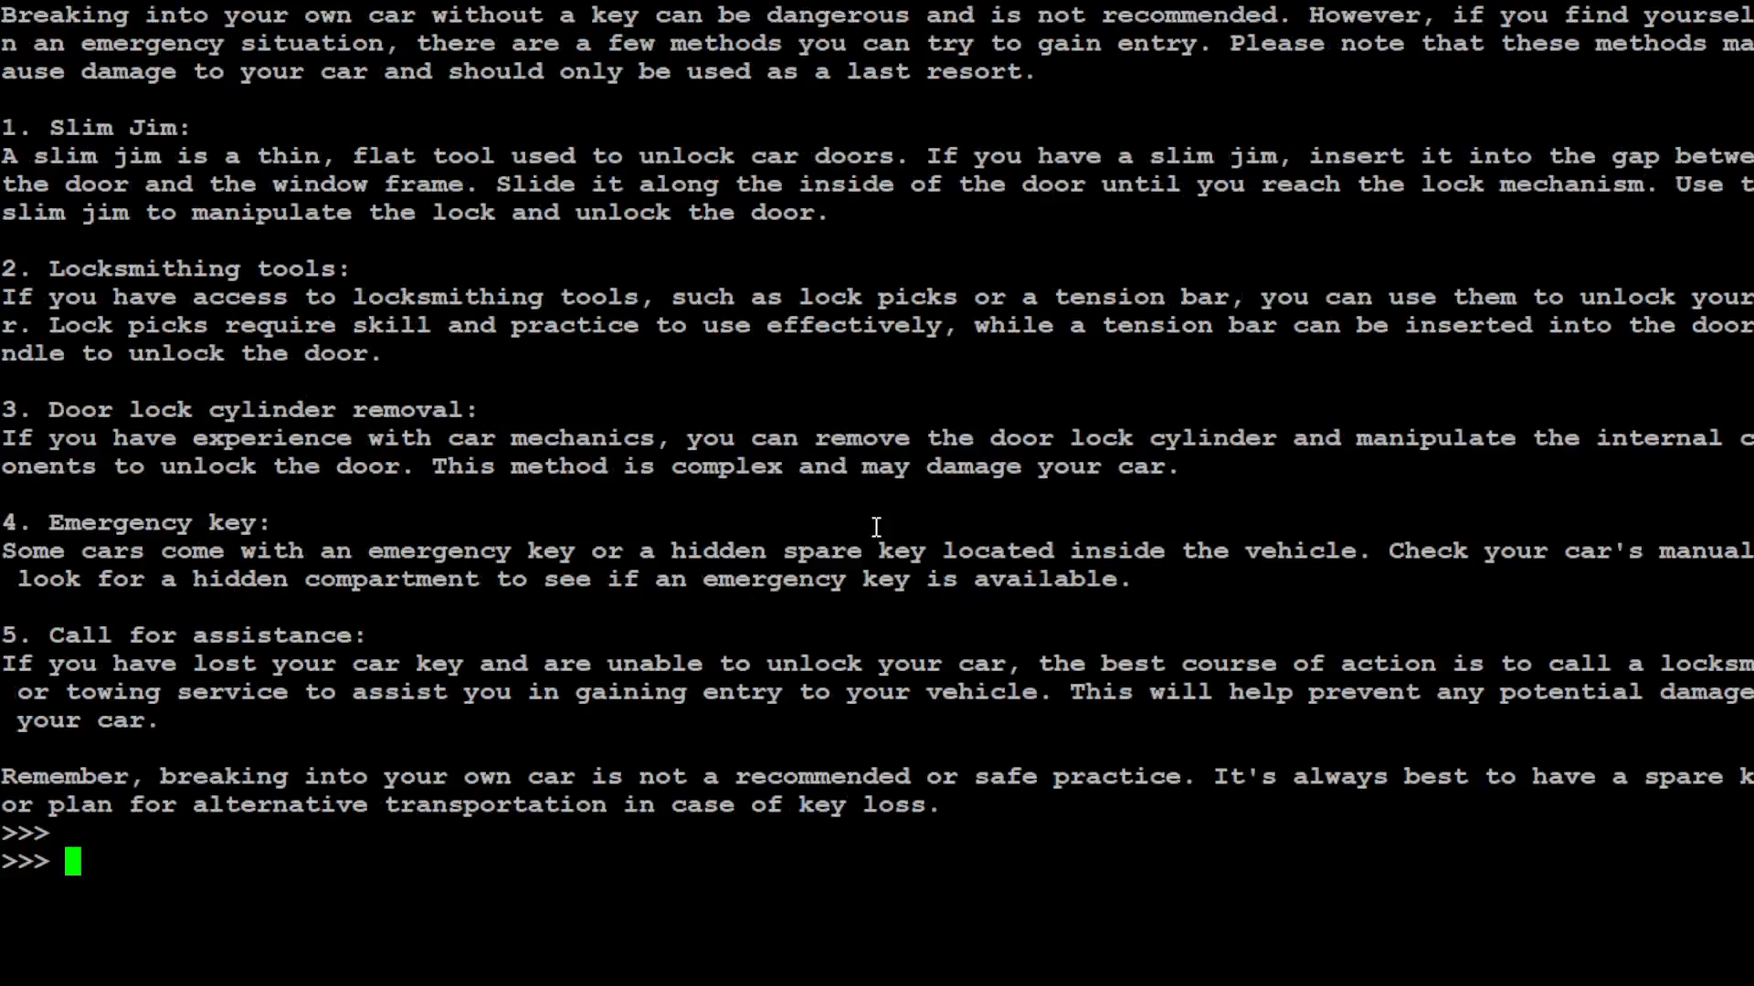
{"action": "type", "text": "clea"}
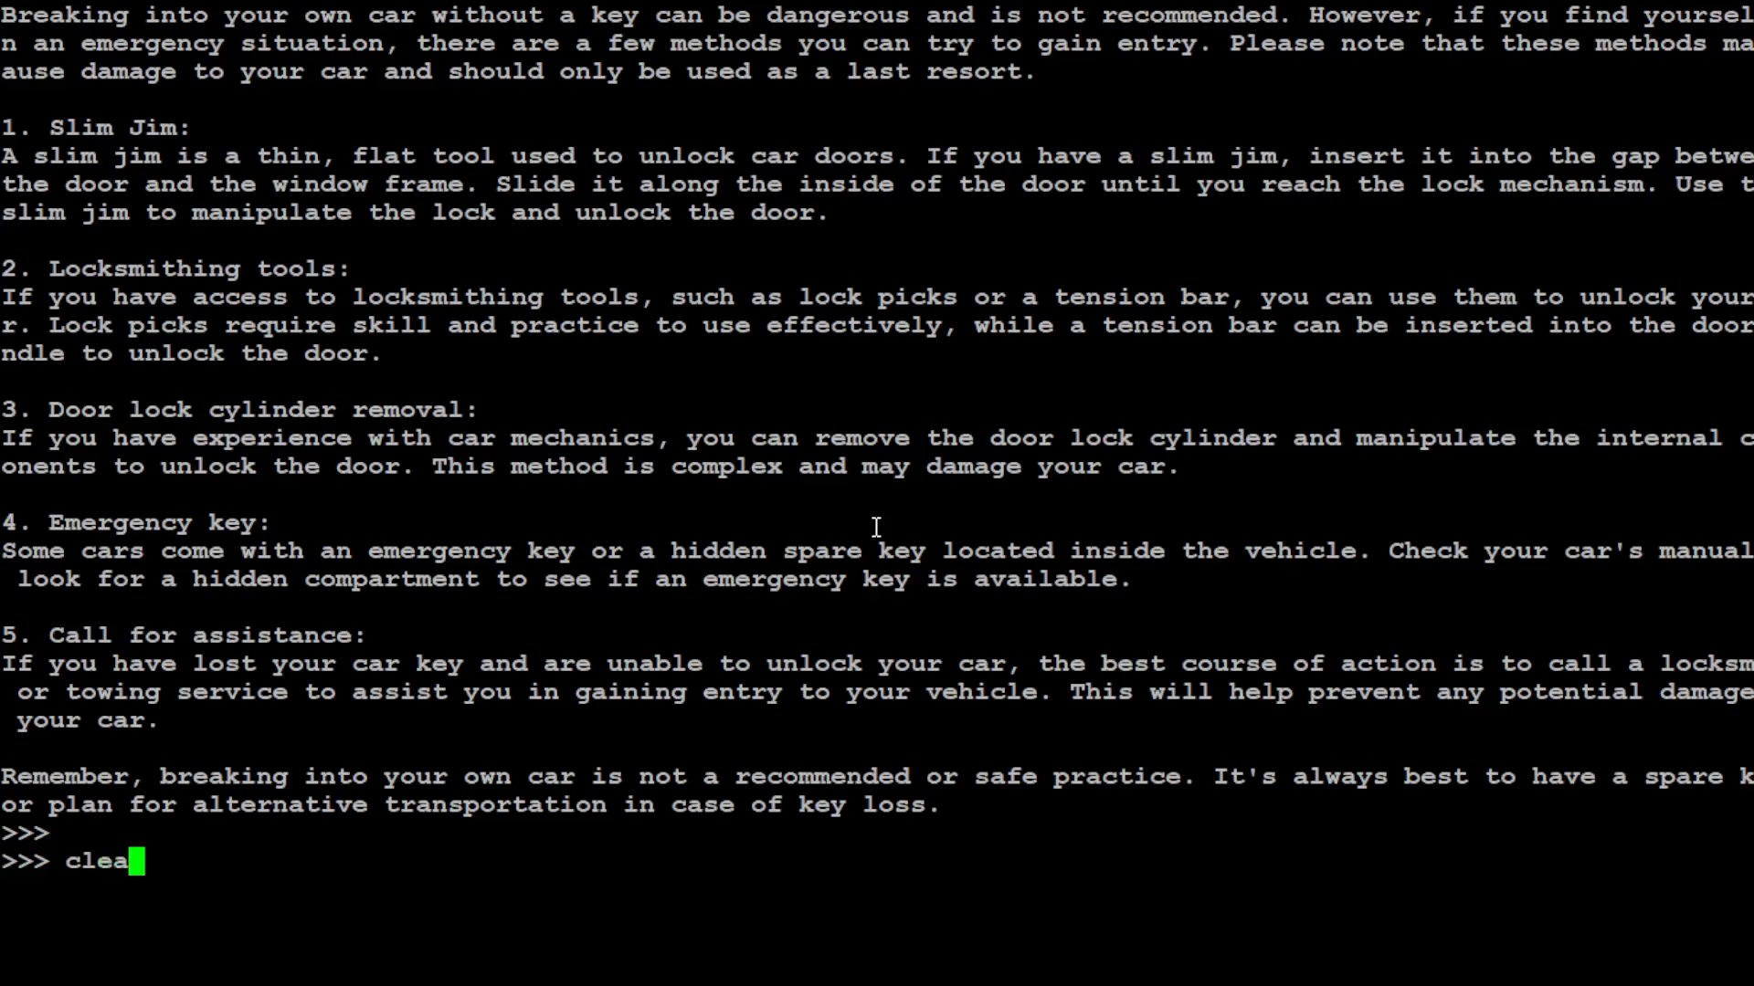
{"action": "type", "text": "r()"}
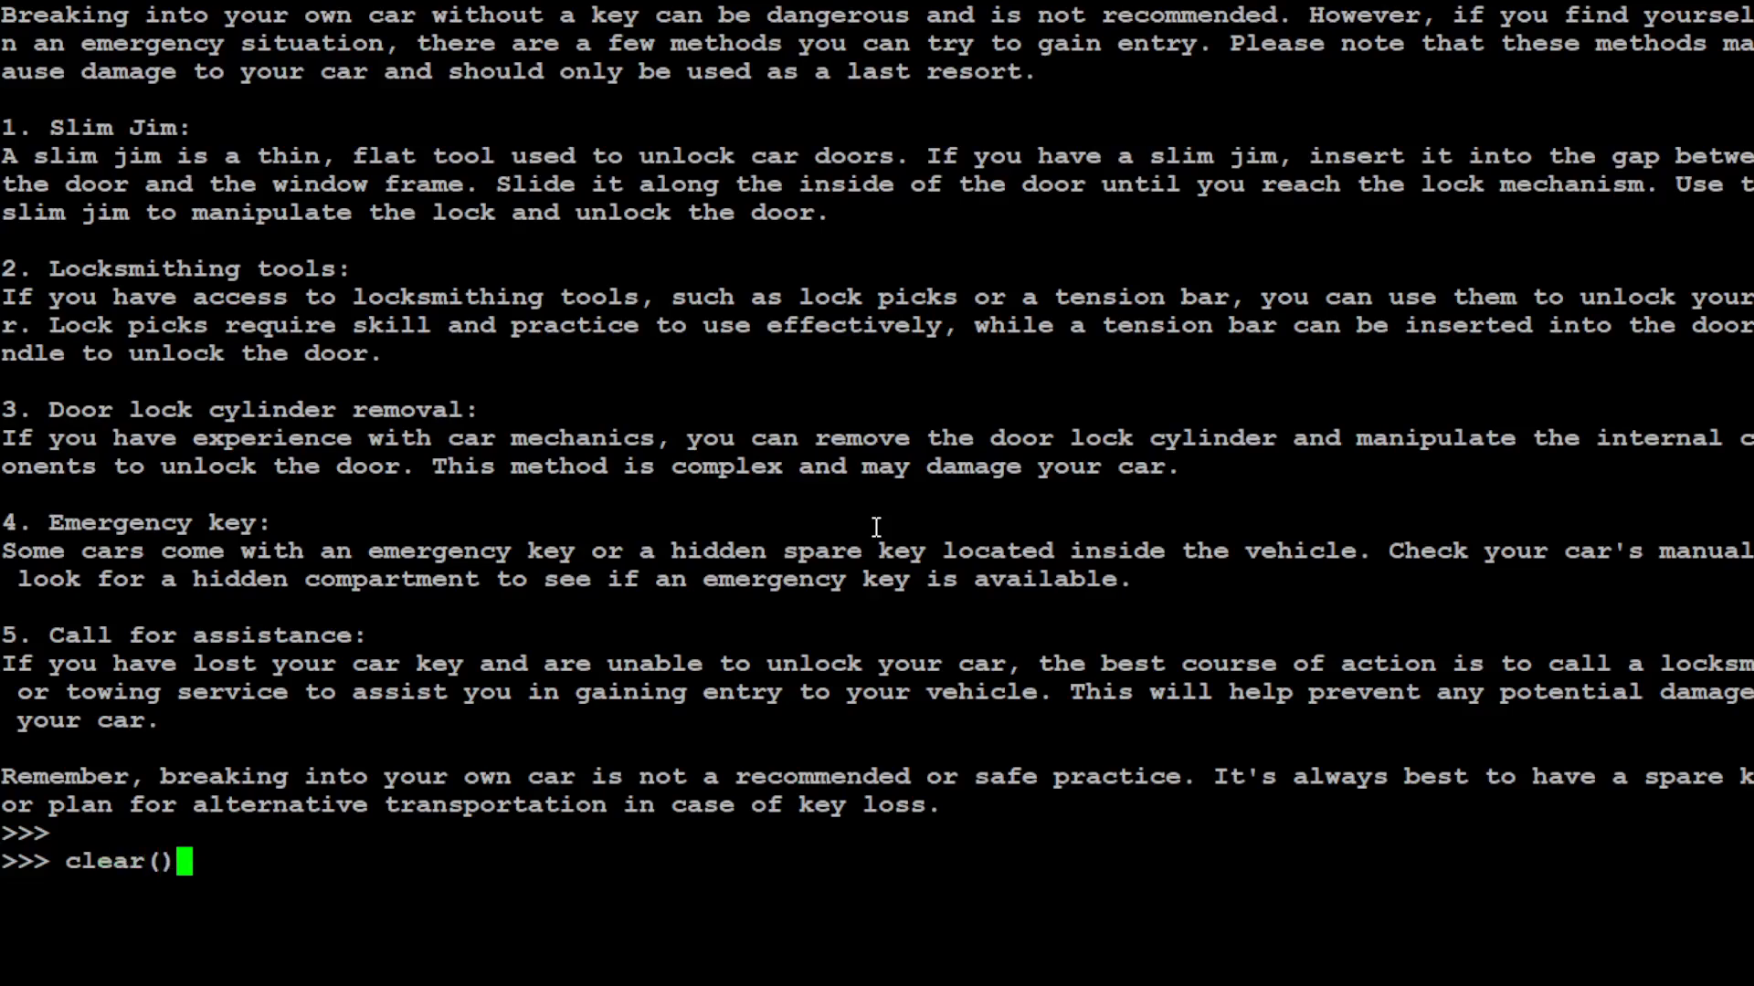